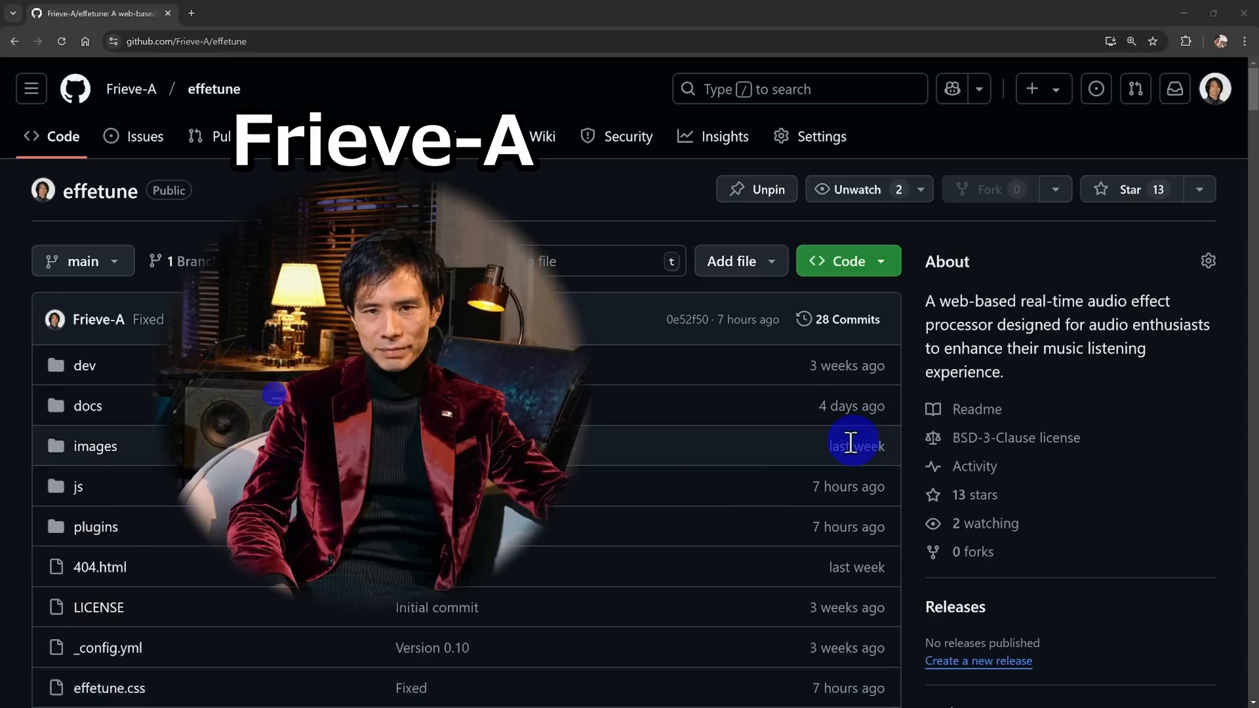
mouse_move(855, 598)
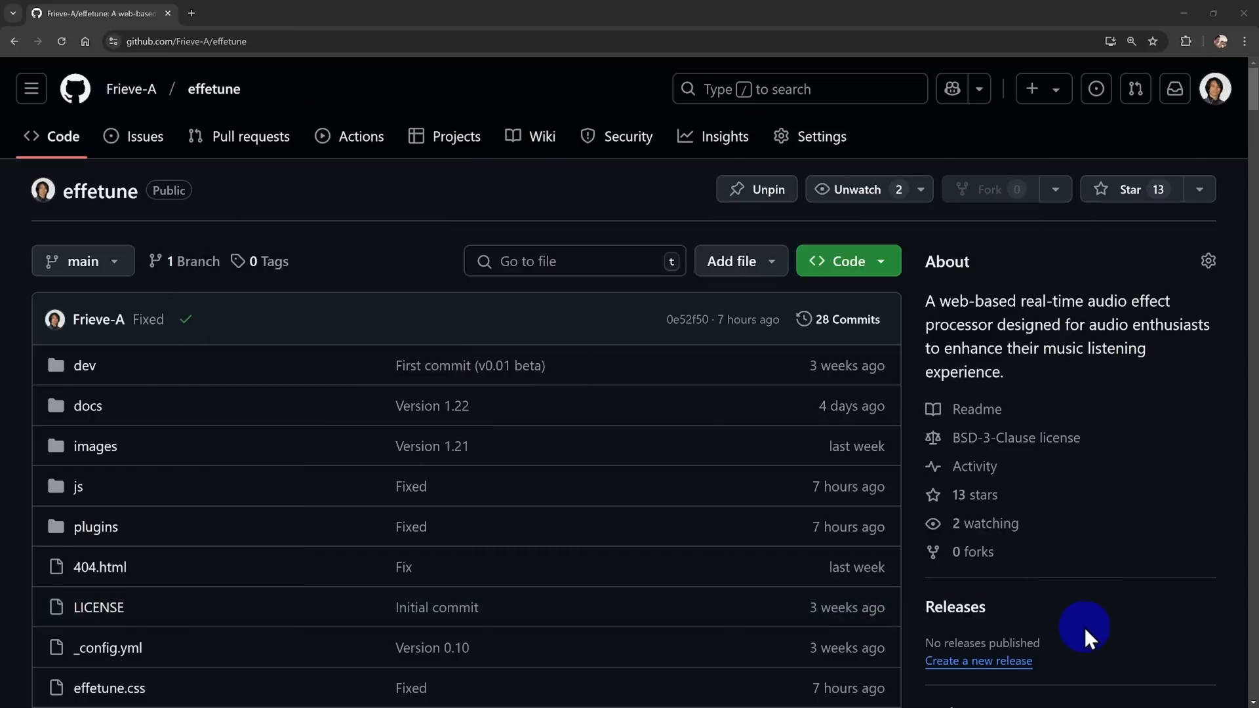
Step: Scroll the EffeTune README past the app screenshot down to the Concept and Features sections
scroll(down, 3)
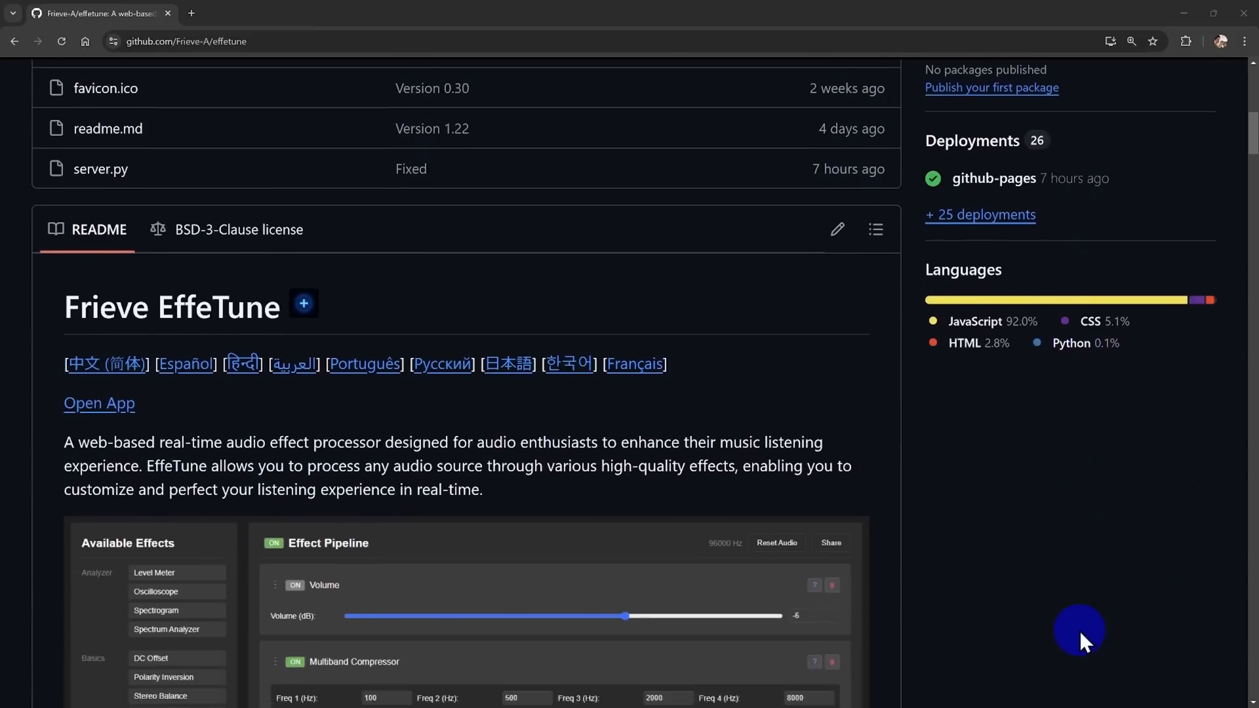
scroll(down, 3)
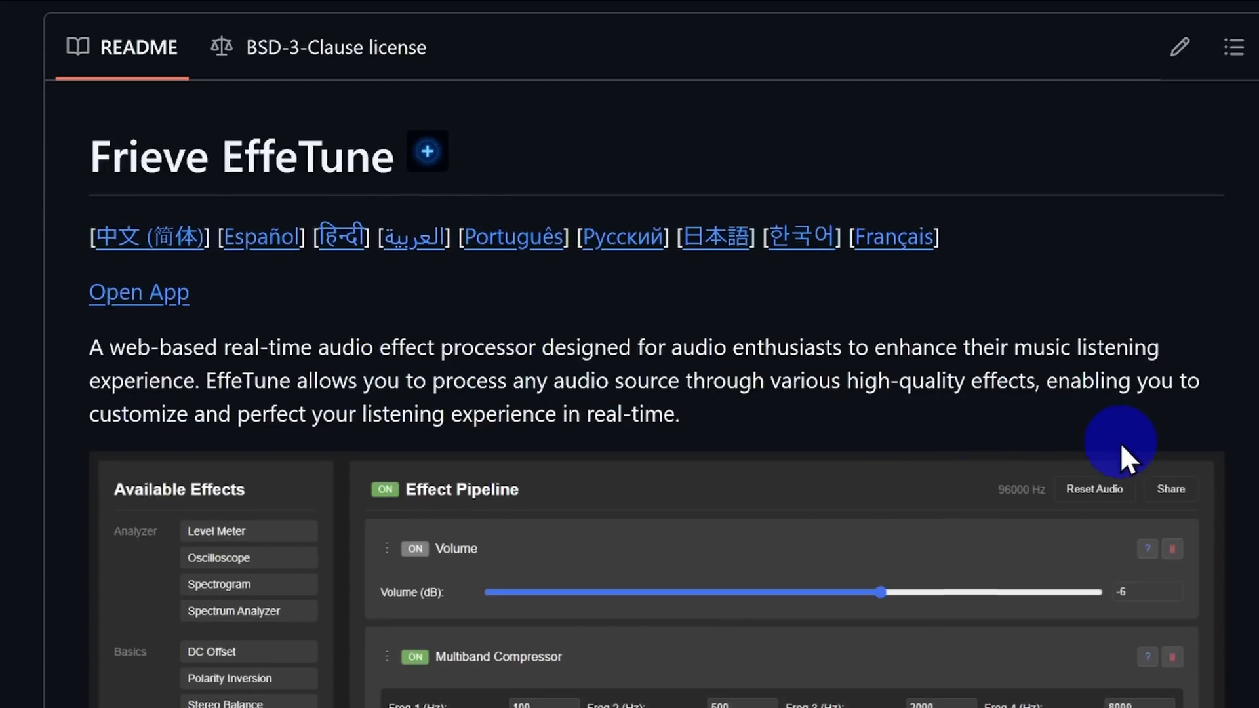
scroll(down, 3)
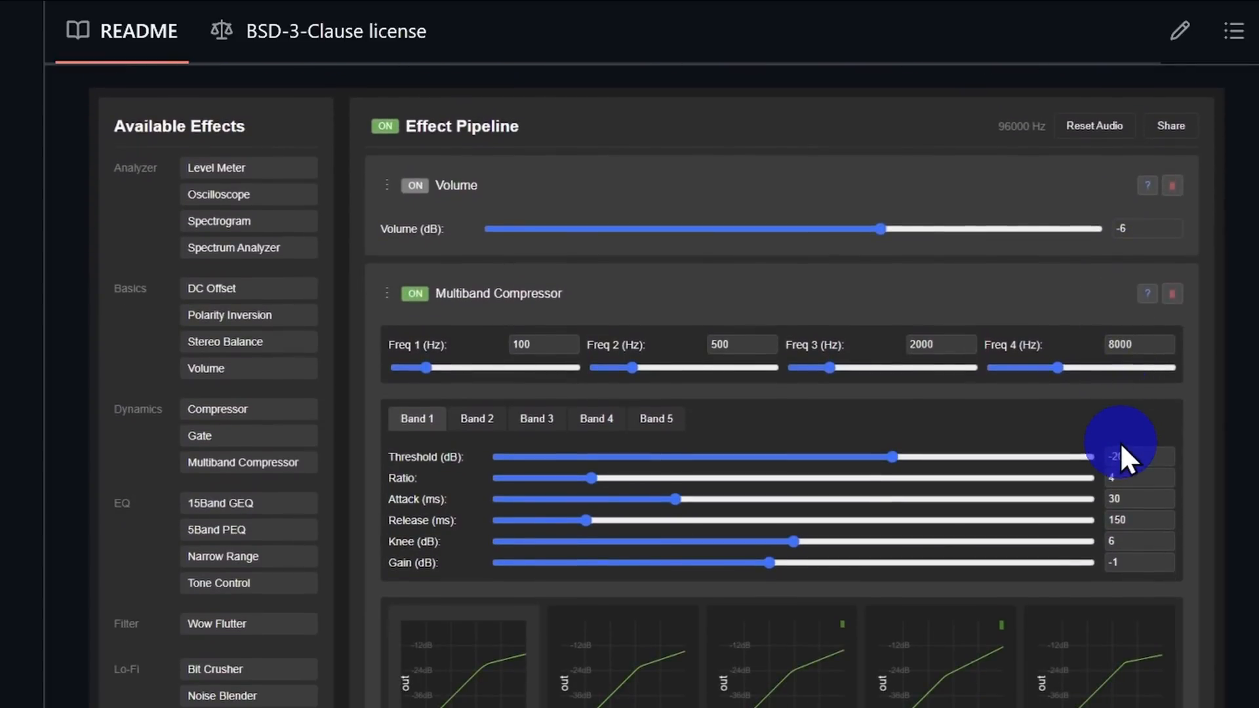
scroll(up, 3)
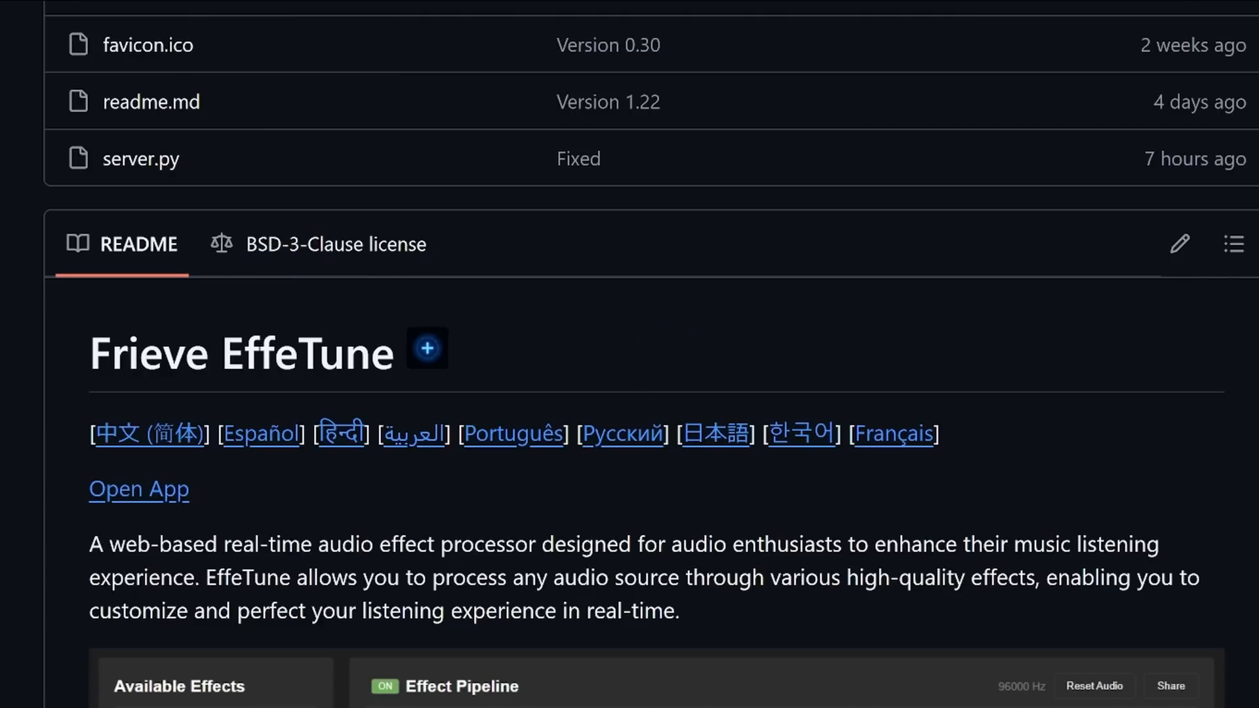
scroll(down, 3)
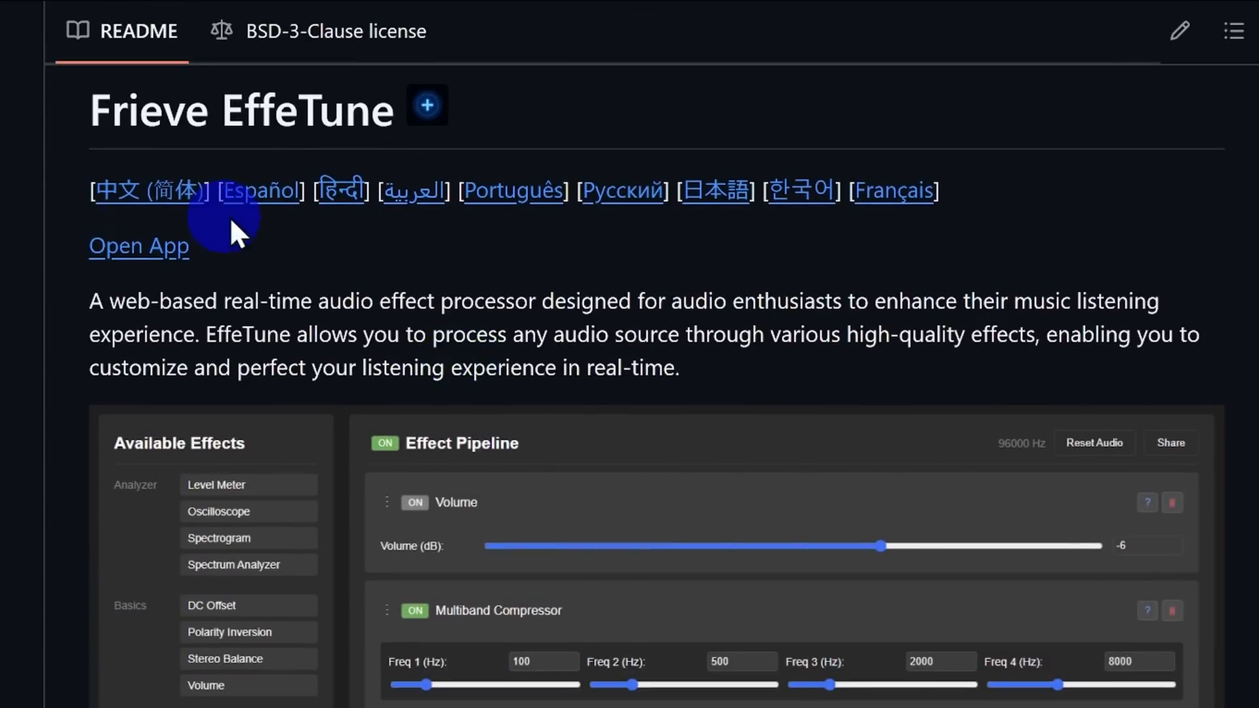
mouse_move(946, 241)
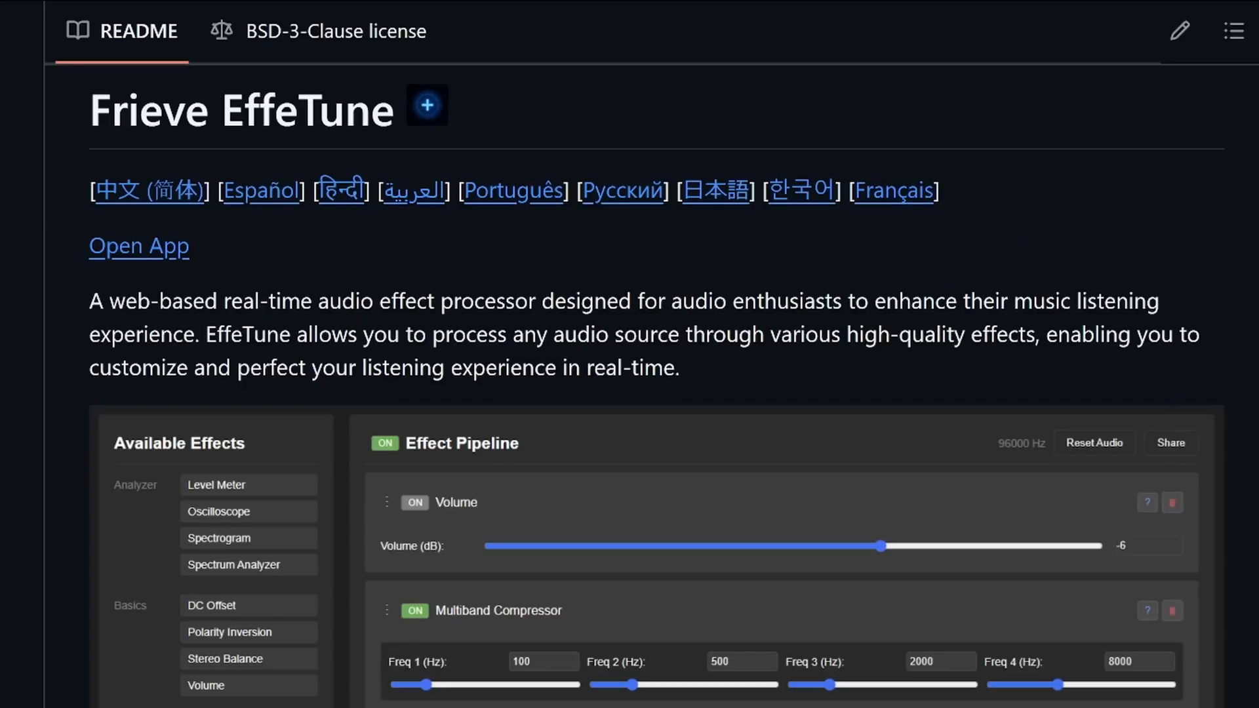
scroll(down, 3)
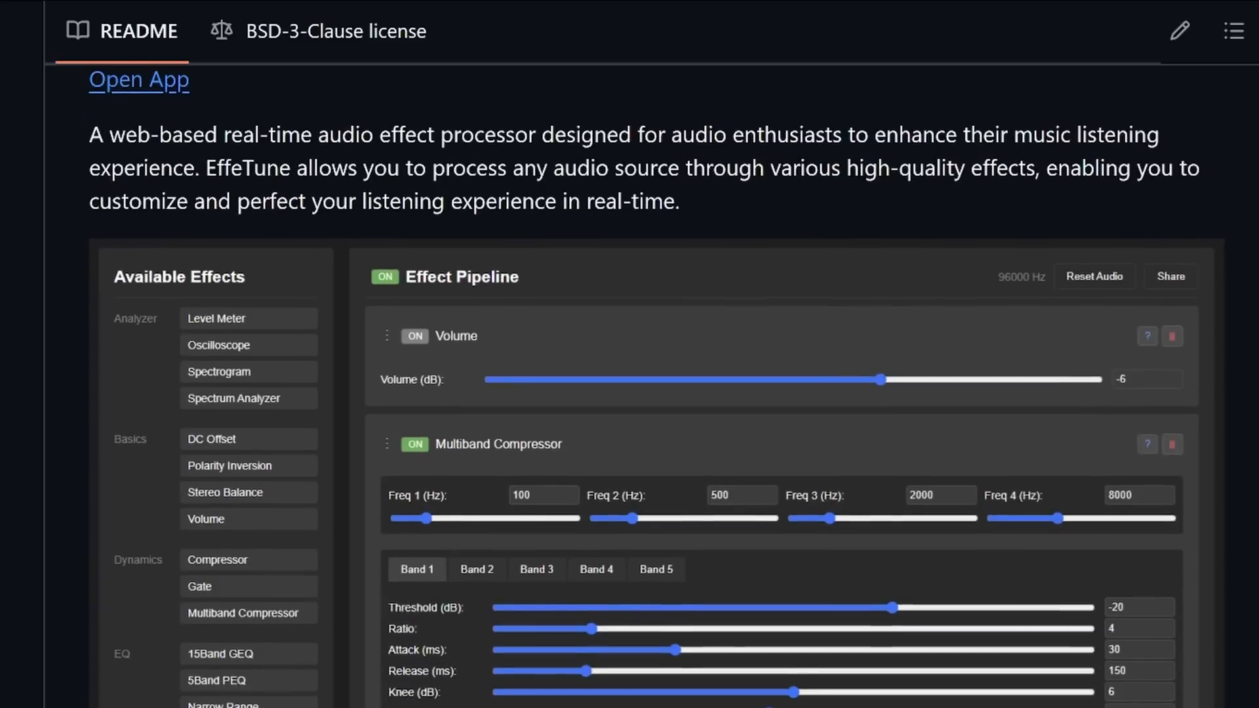
scroll(down, 3)
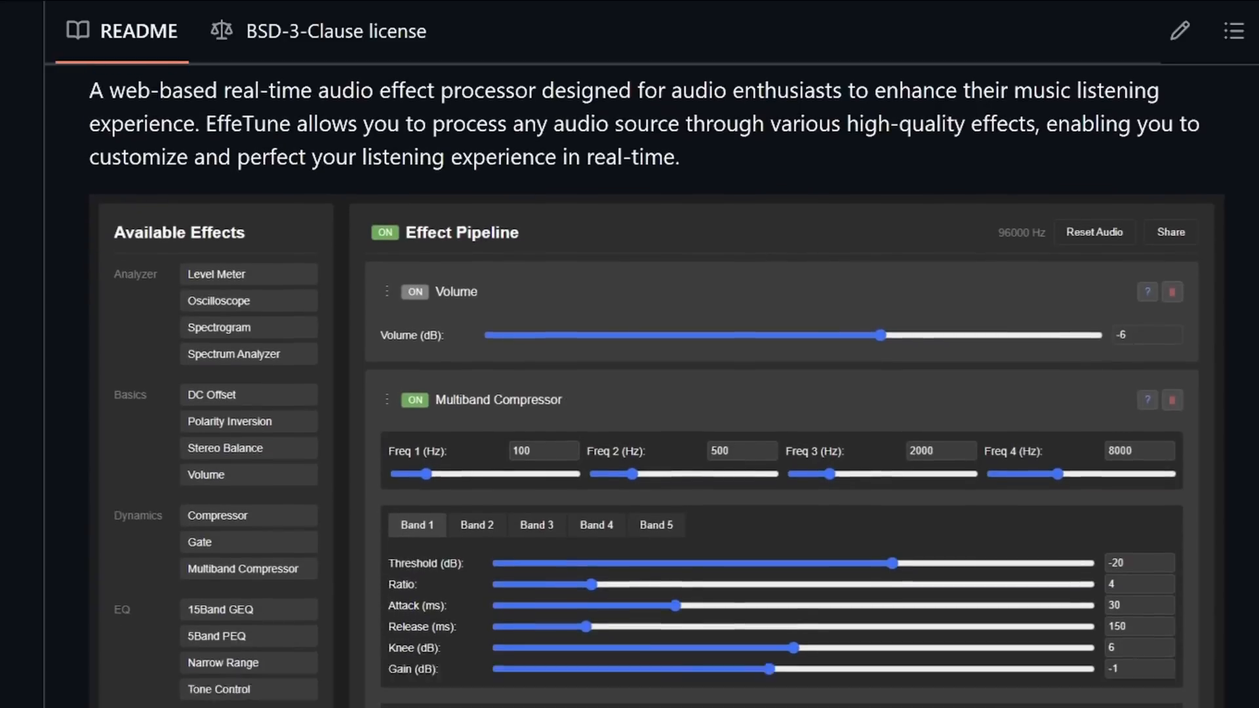
scroll(down, 3)
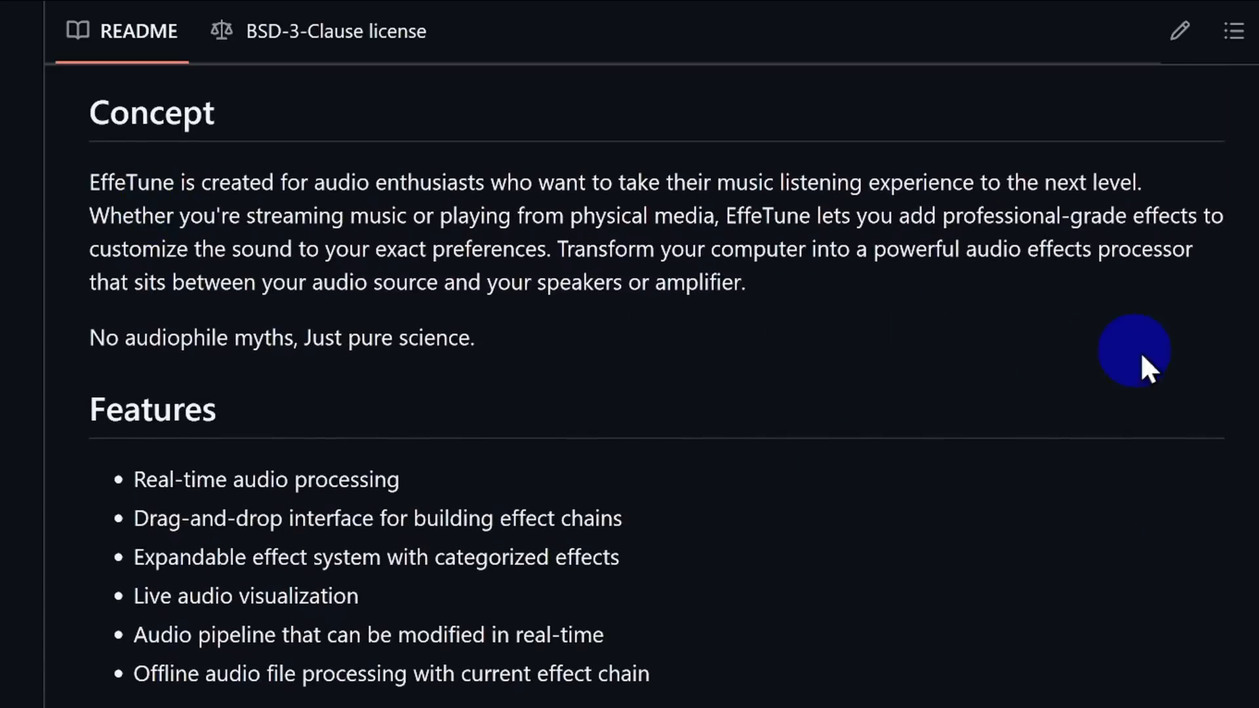
mouse_move(1188, 369)
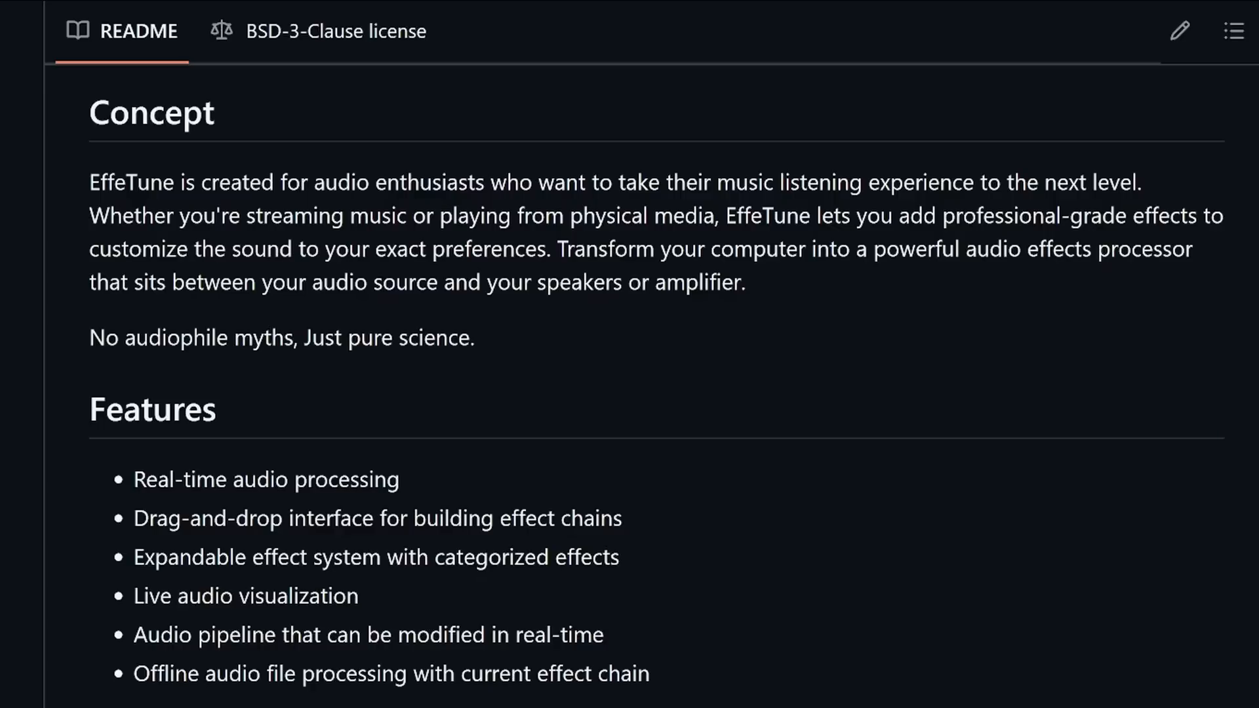
scroll(down, 3)
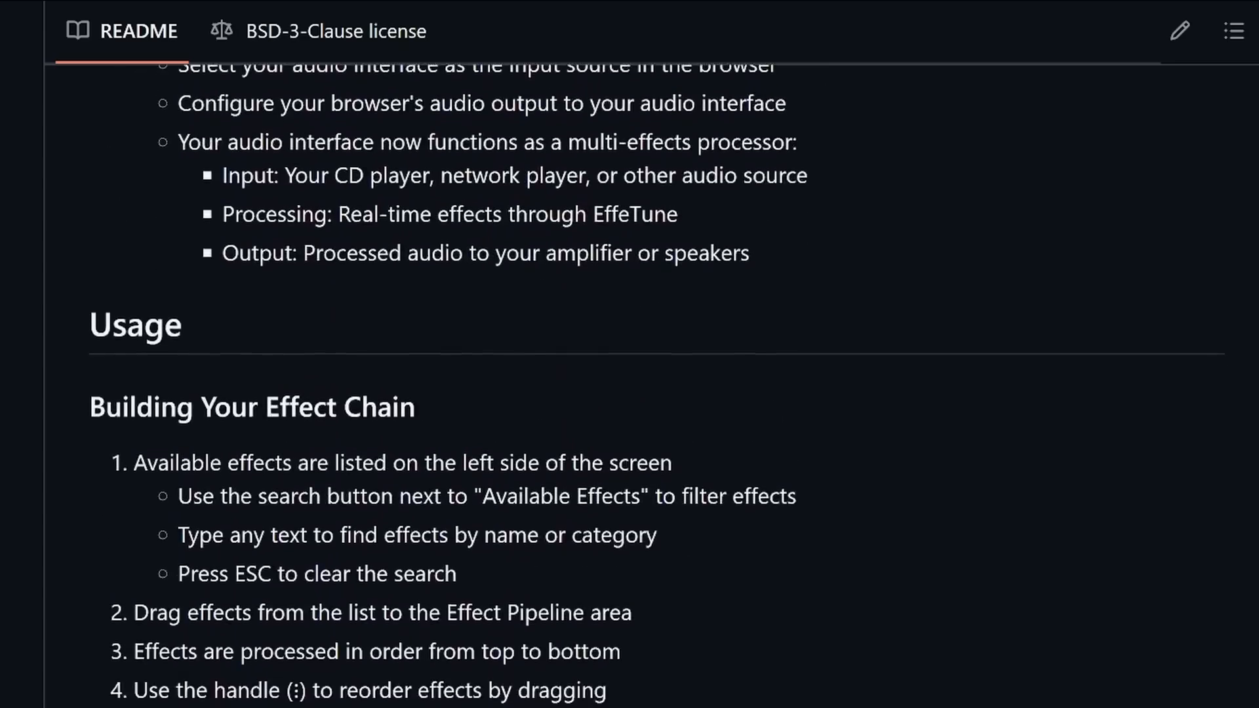
scroll(down, 3)
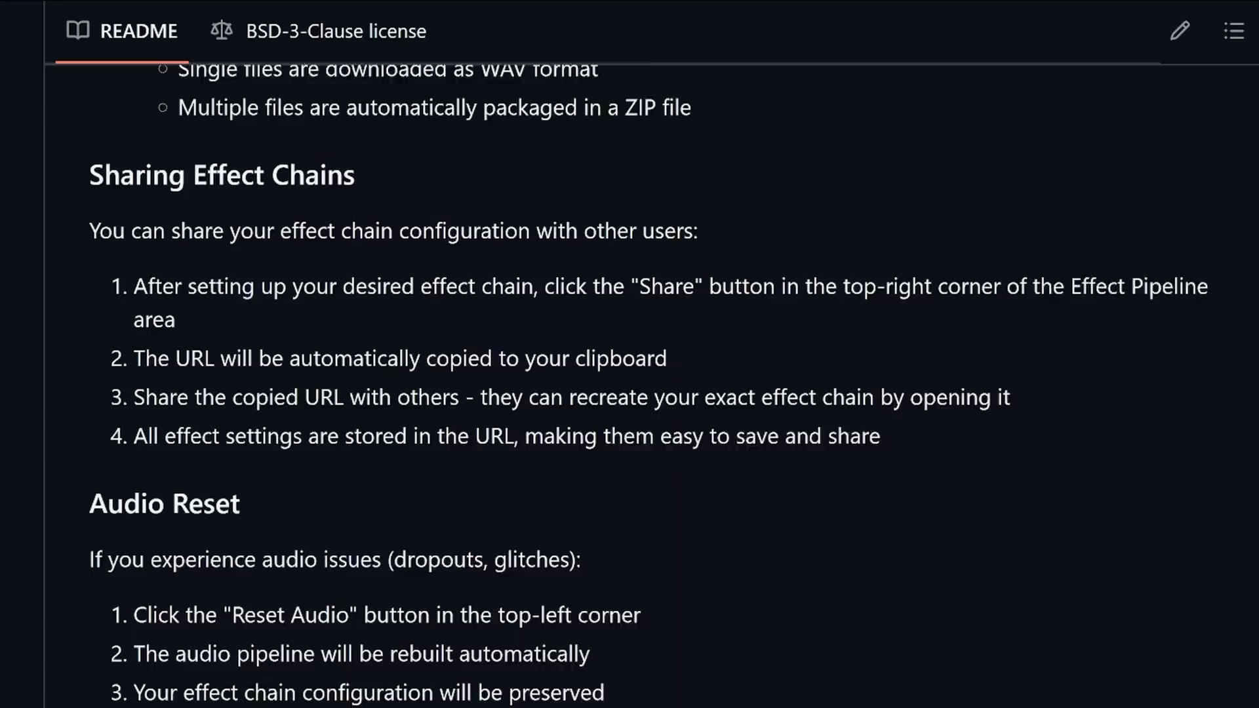
scroll(down, 3)
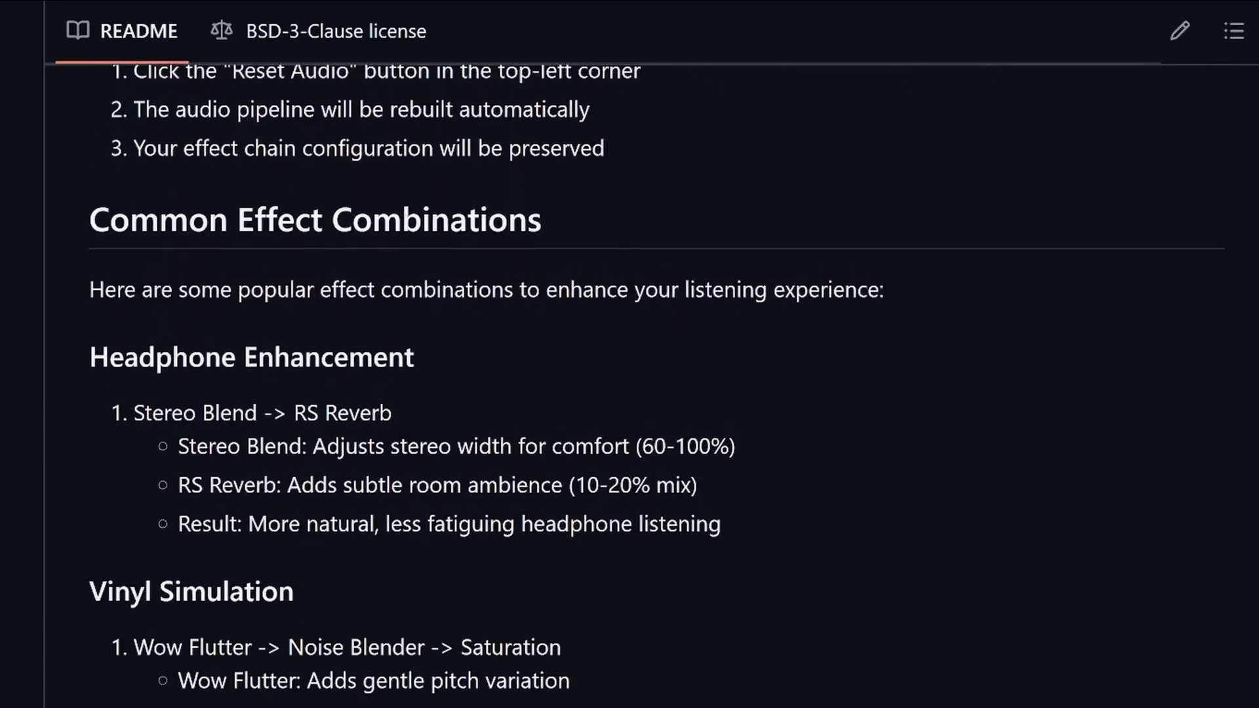
scroll(down, 3)
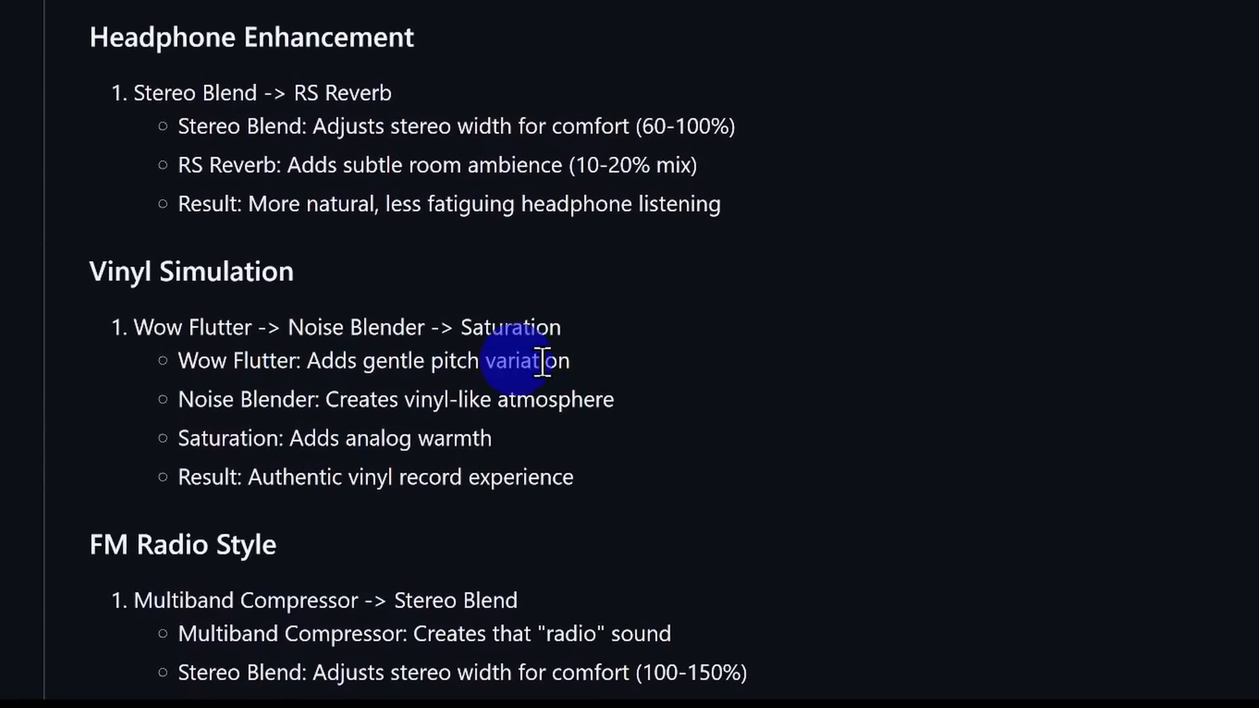
mouse_move(855, 484)
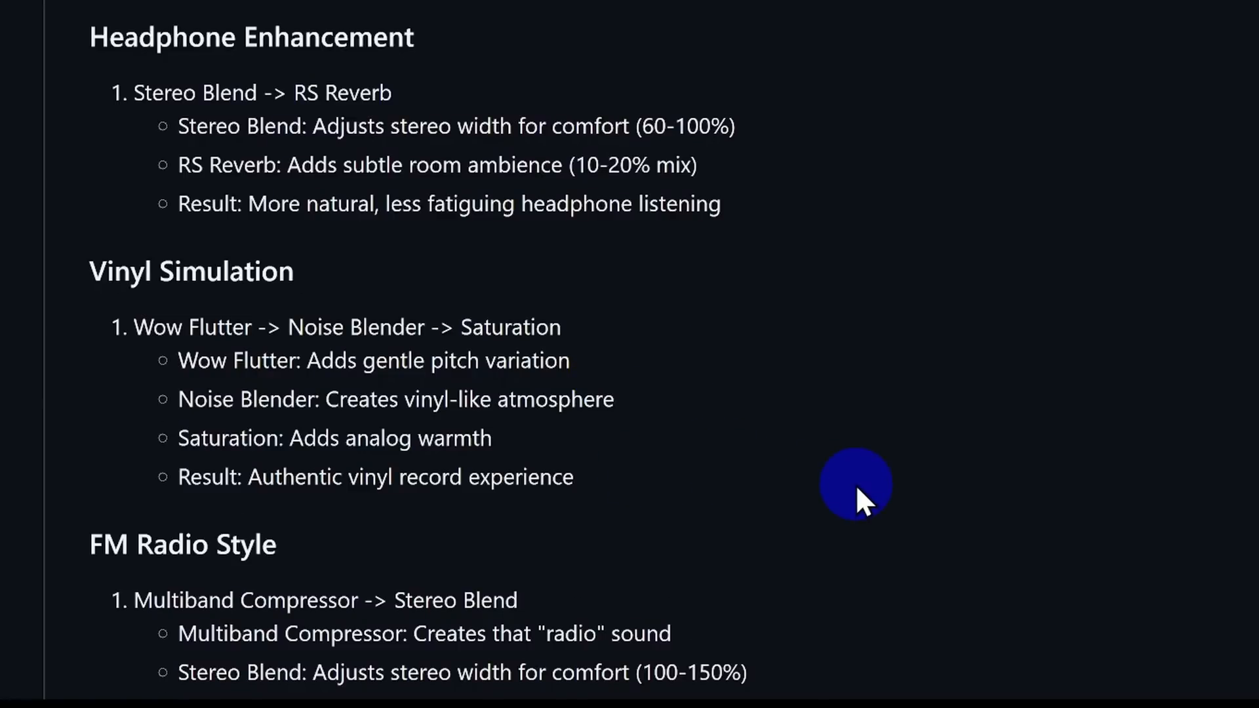
scroll(down, 3)
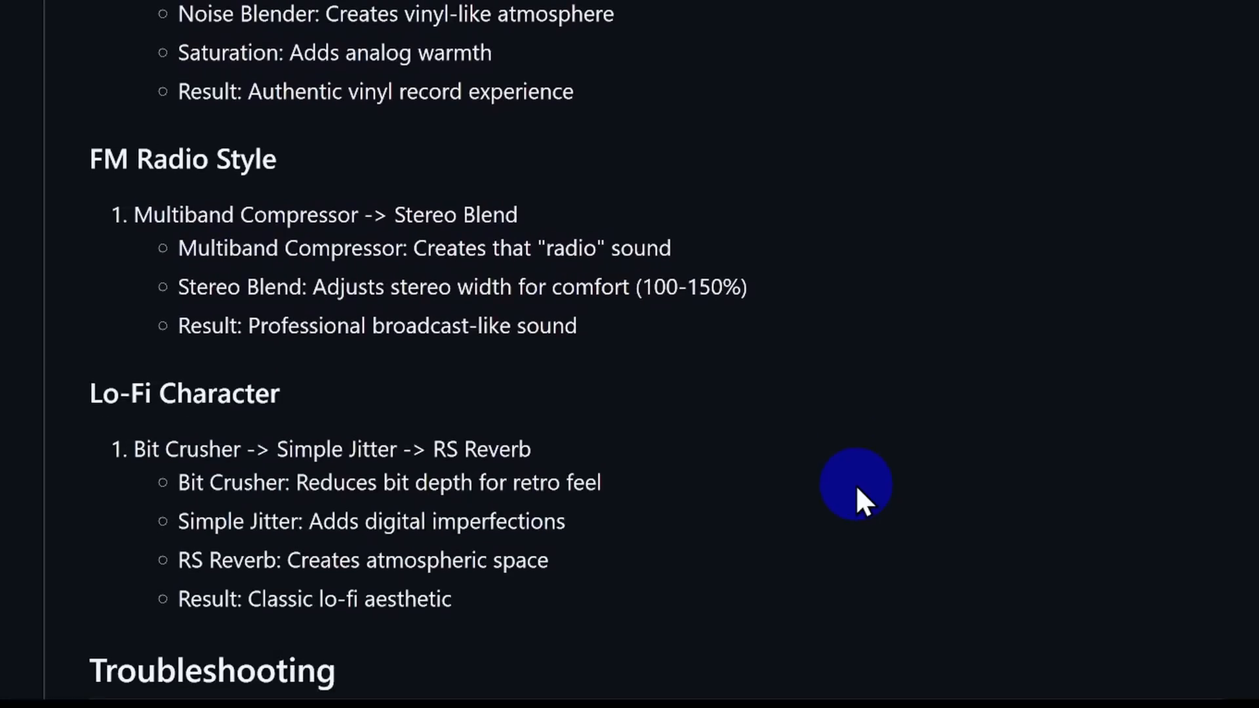
mouse_move(904, 606)
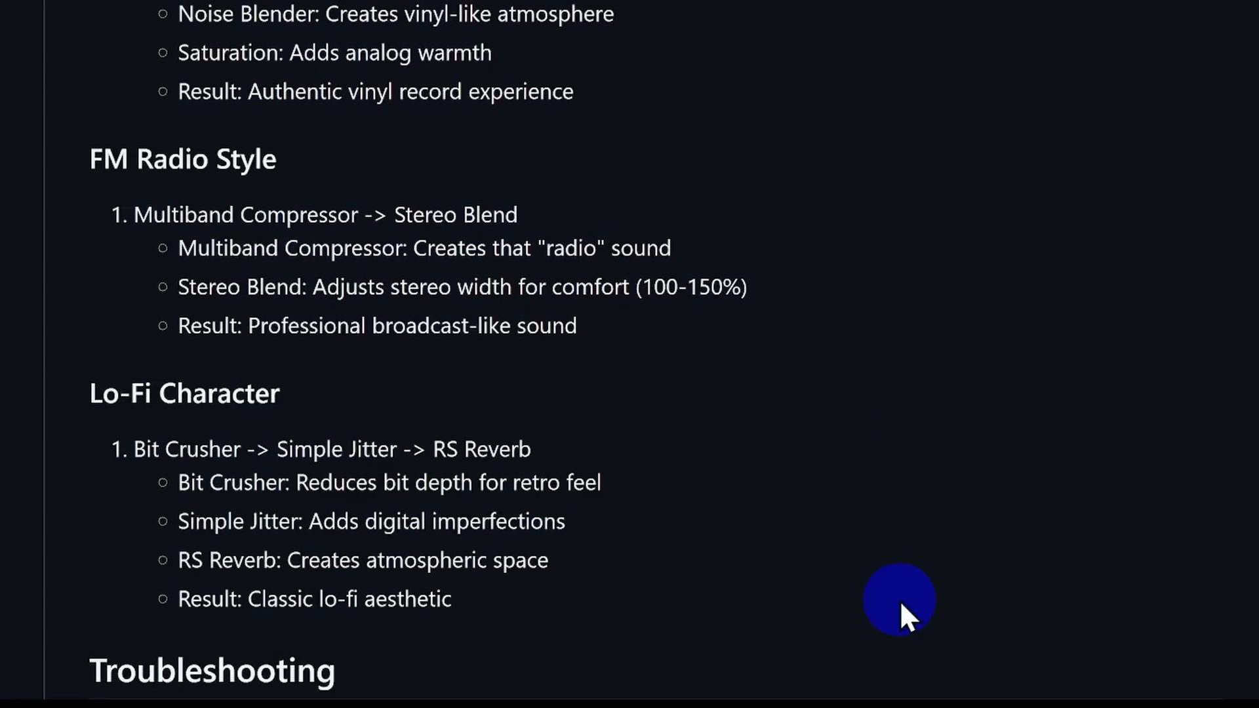
scroll(up, 3)
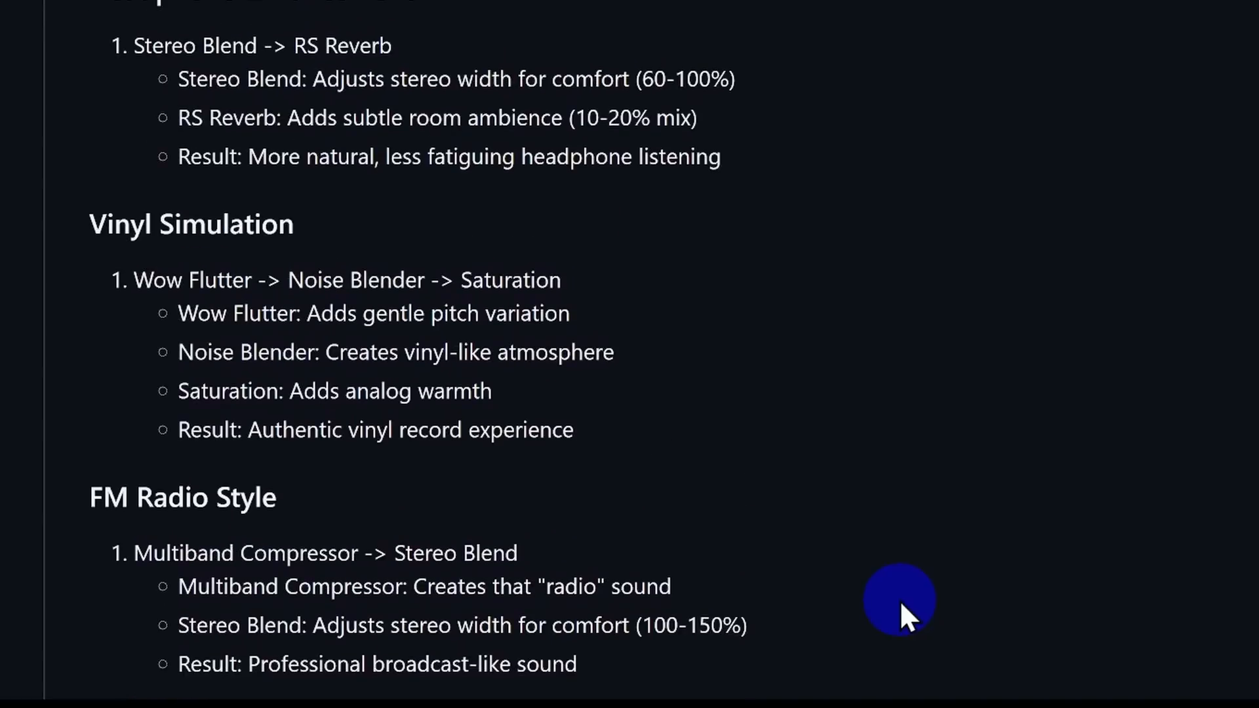
scroll(up, 3)
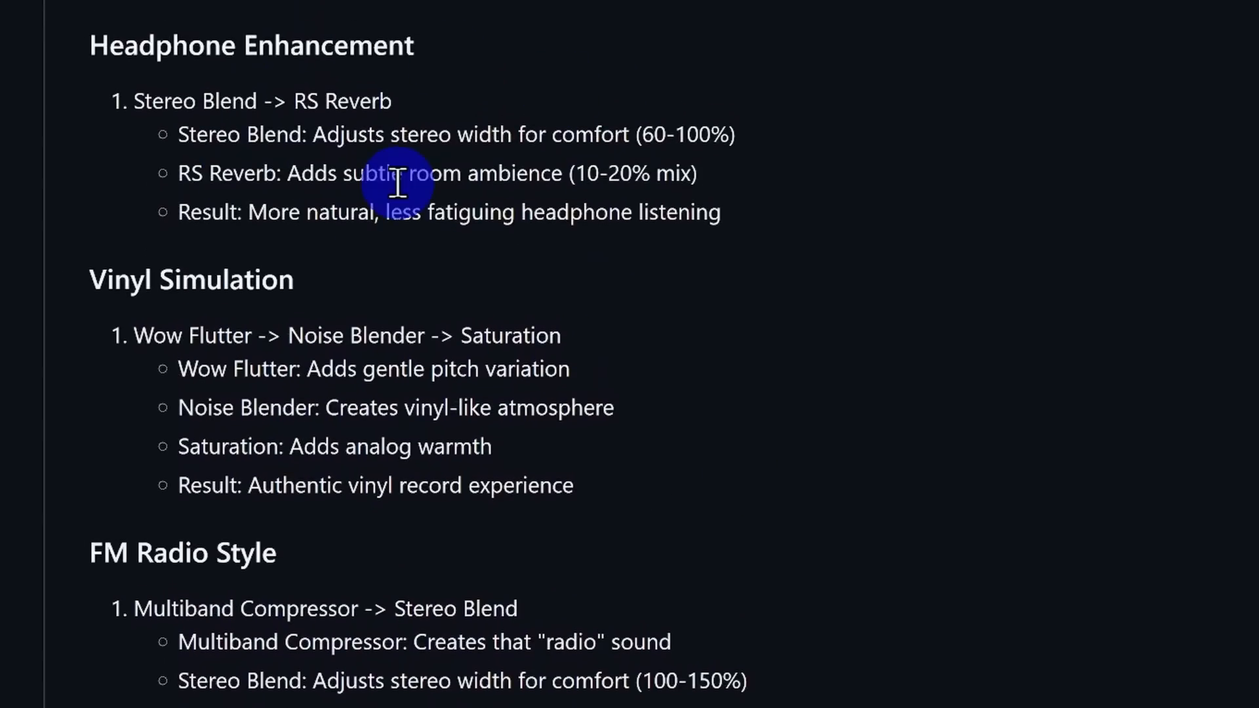
mouse_move(1256, 297)
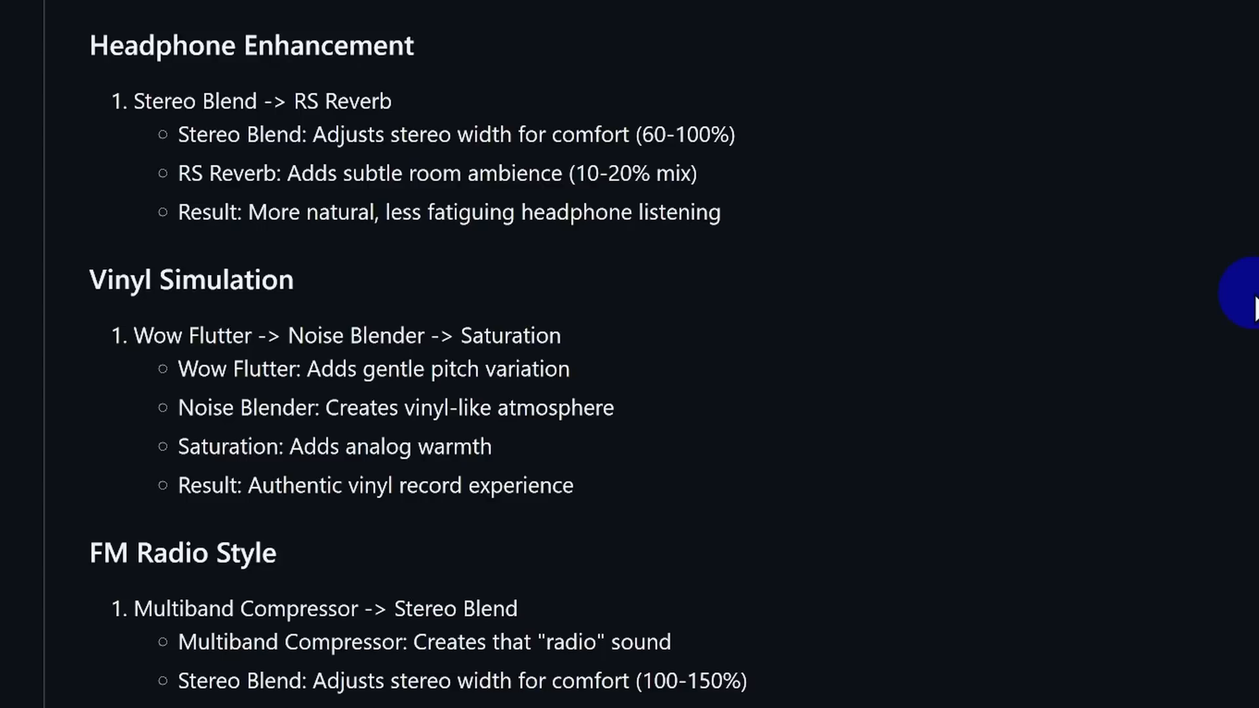
scroll(down, 3)
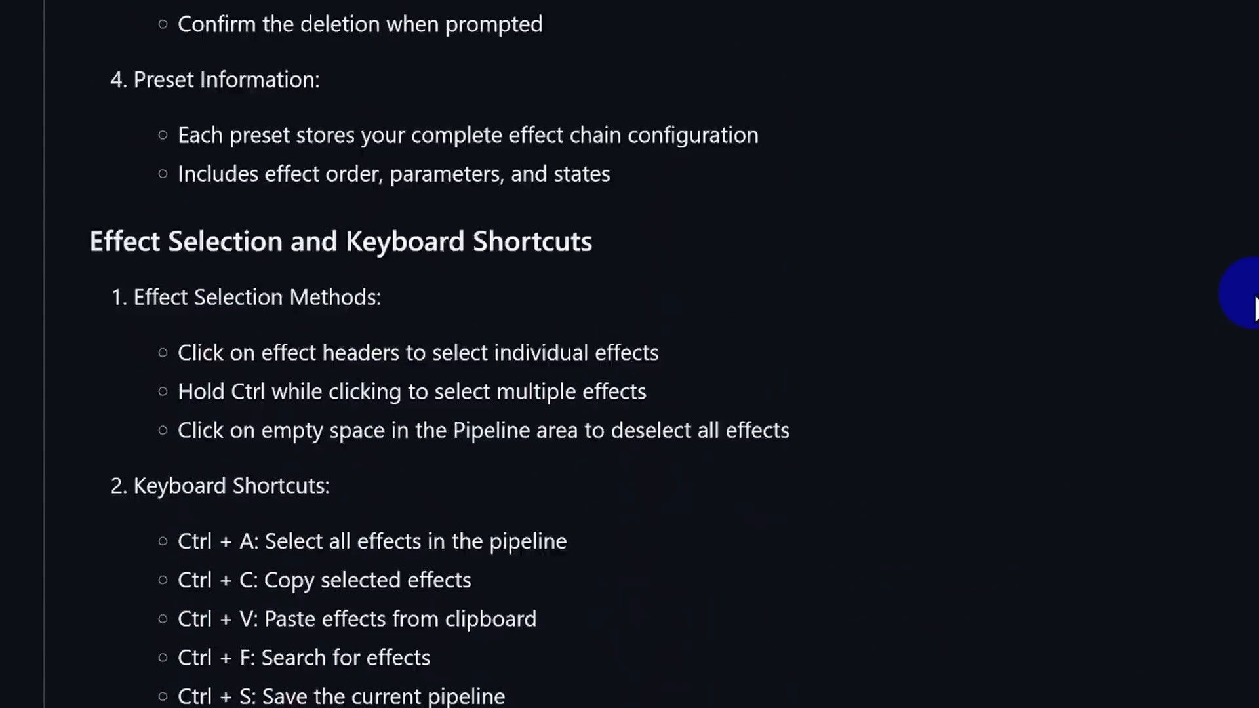
scroll(up, 3)
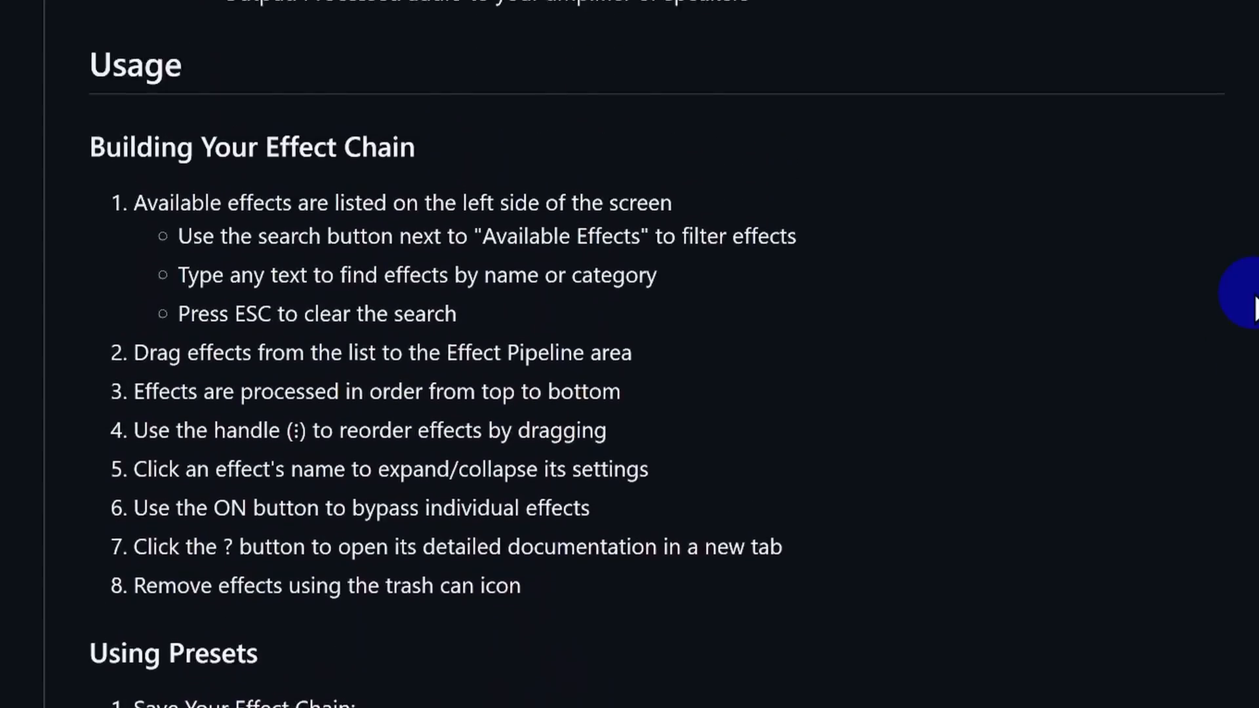
scroll(up, 3)
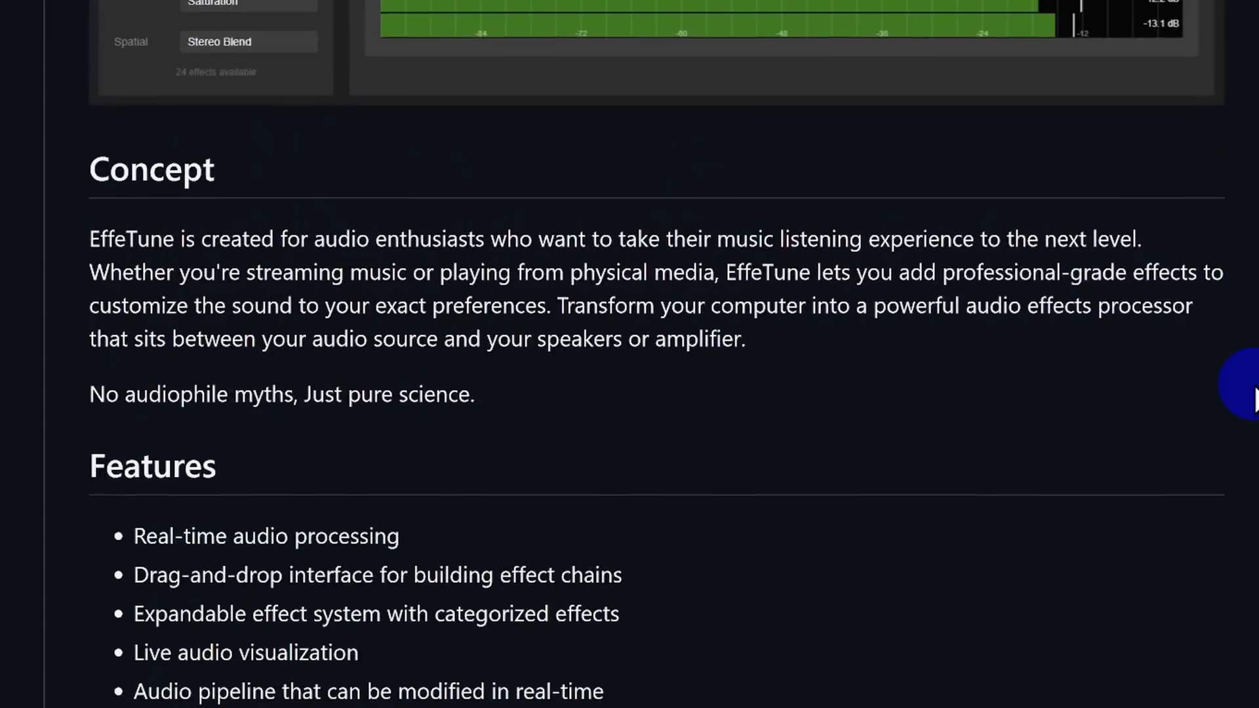
scroll(down, 3)
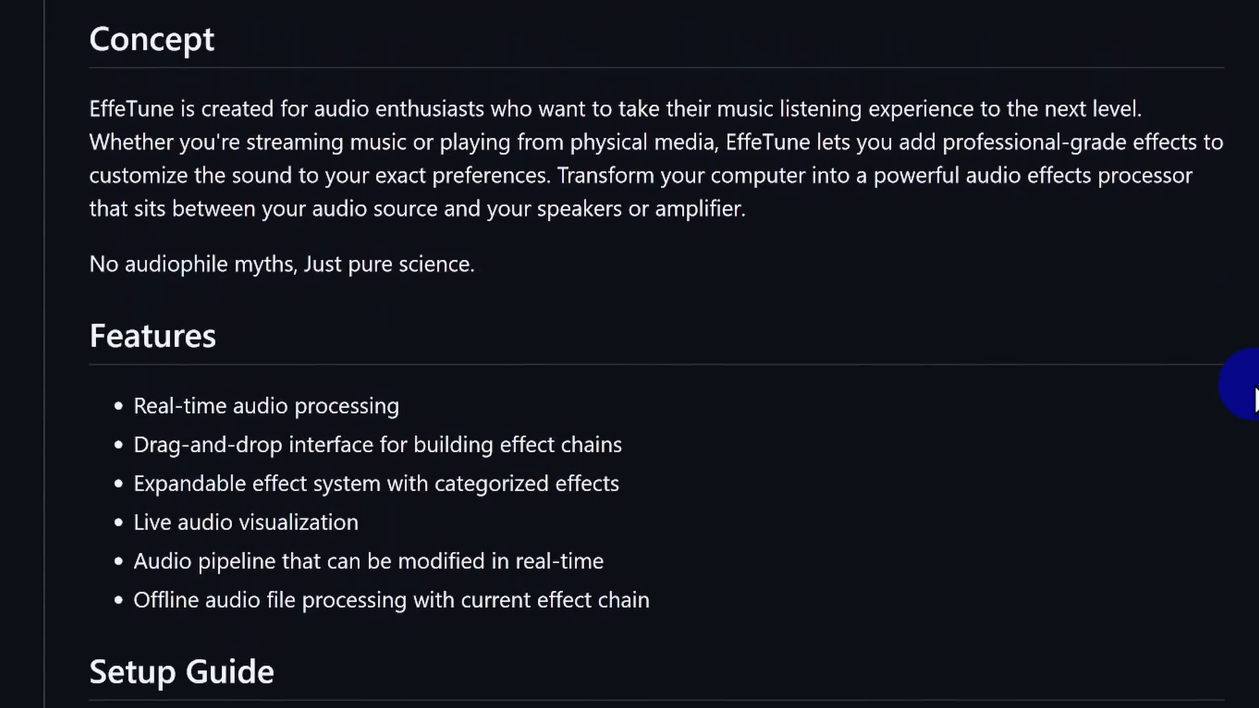
scroll(down, 3)
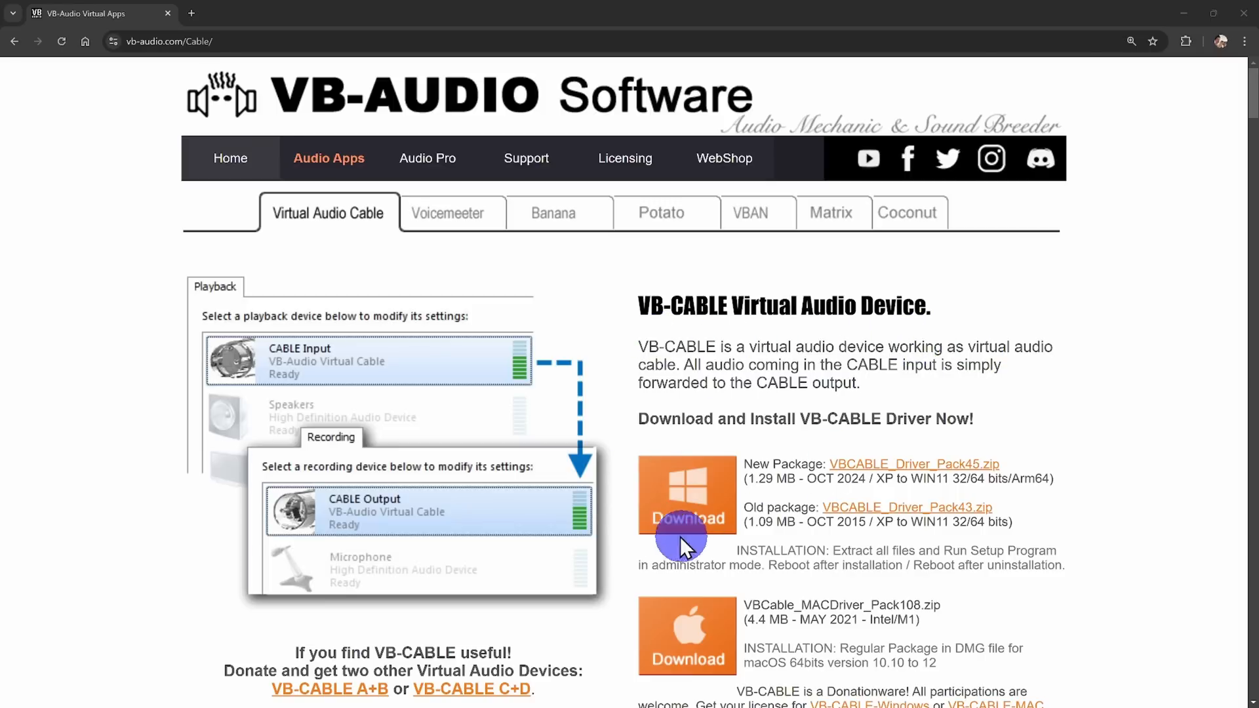
mouse_move(1048, 469)
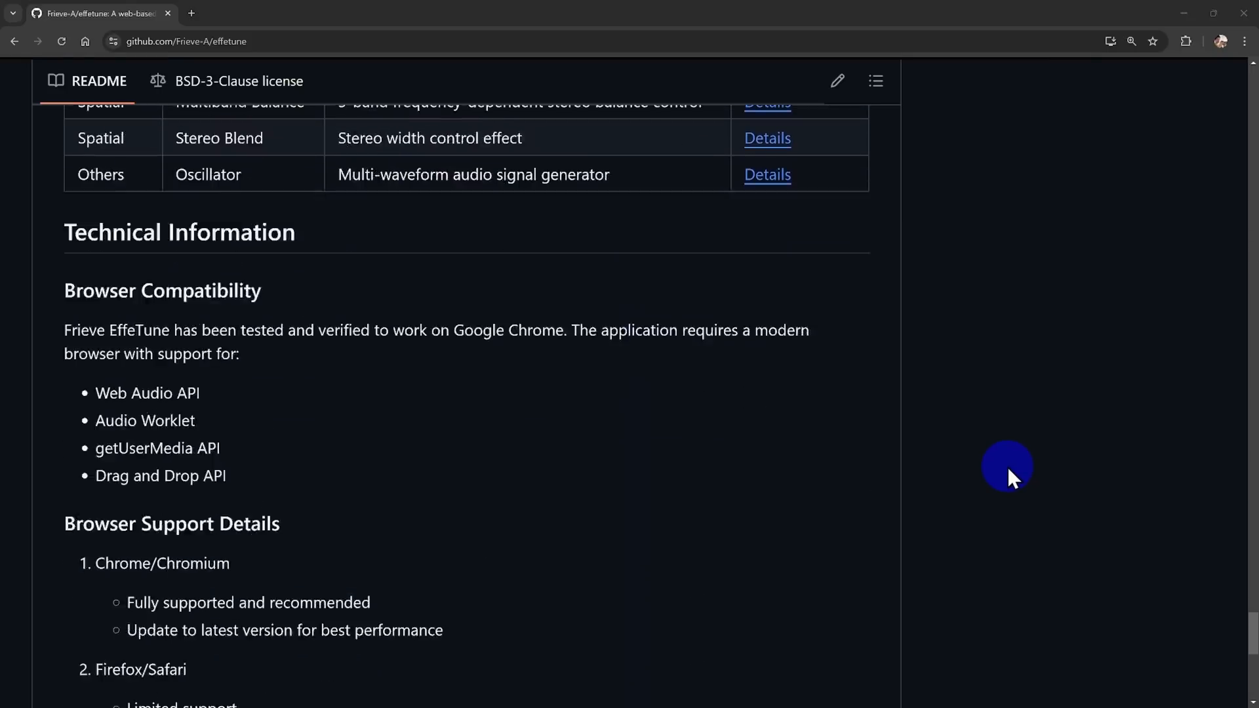
scroll(down, 3)
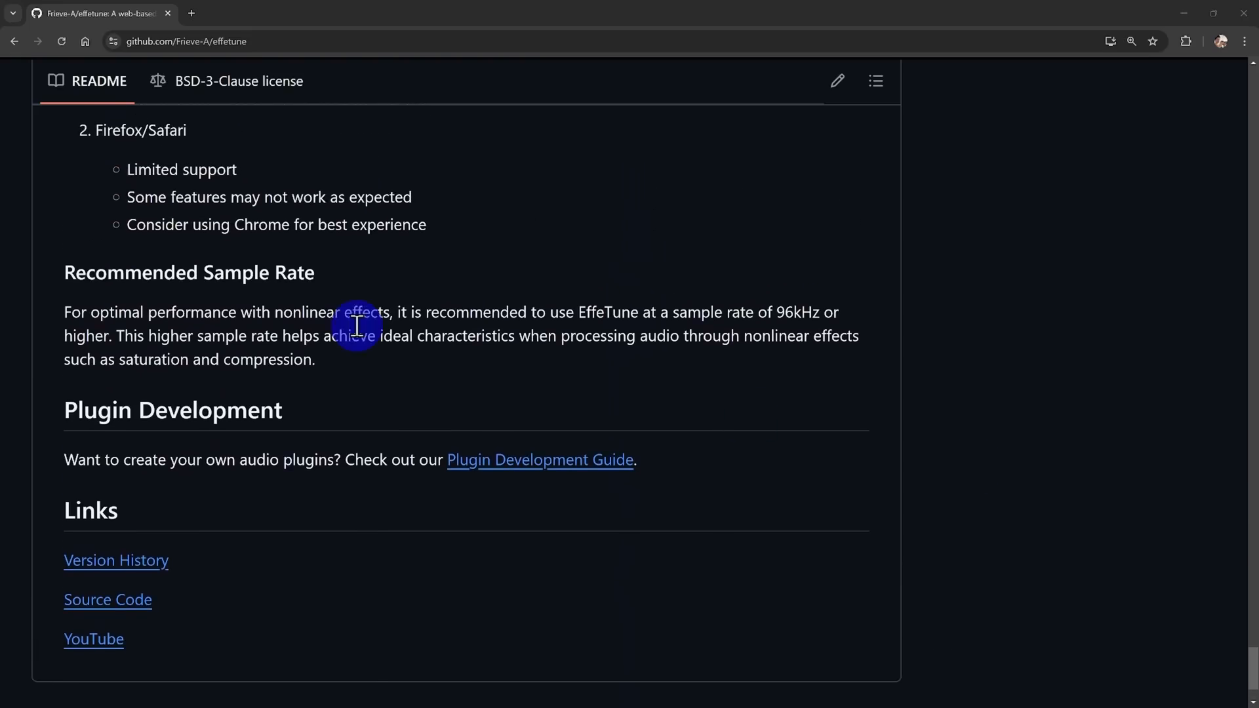
mouse_move(371, 376)
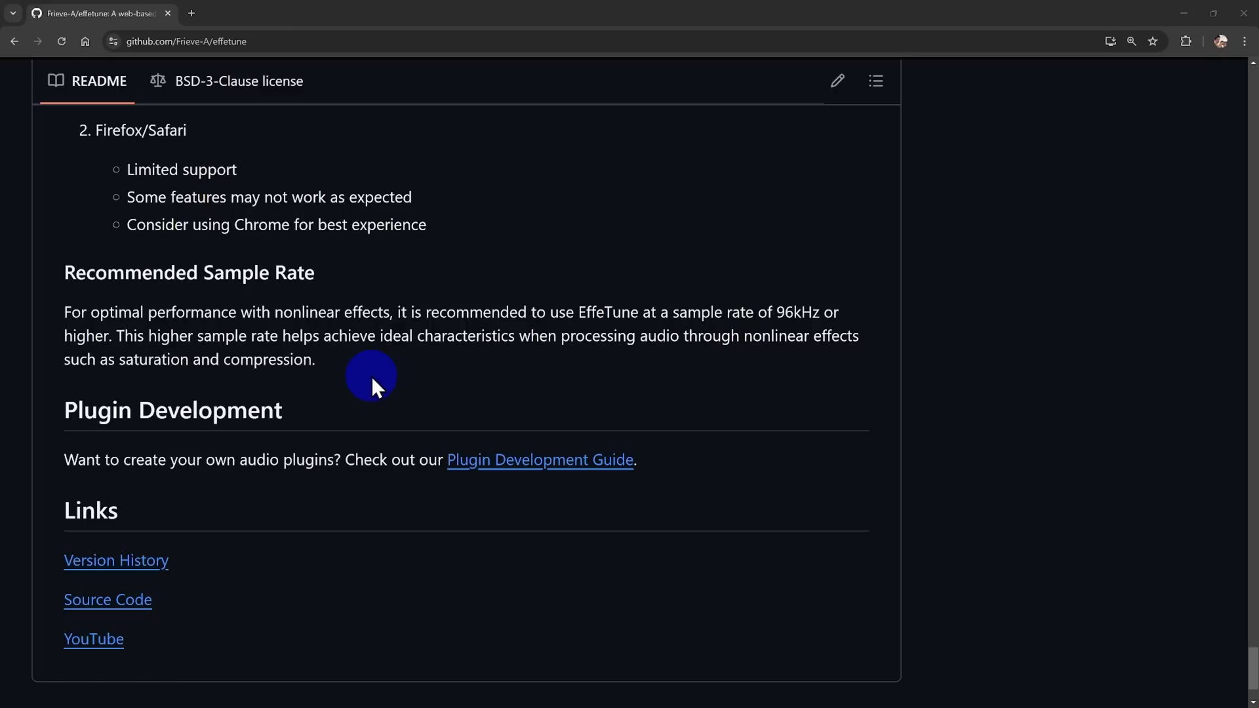
mouse_move(767, 343)
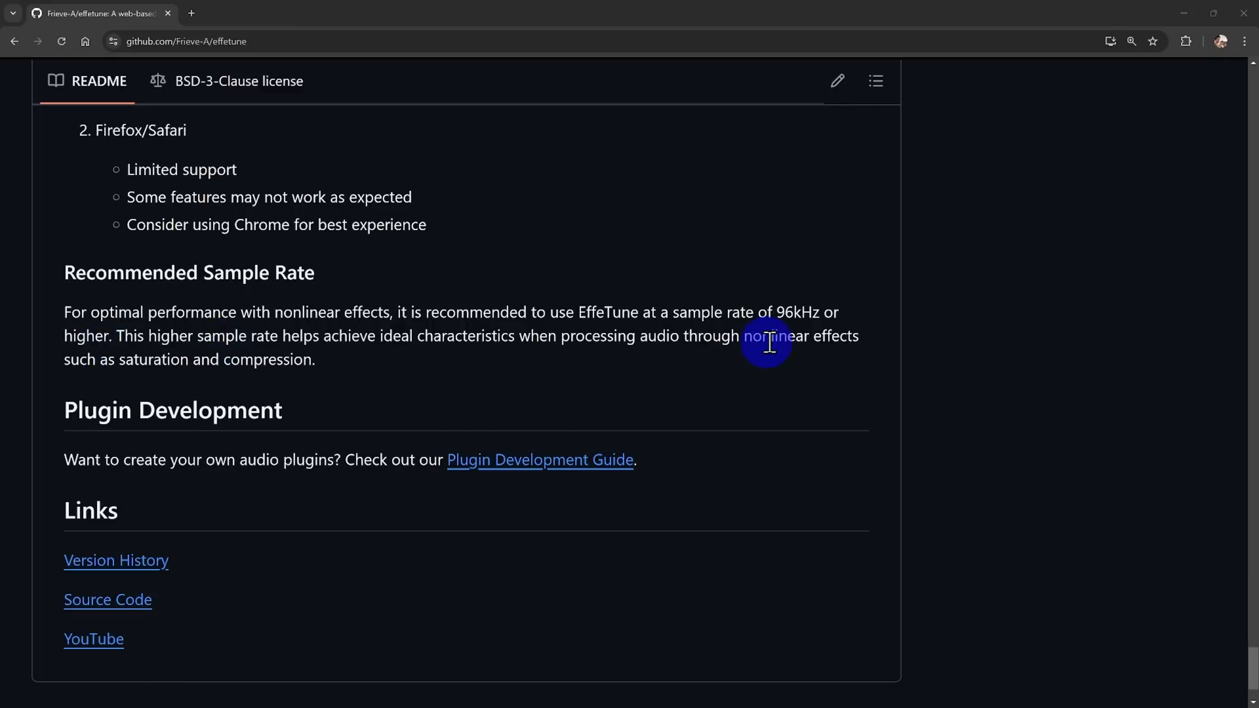
mouse_move(856, 407)
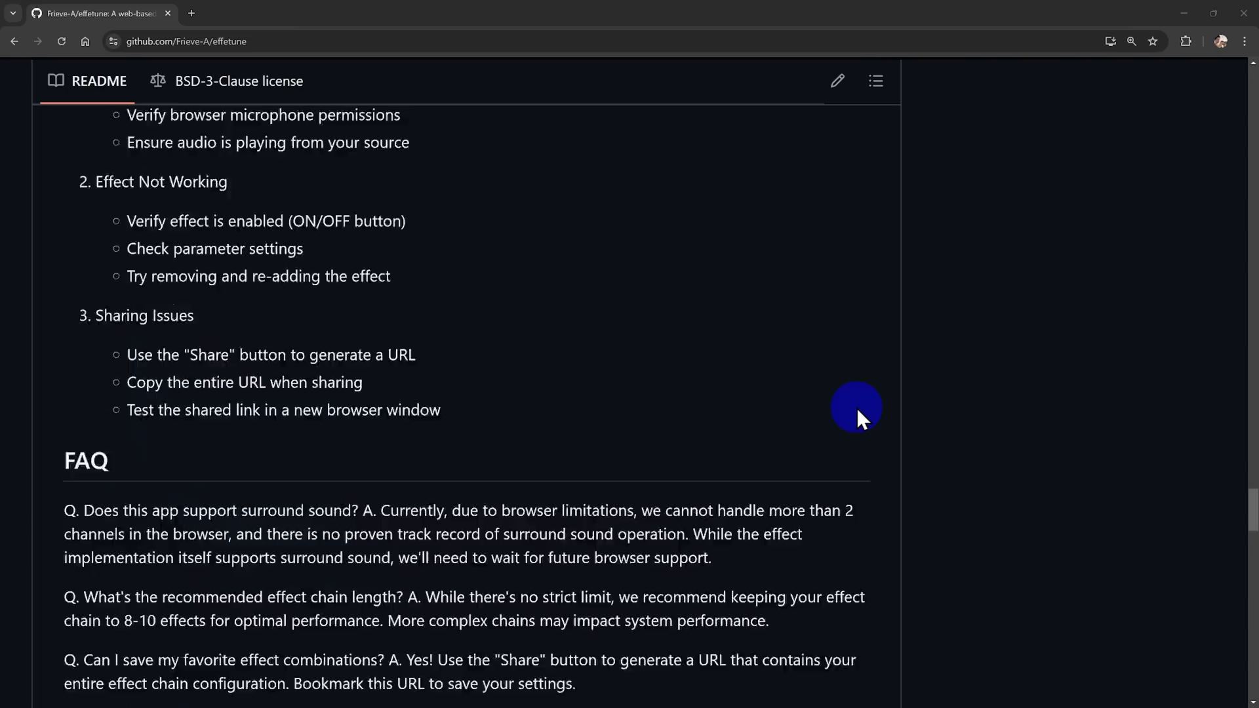
scroll(up, 3)
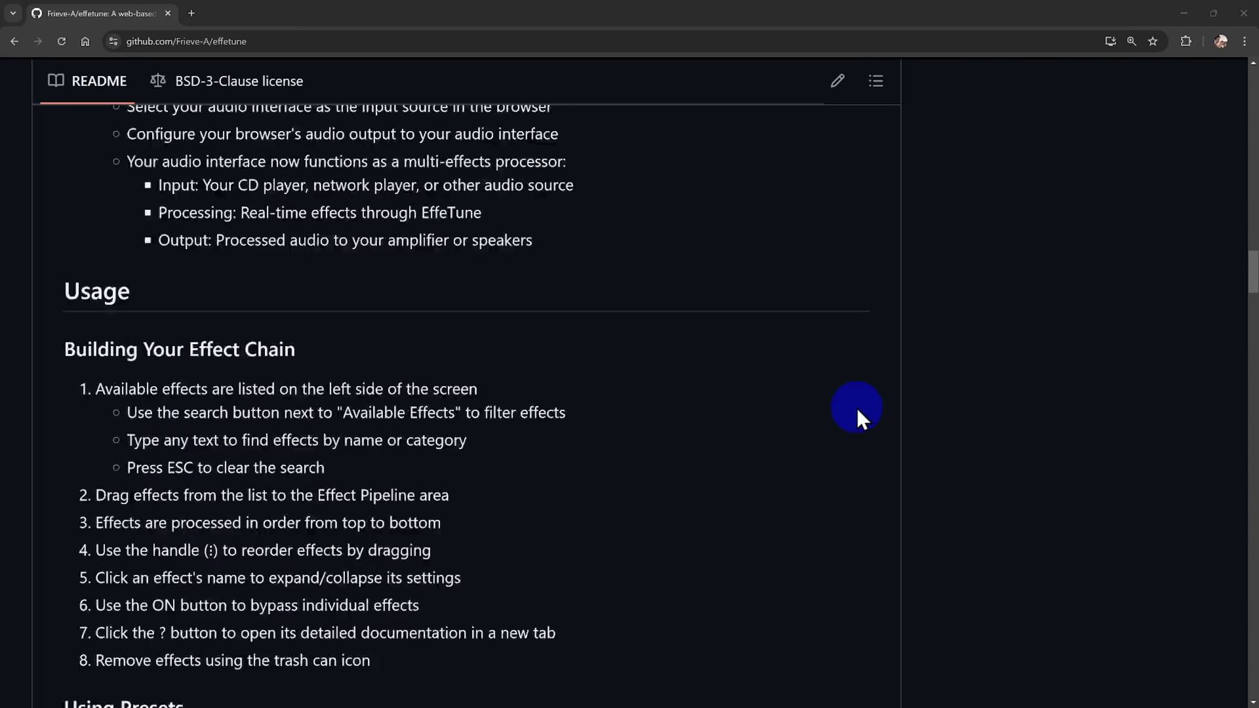
scroll(up, 3)
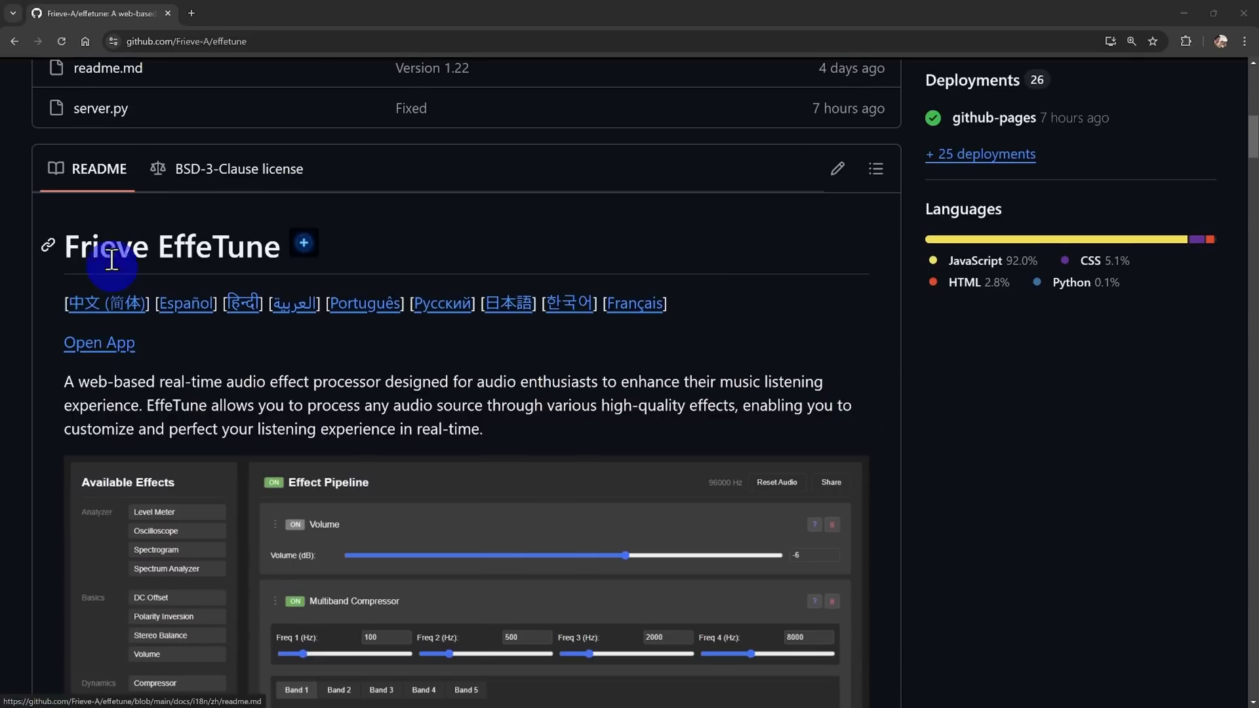
Step: Launch EffeTune via Open App, allow microphone input from CABLE Output, and reach Chrome's microphone settings
click(98, 342)
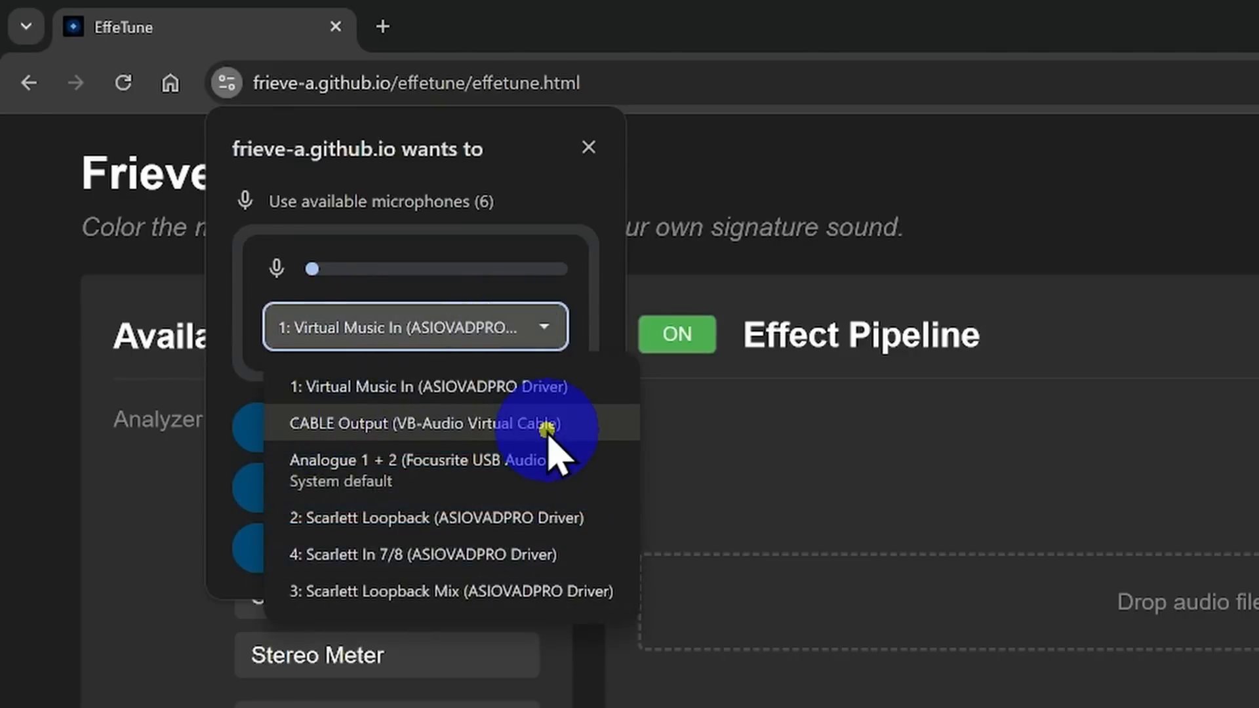
click(419, 423)
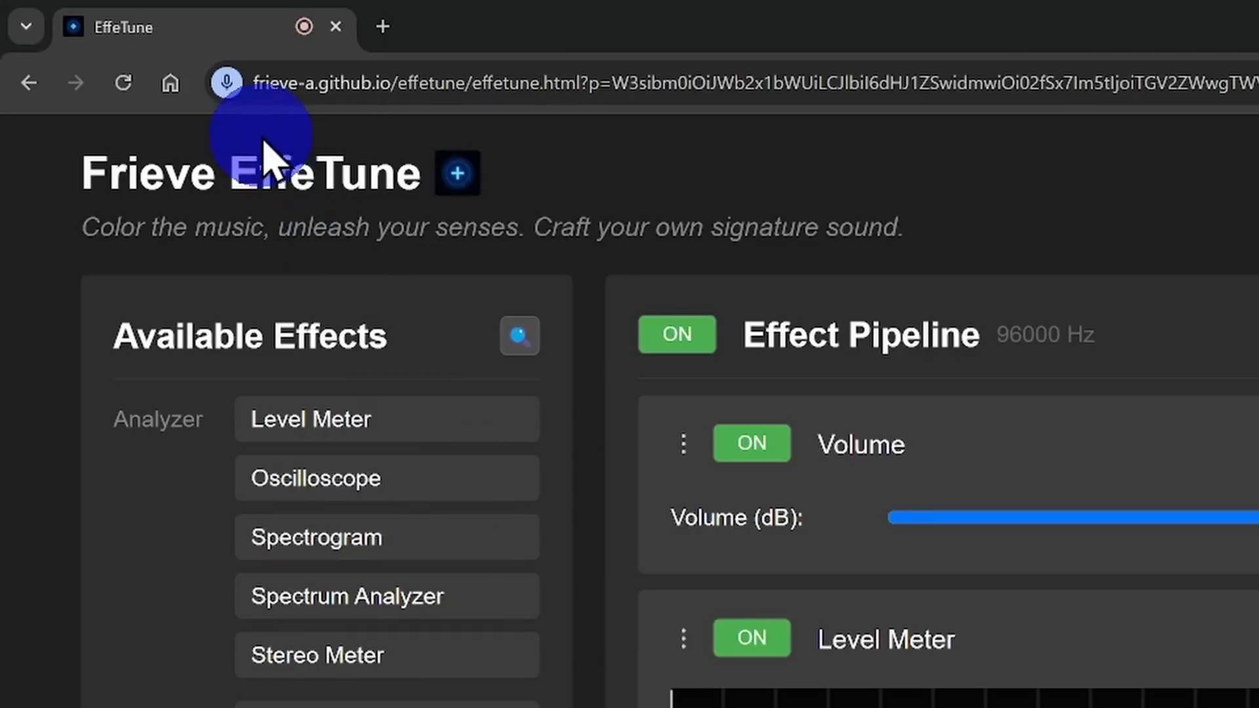
click(227, 83)
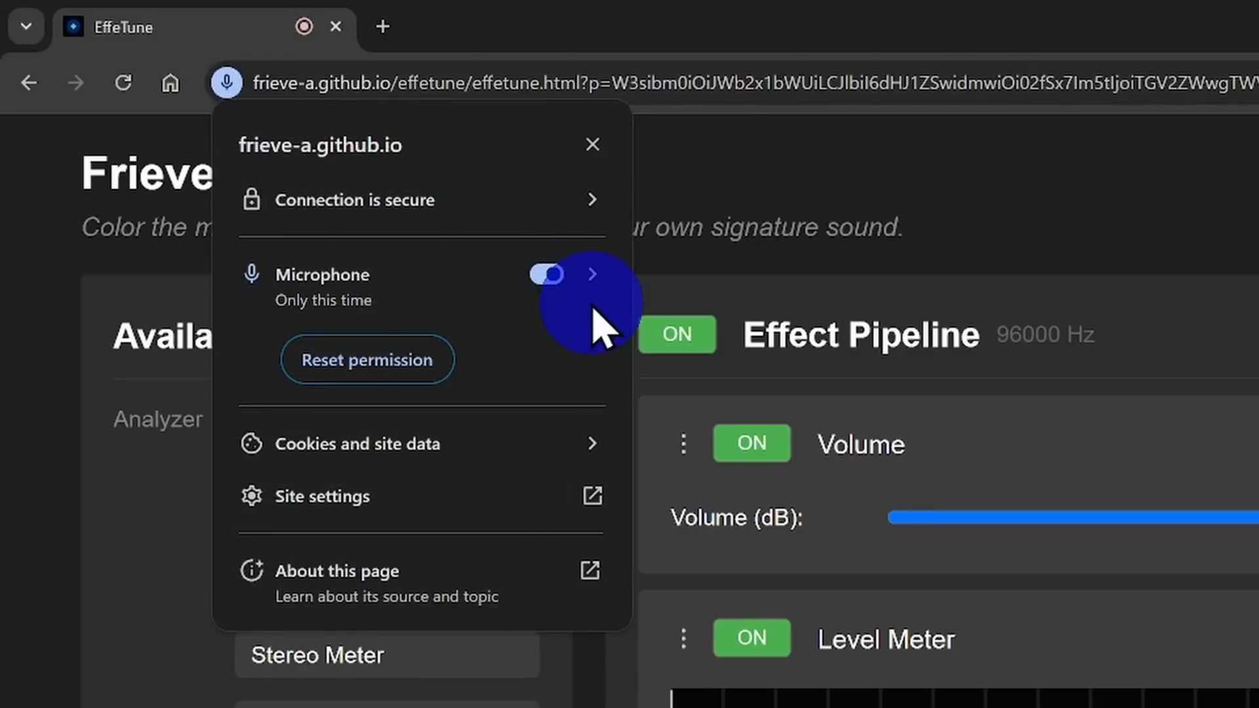
click(592, 274)
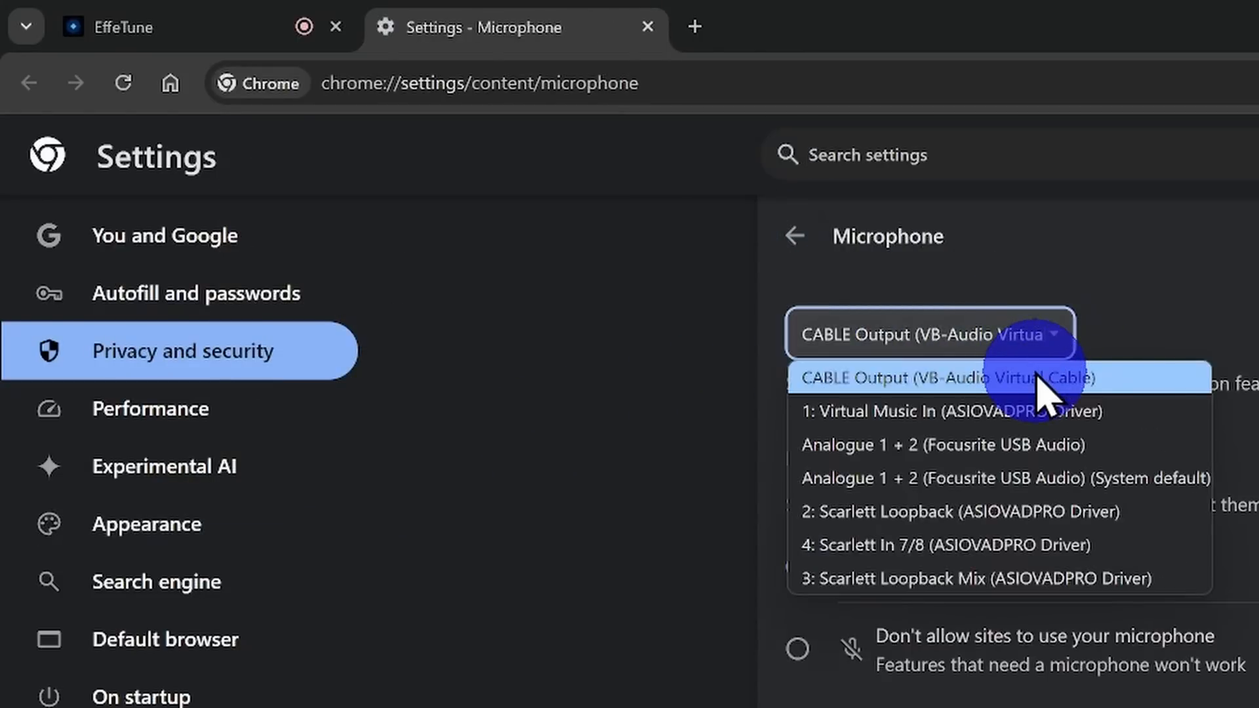
Step: Choose CABLE Output (VB-Audio Virtual Cable) as the microphone Chrome gives to sites
click(943, 378)
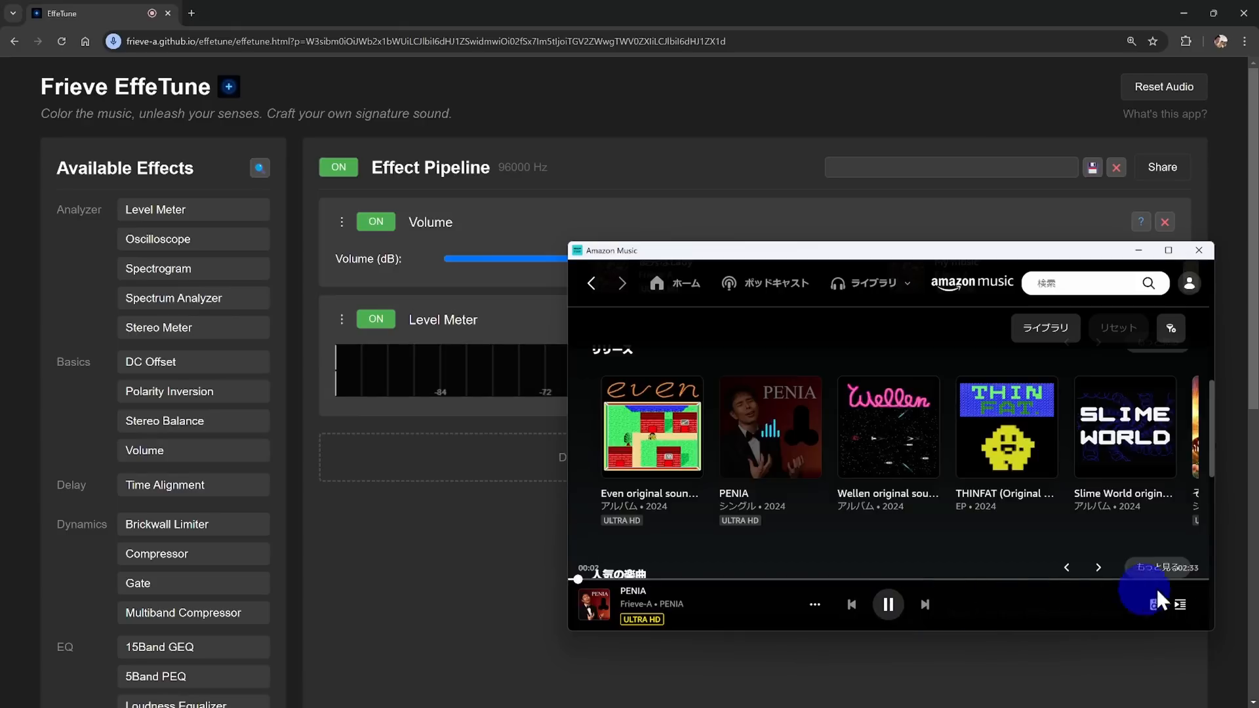
Step: Show Amazon Music's output device list to route playback into the virtual cable
click(1150, 603)
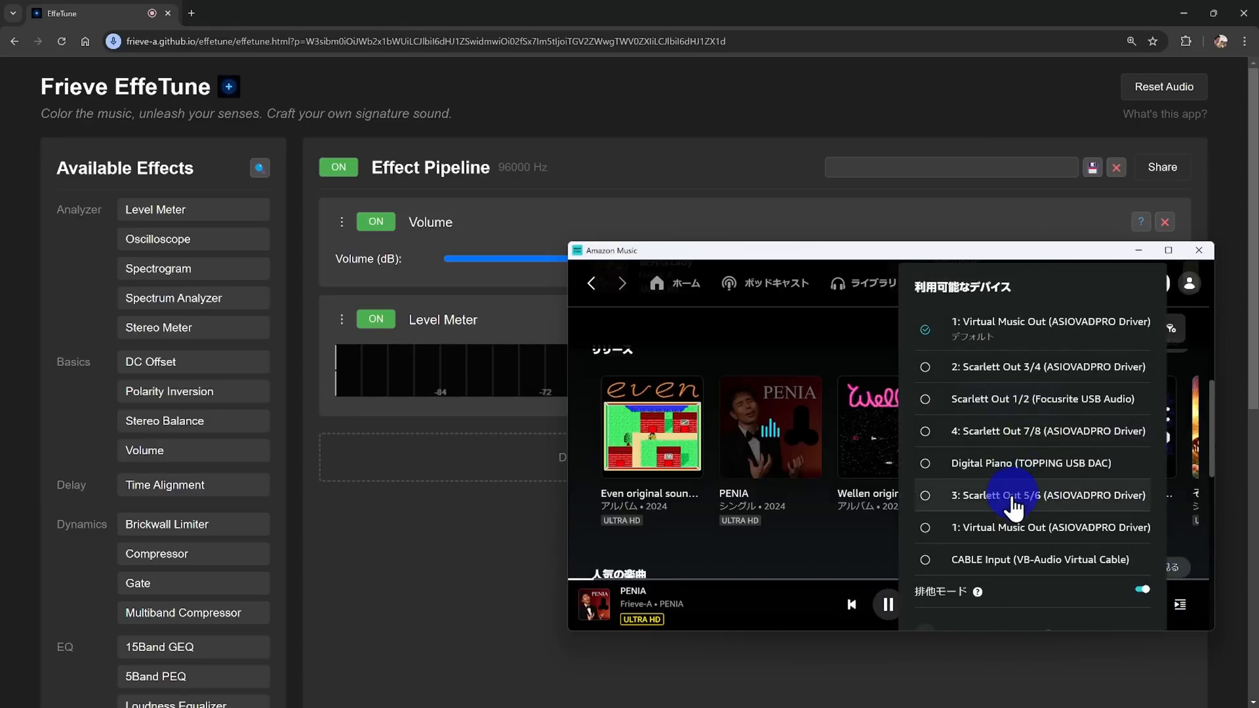
mouse_move(993, 560)
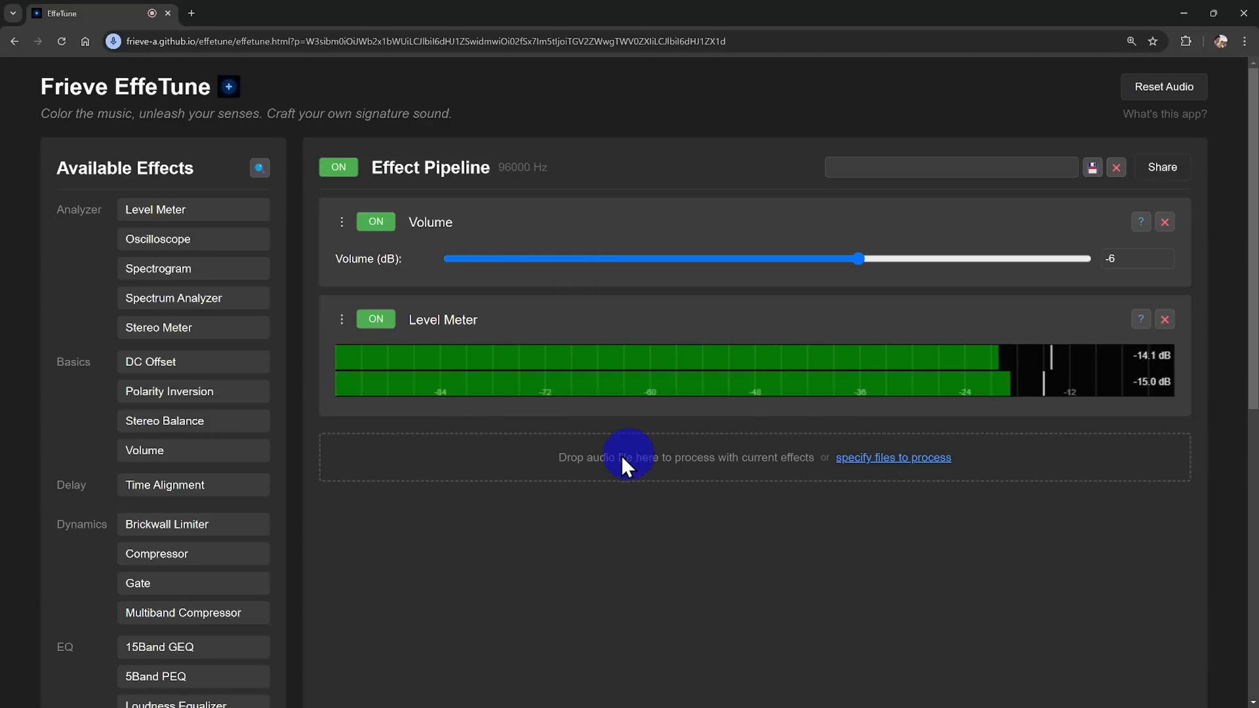
mouse_move(734, 477)
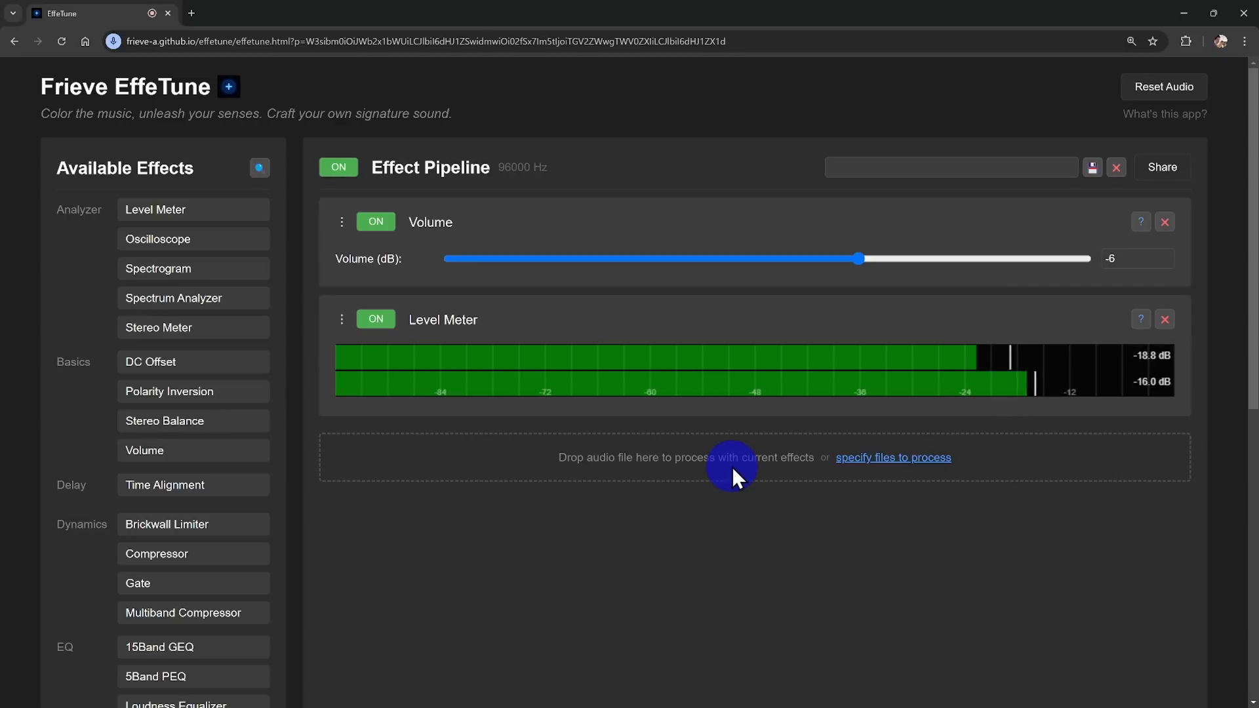
mouse_move(1107, 624)
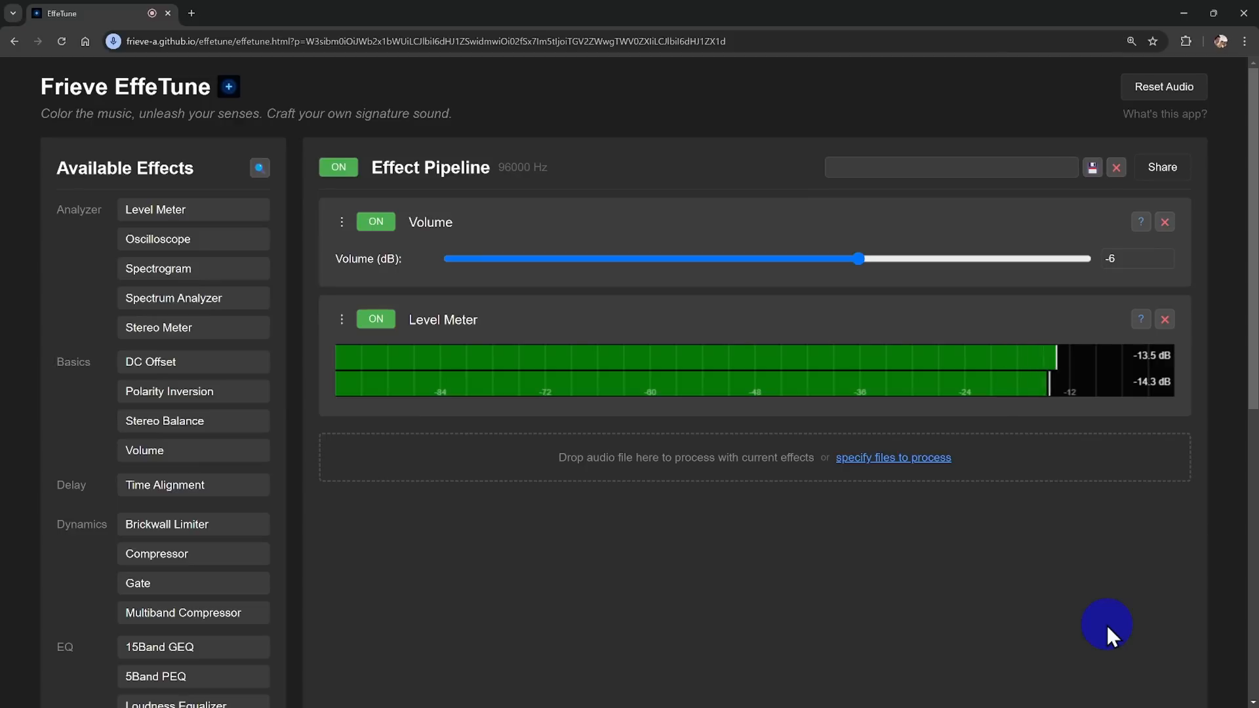
mouse_move(1076, 398)
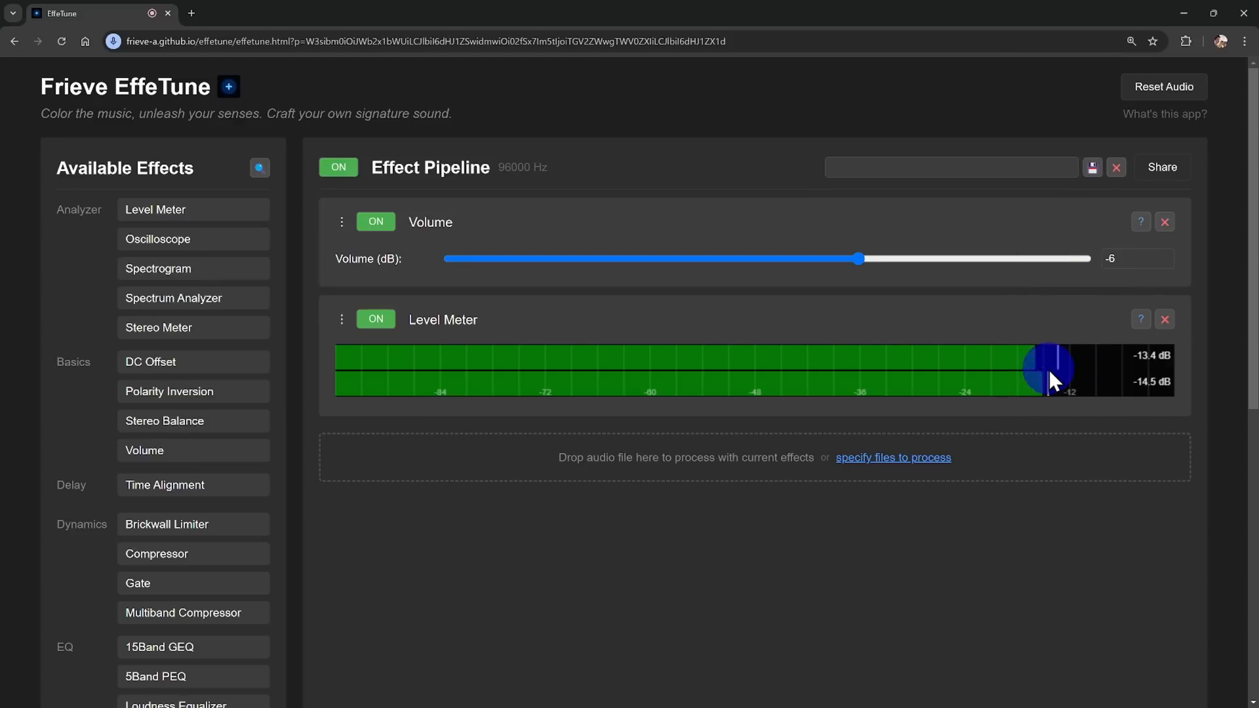
mouse_move(239, 582)
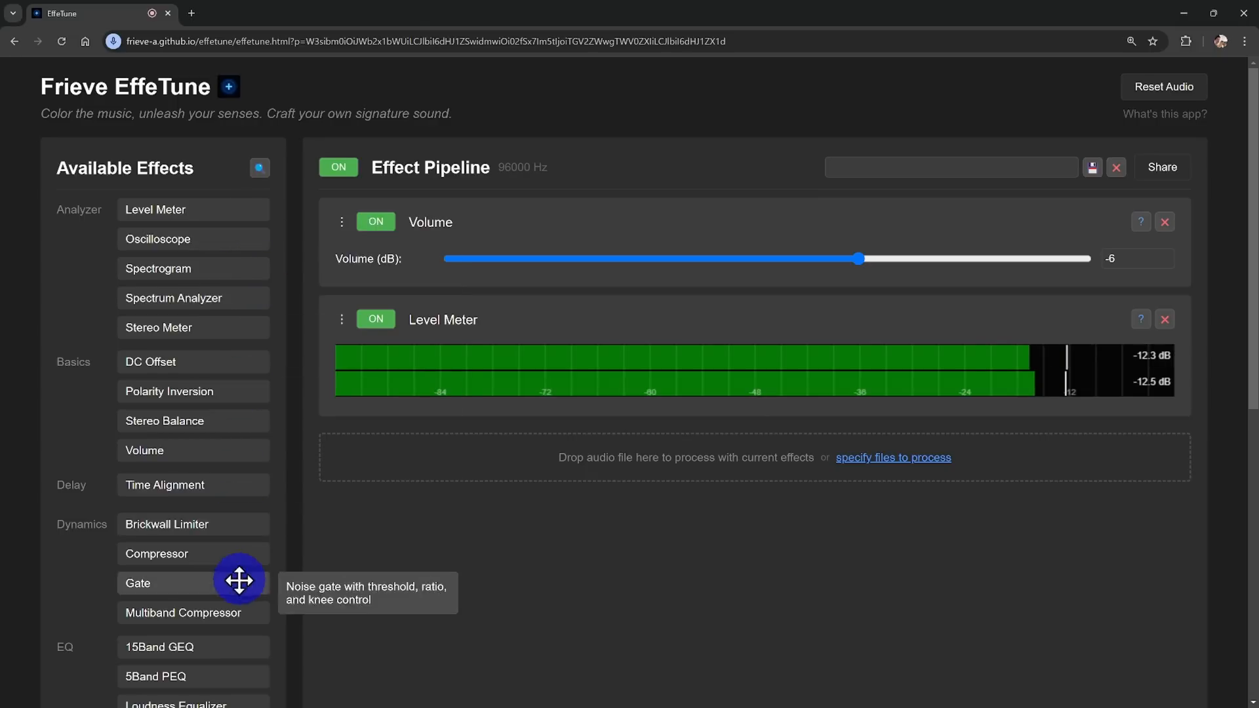
Step: Scroll the effects list and pipeline around the new Narrow Range filter with LPF at 11200 Hz
scroll(down, 3)
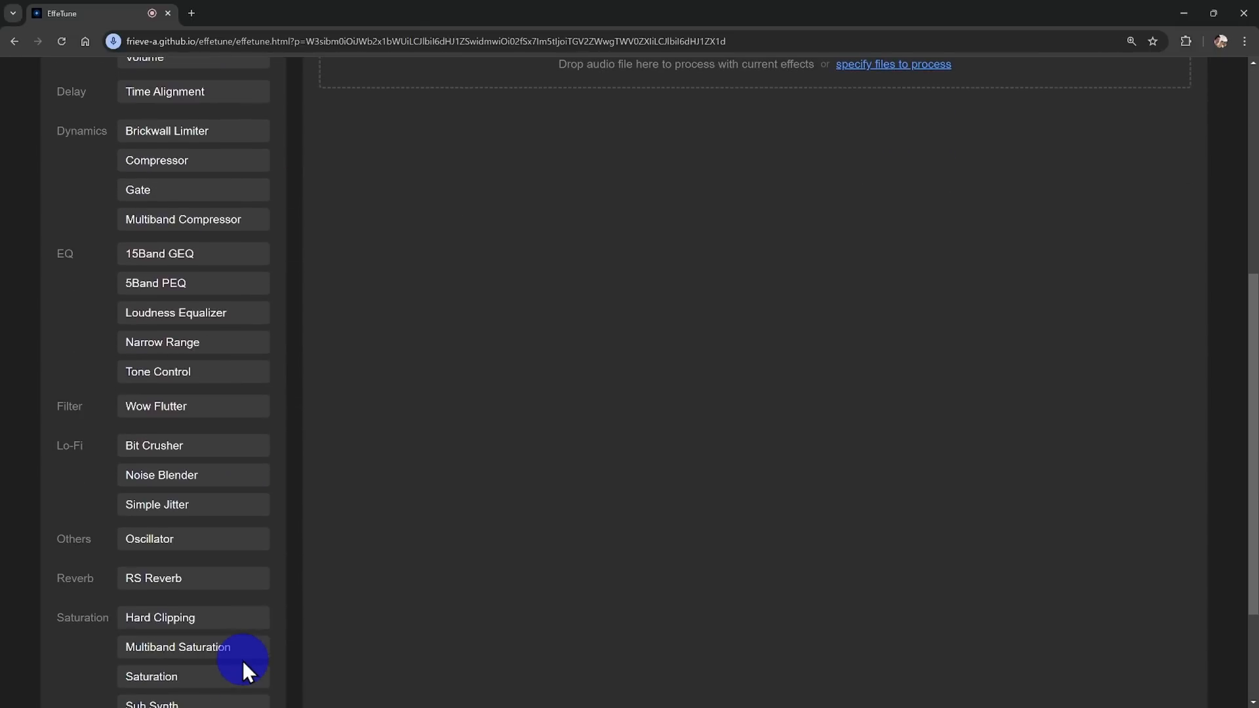
scroll(up, 3)
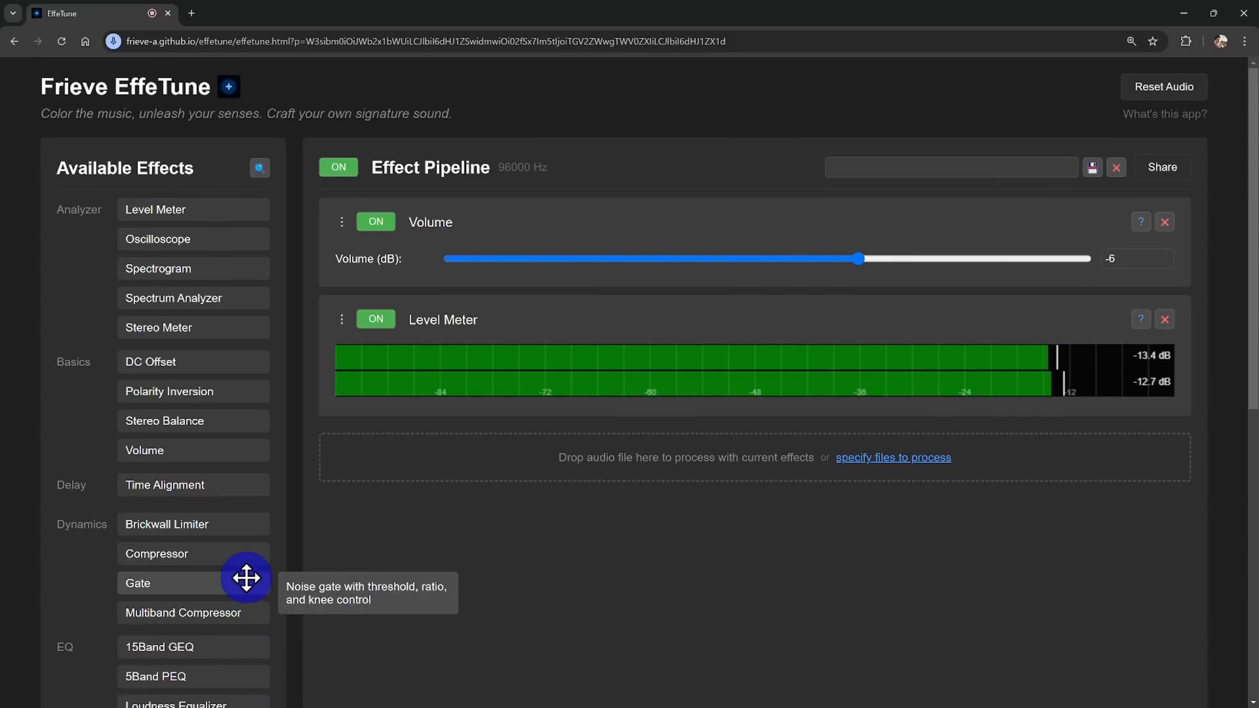
scroll(down, 3)
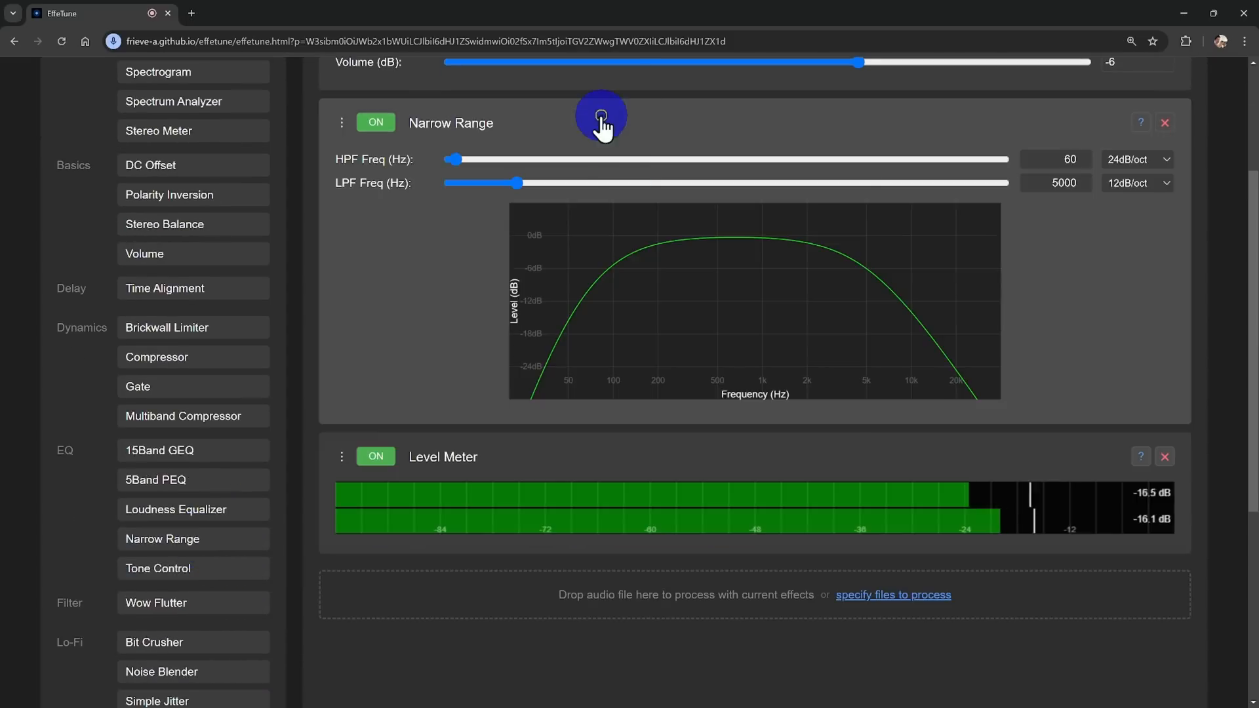
scroll(up, 3)
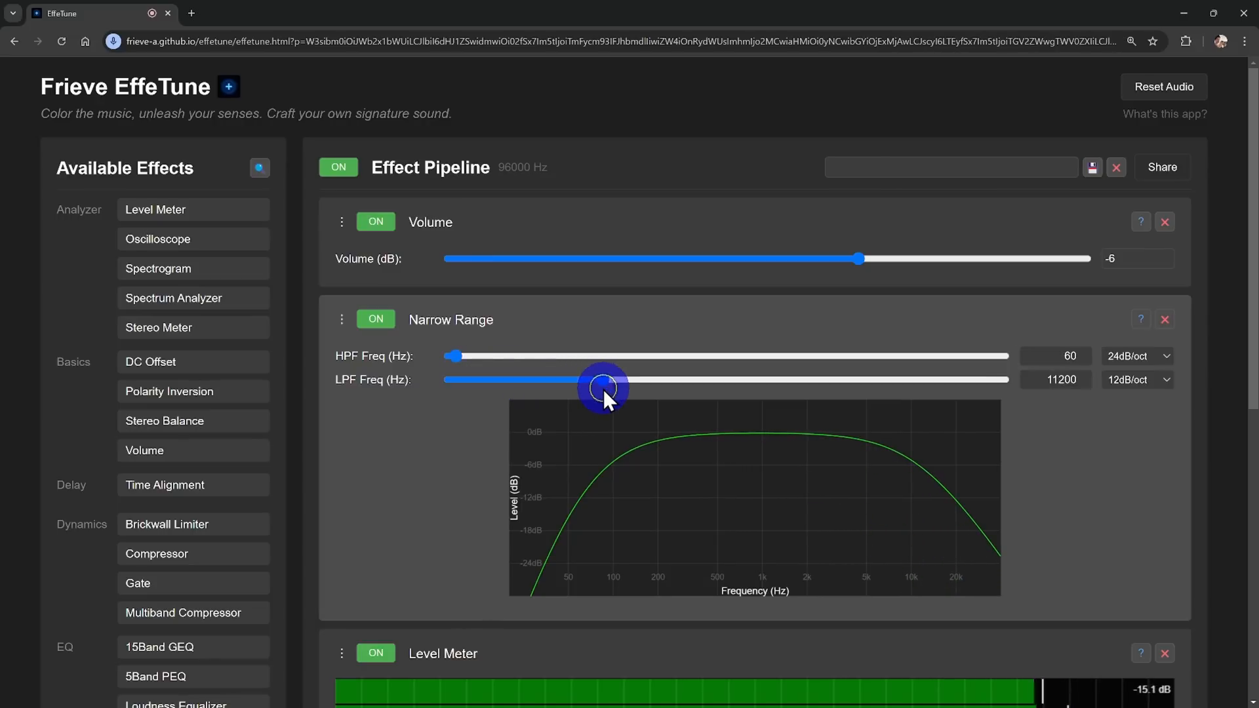
Step: Add a Saturation effect at default drive and gain just before the Level Meter
scroll(down, 3)
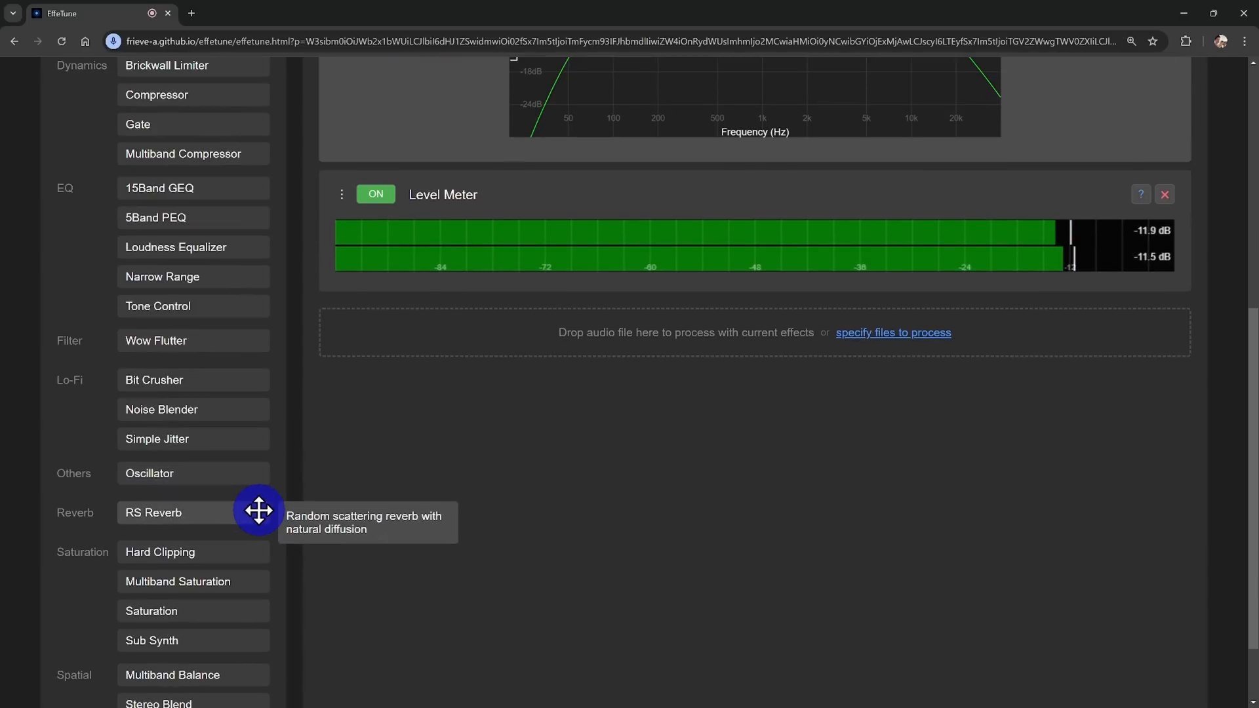
mouse_move(210, 611)
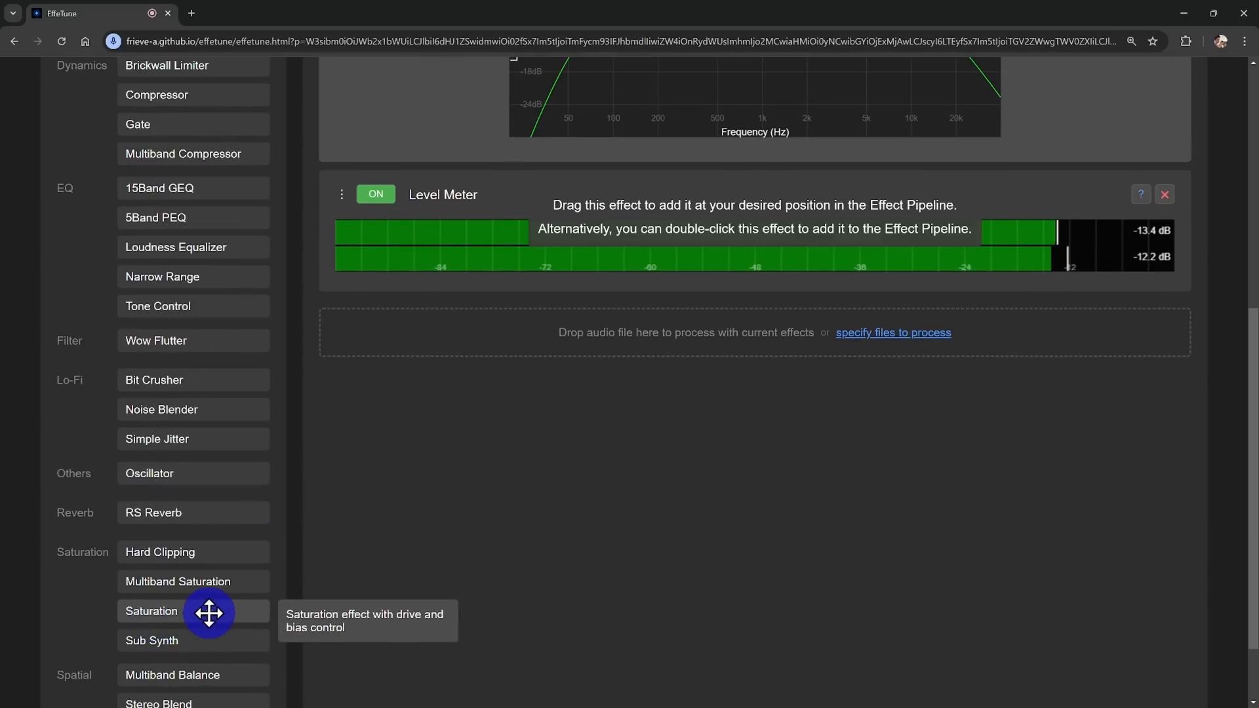
double_click(150, 611)
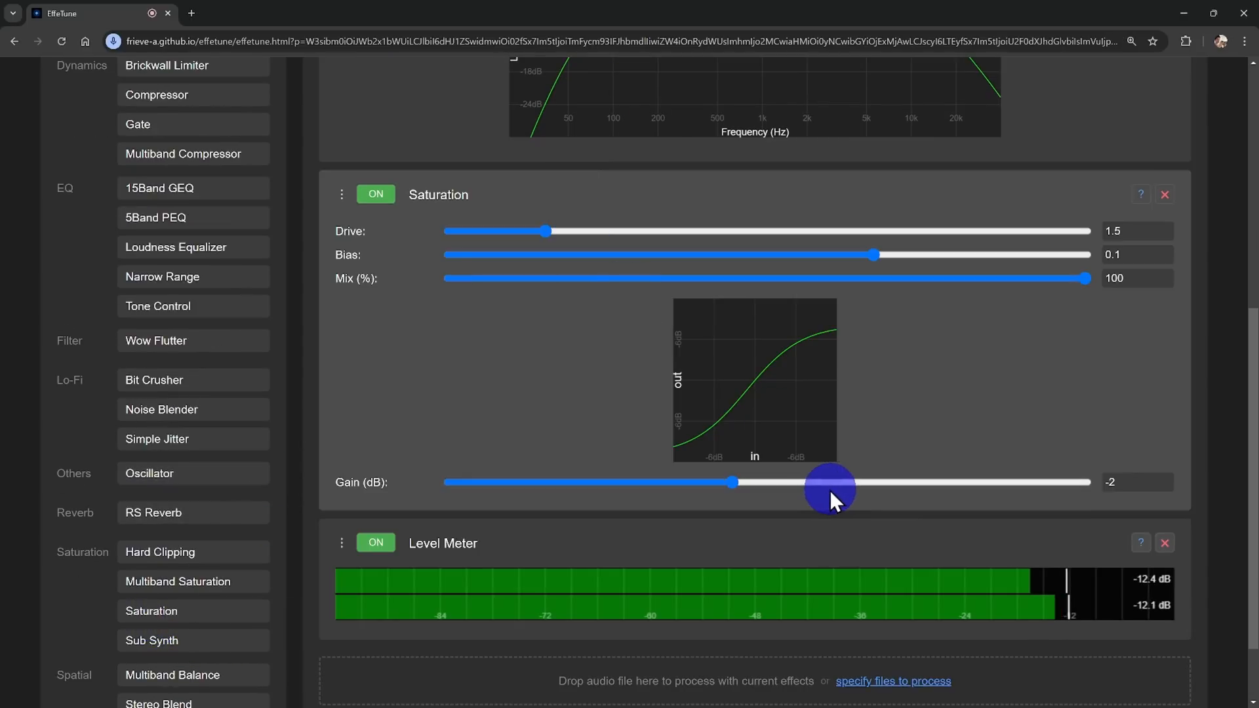
scroll(up, 3)
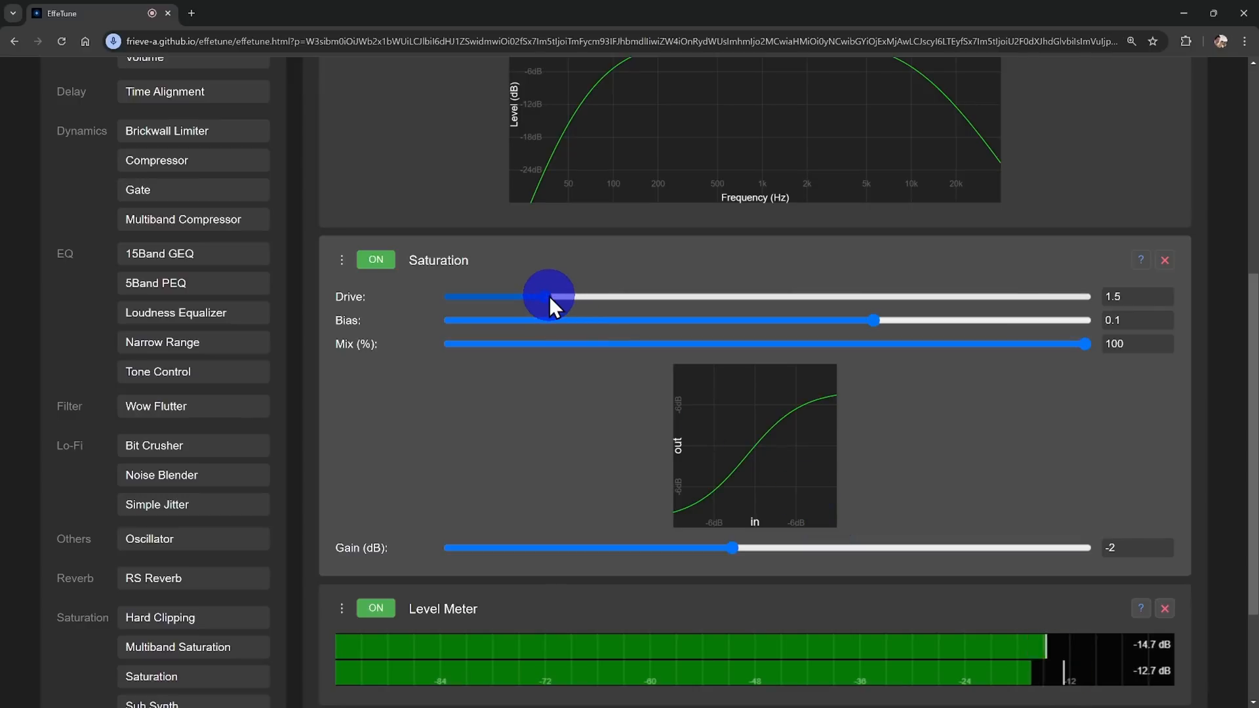
mouse_move(1030, 441)
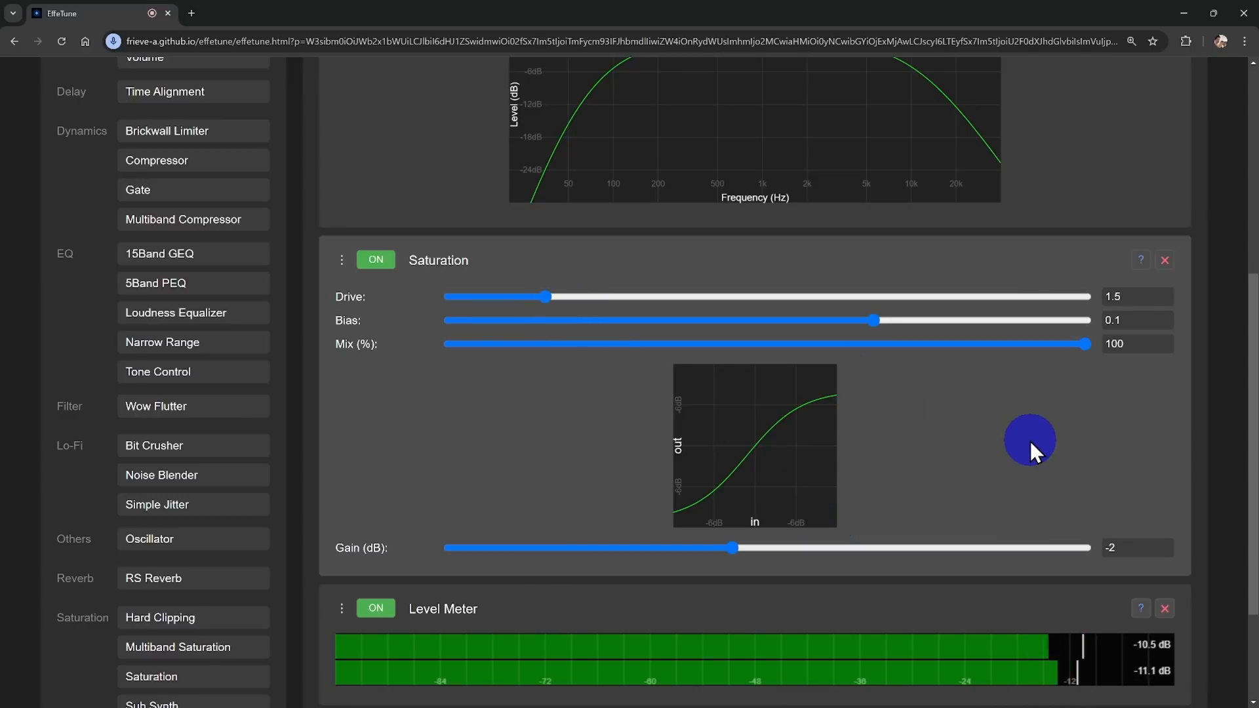
mouse_move(599, 468)
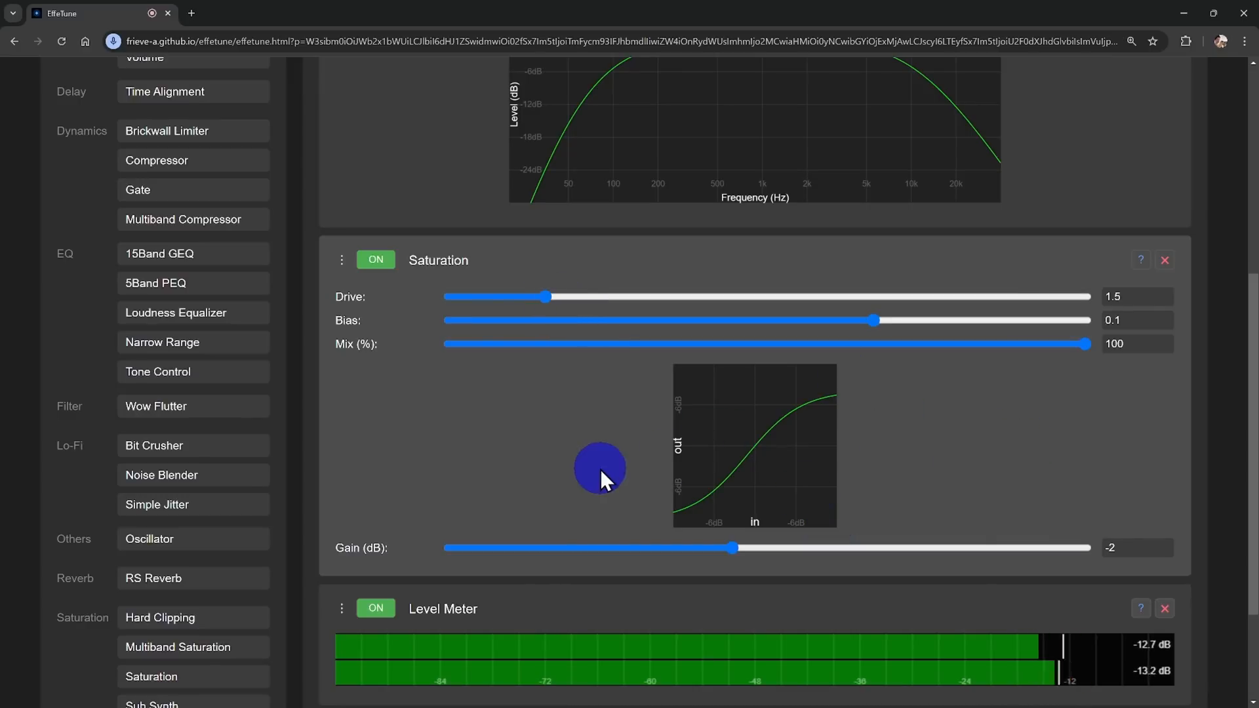
scroll(down, 3)
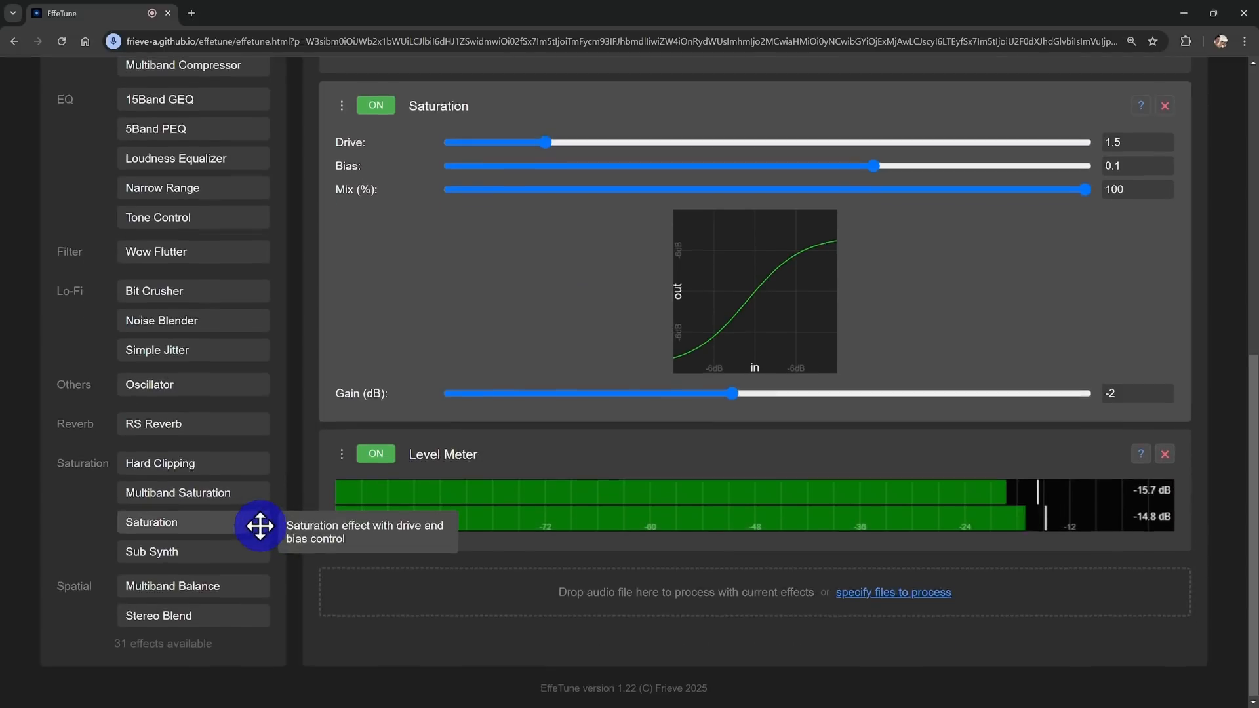
scroll(up, 3)
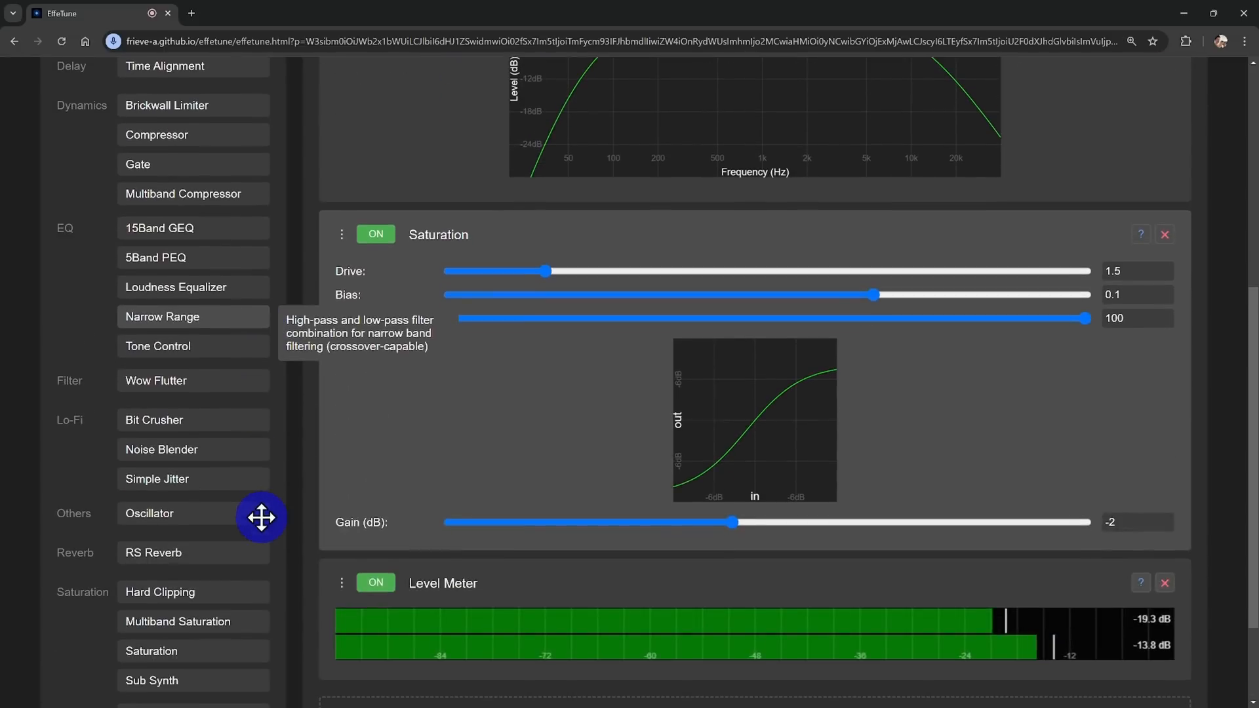
scroll(down, 3)
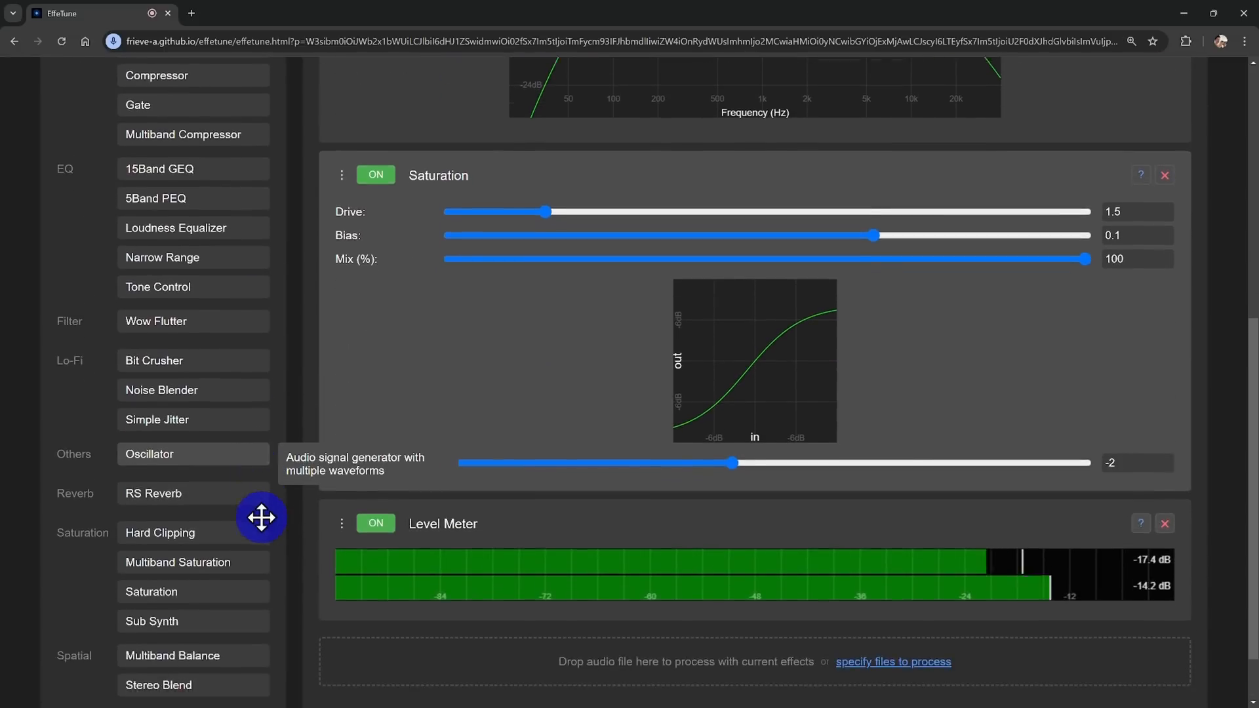
Step: Scroll to the Lo-Fi group and pipeline for adding a pink-noise Noise Blender before Level Meter
scroll(down, 3)
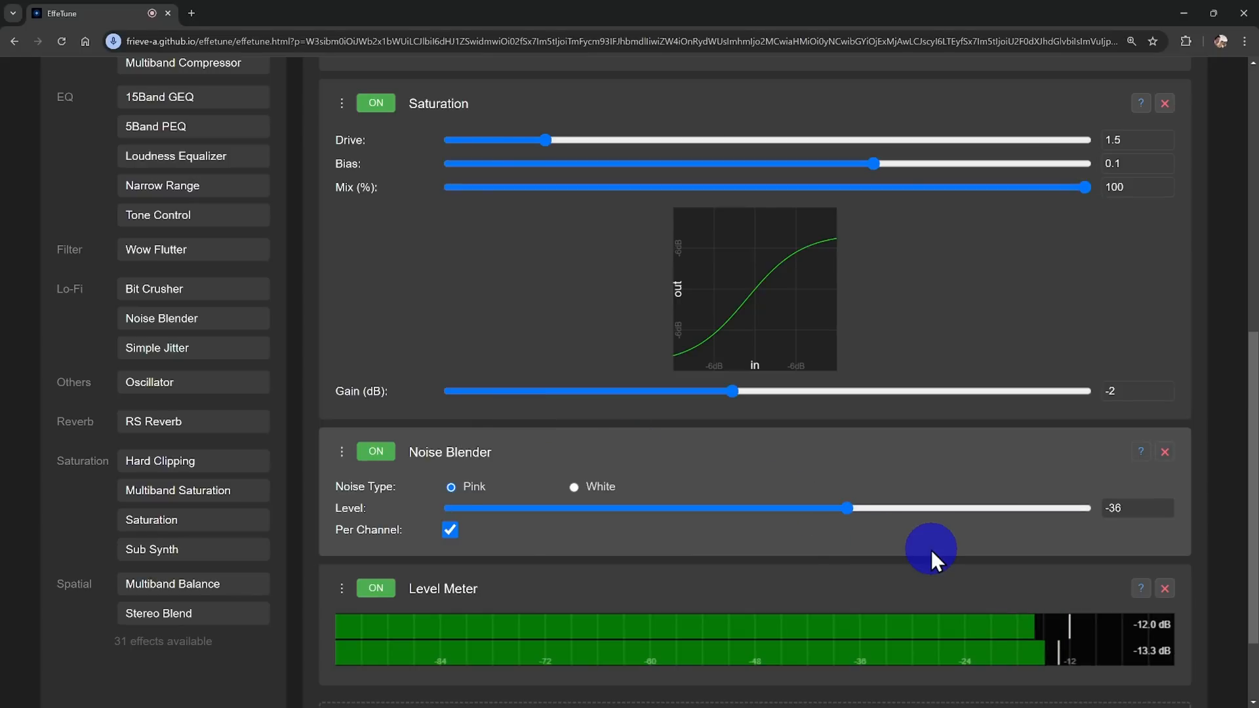
mouse_move(334, 409)
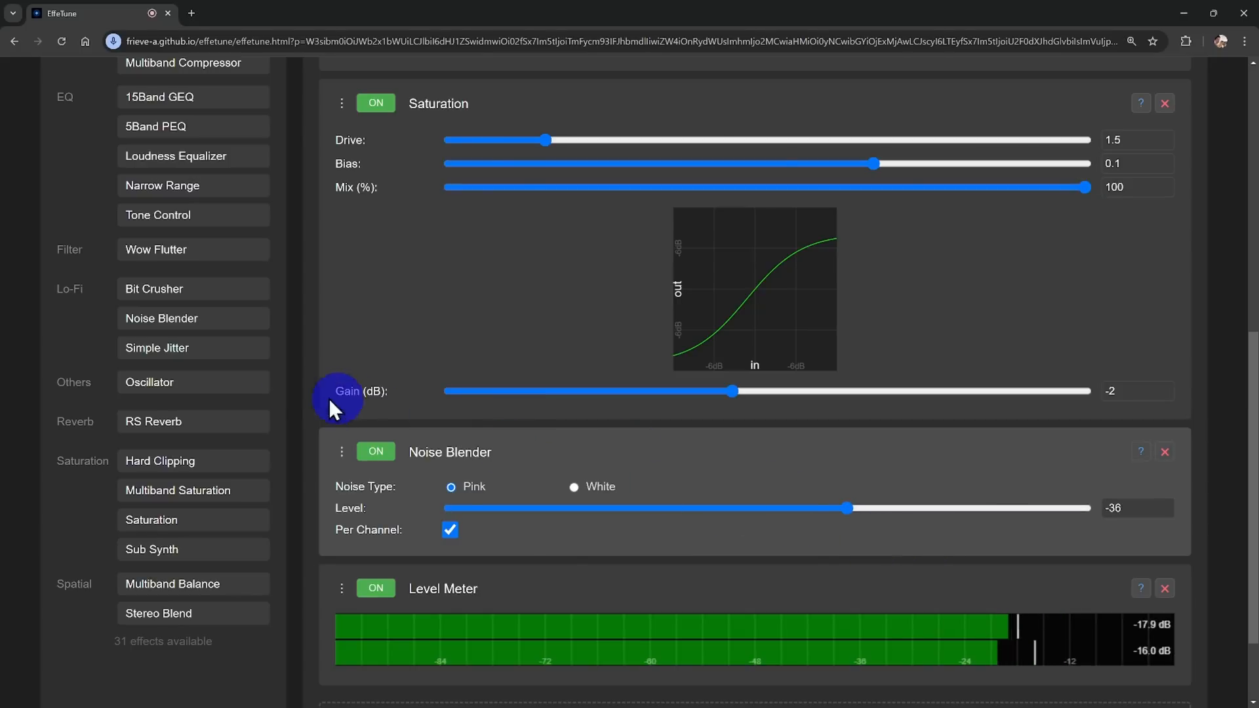
scroll(up, 3)
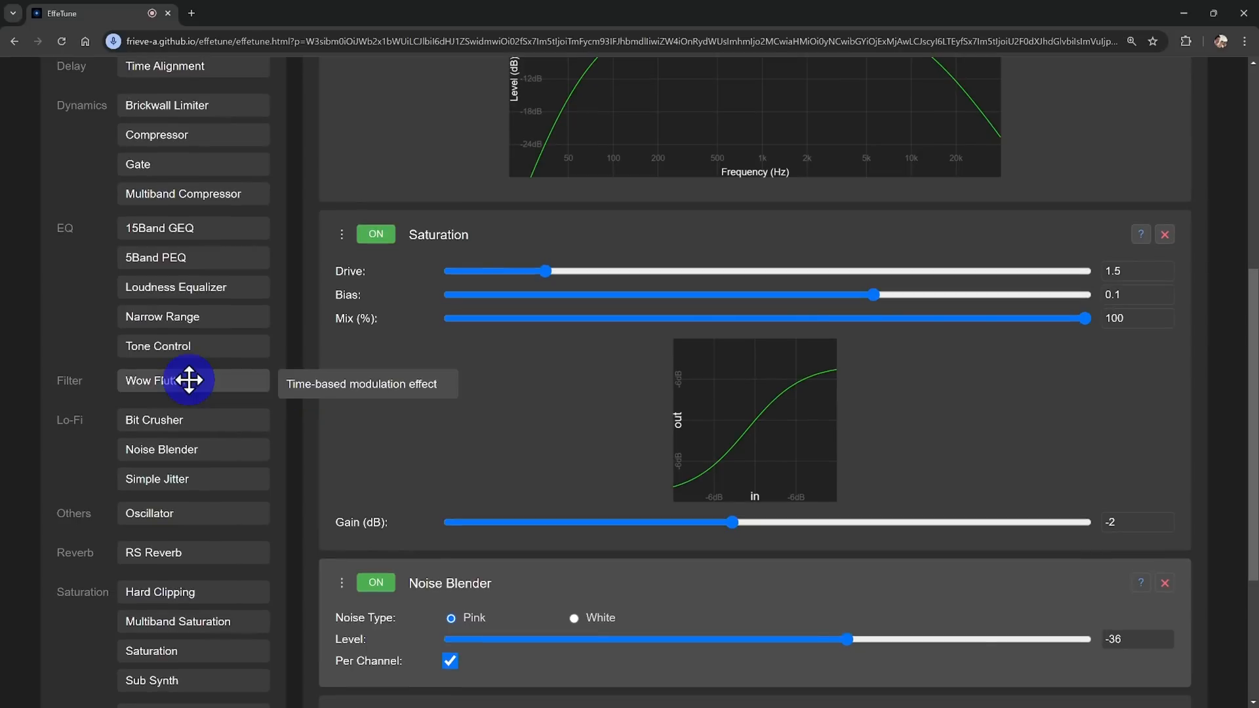
Step: Delete the Saturation effect and scroll back through the pipeline toward Volume and Level Meter
scroll(down, 3)
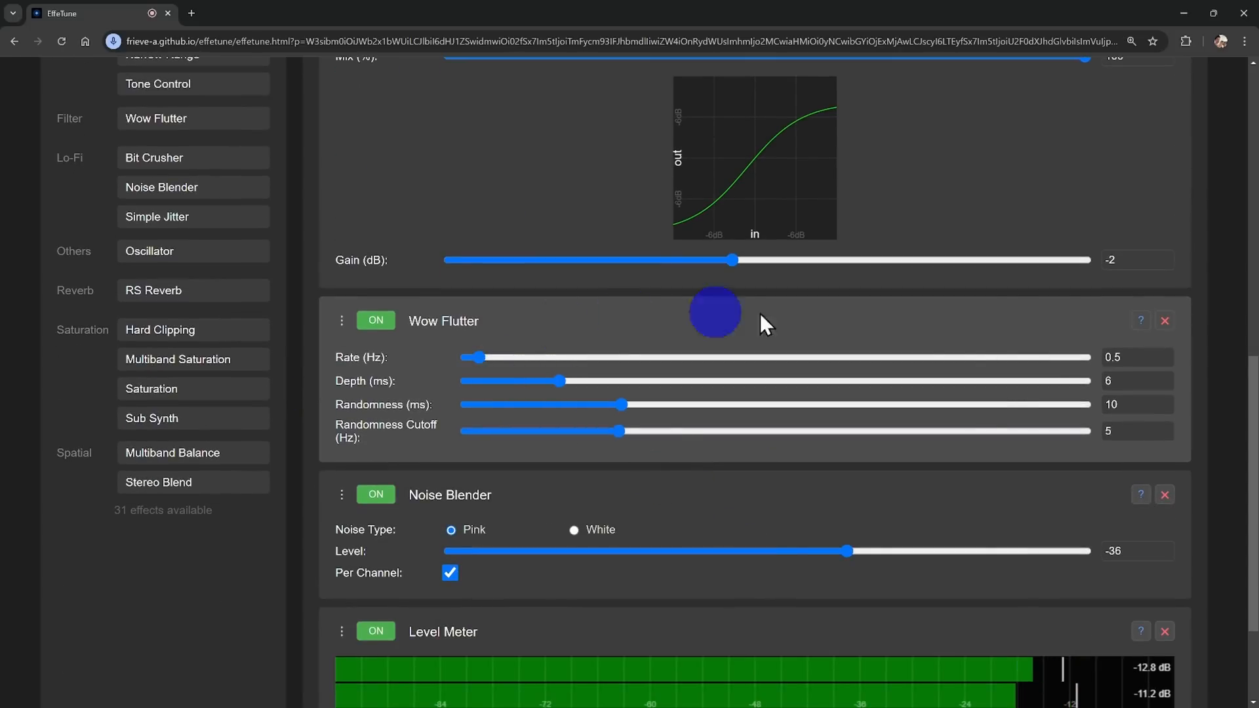
mouse_move(1033, 431)
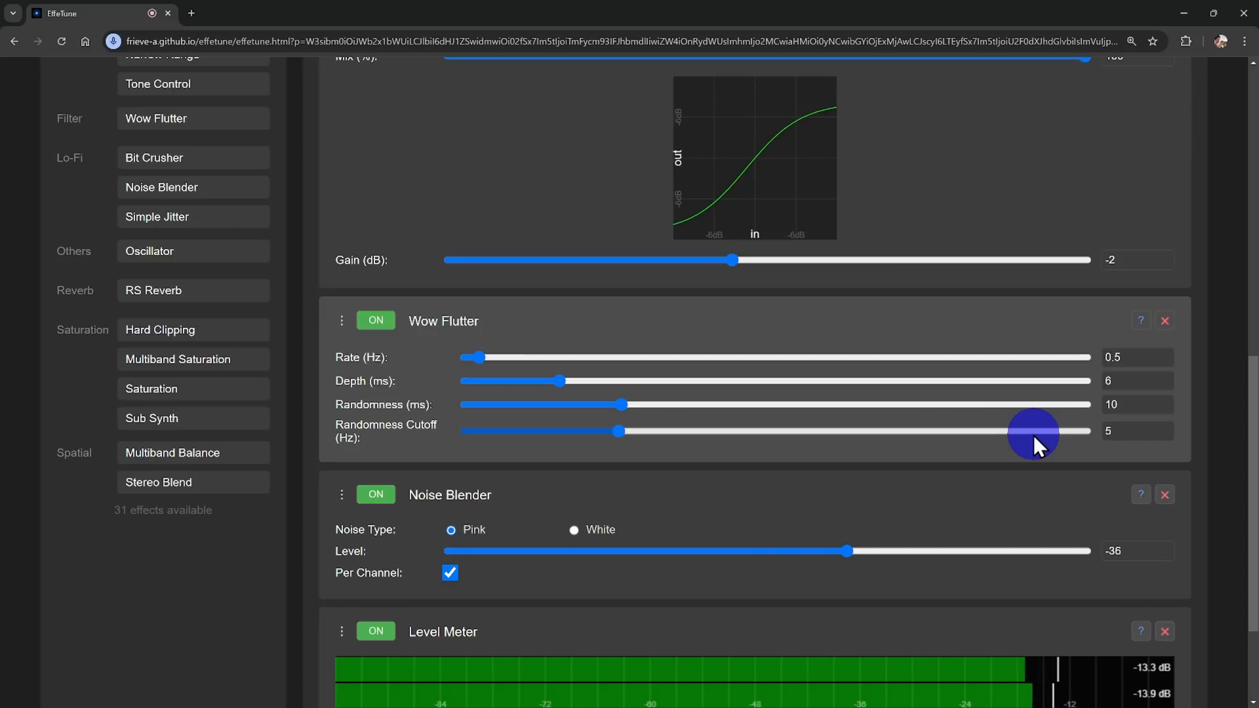
scroll(up, 3)
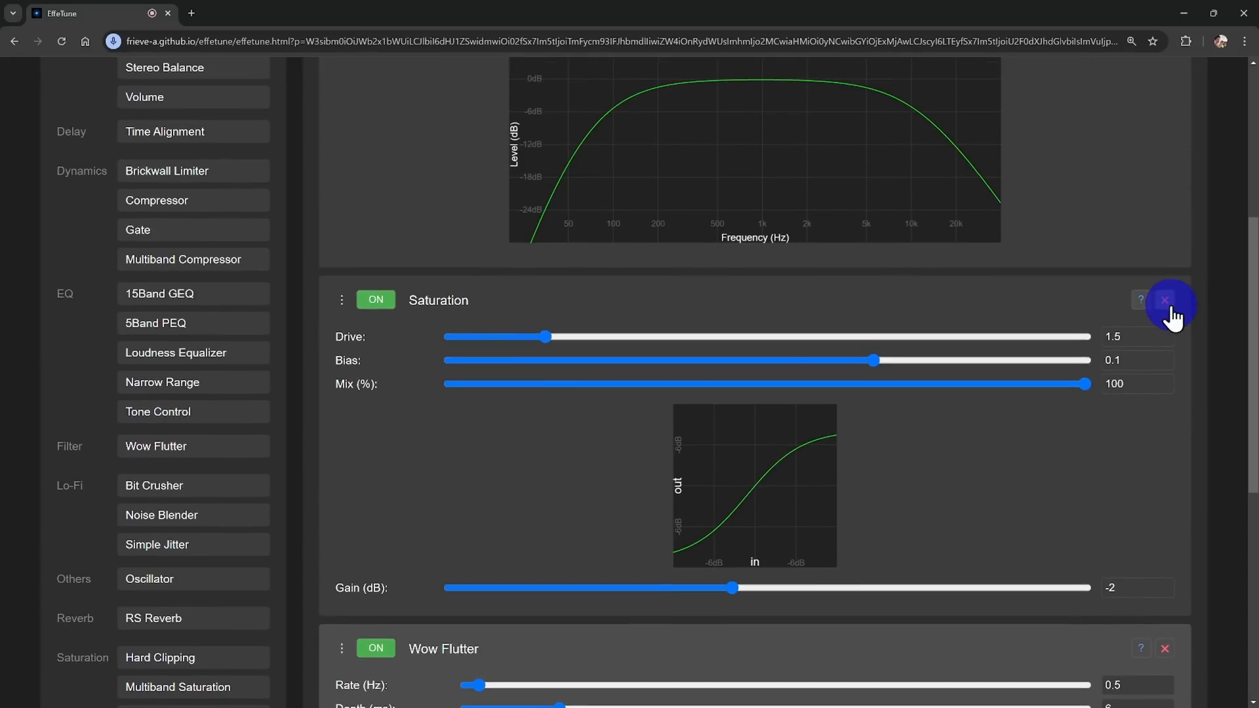
scroll(up, 3)
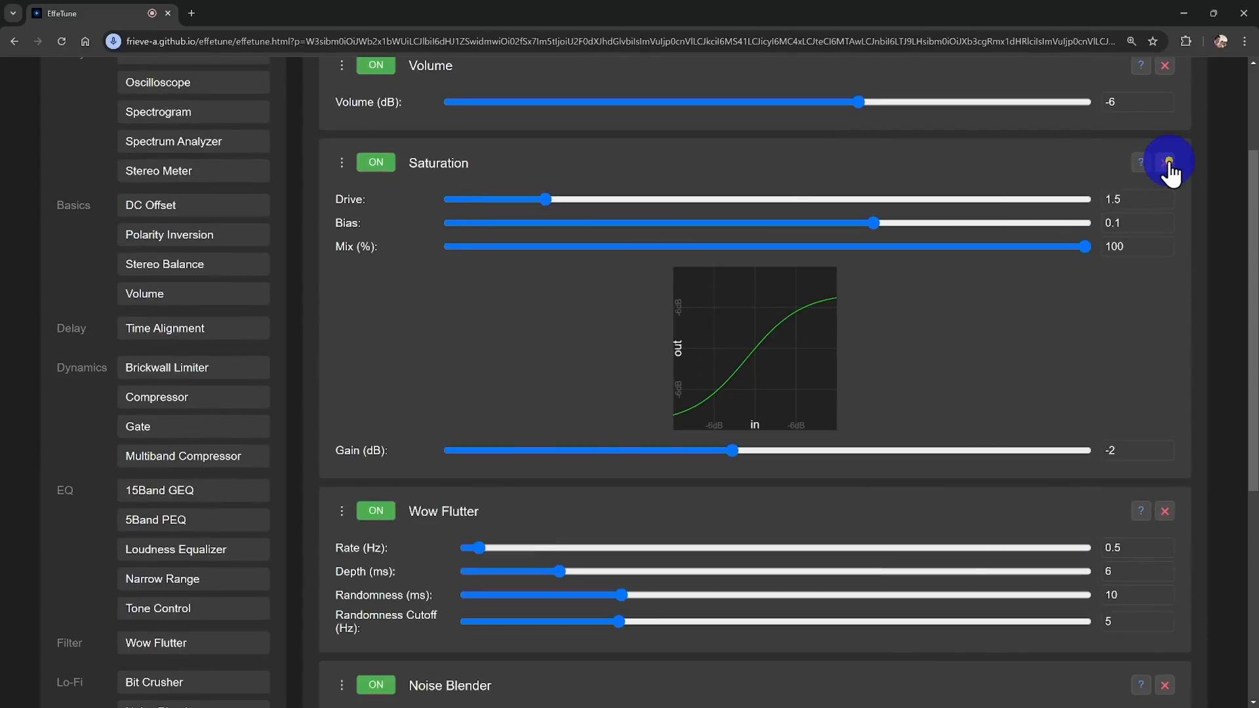
click(1164, 163)
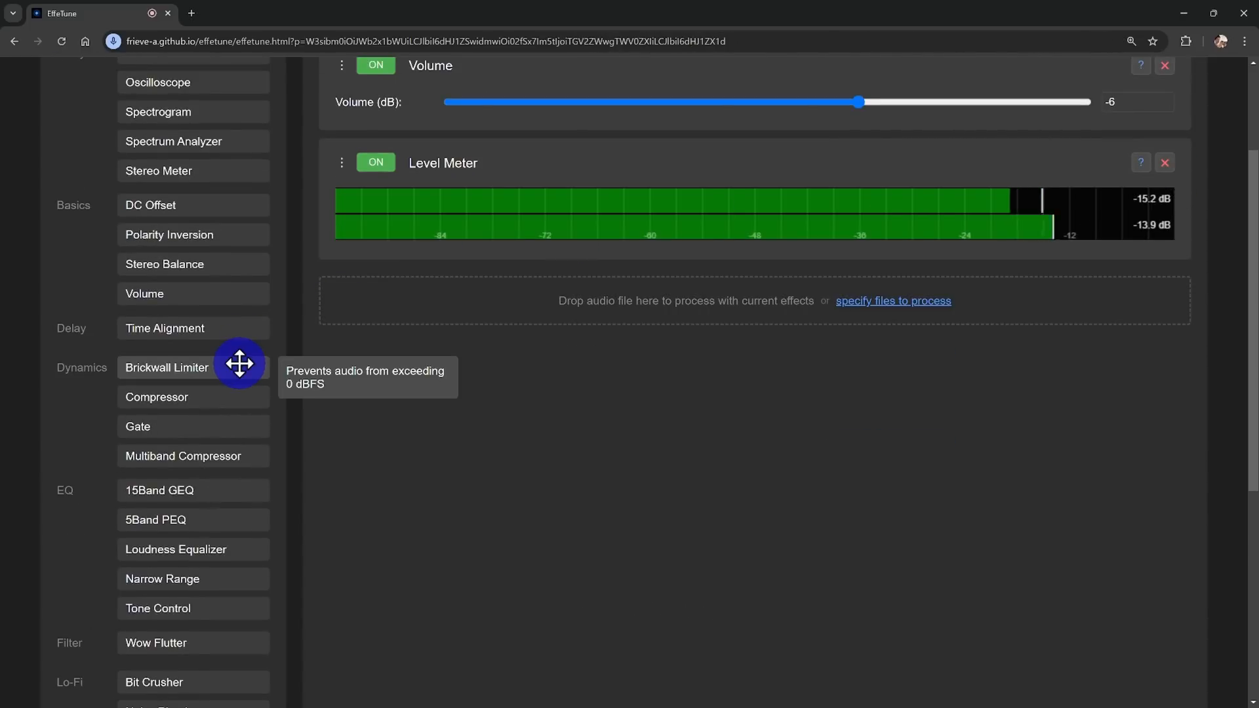
scroll(up, 3)
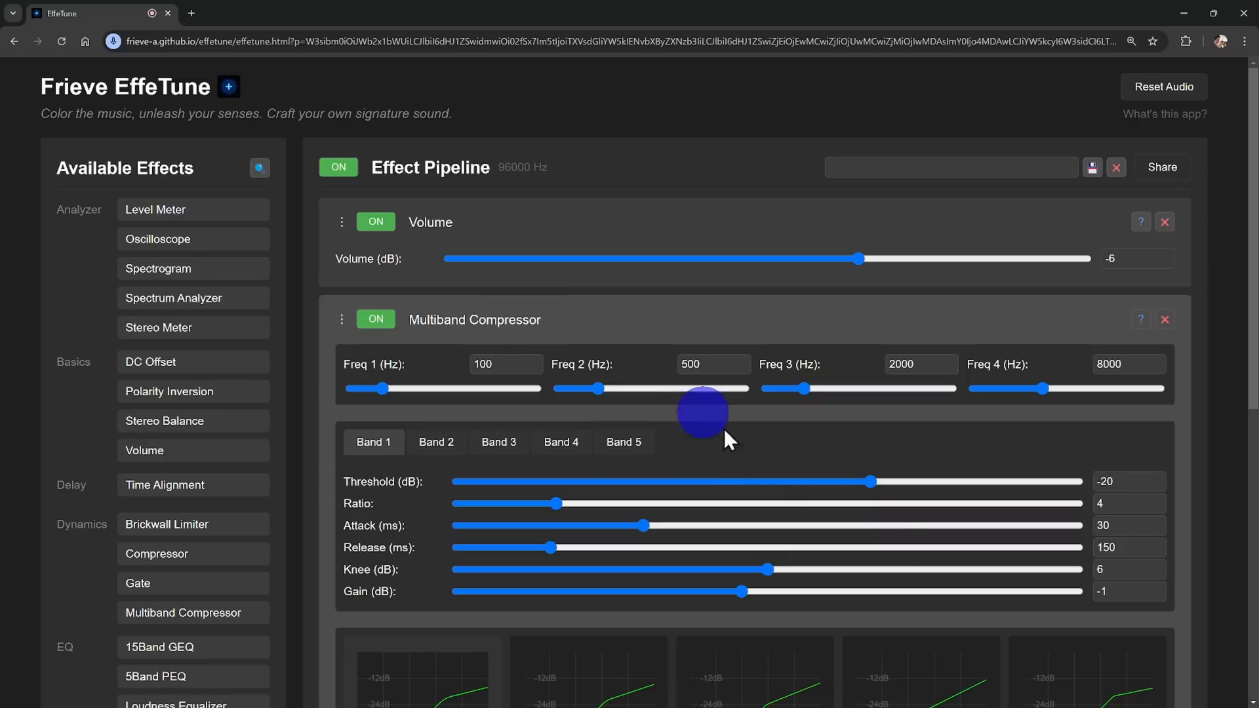
mouse_move(915, 554)
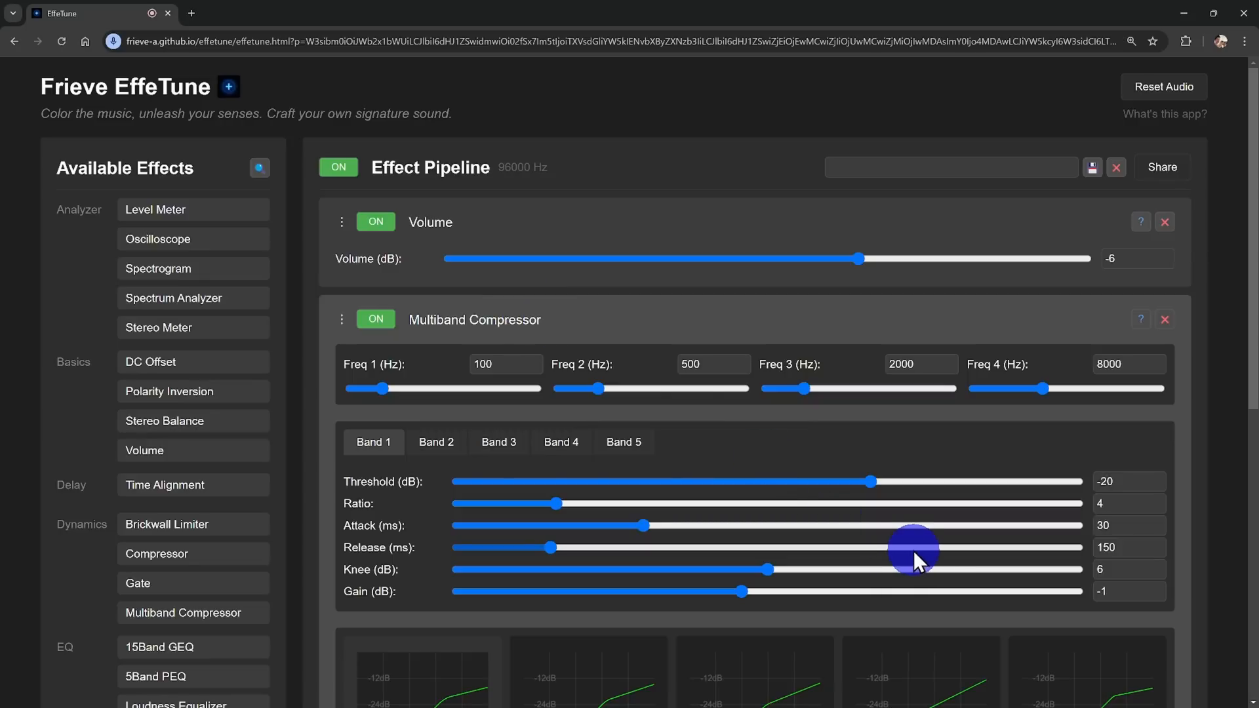
Step: Scroll through the new Multiband Compressor's five band settings below Volume
scroll(down, 3)
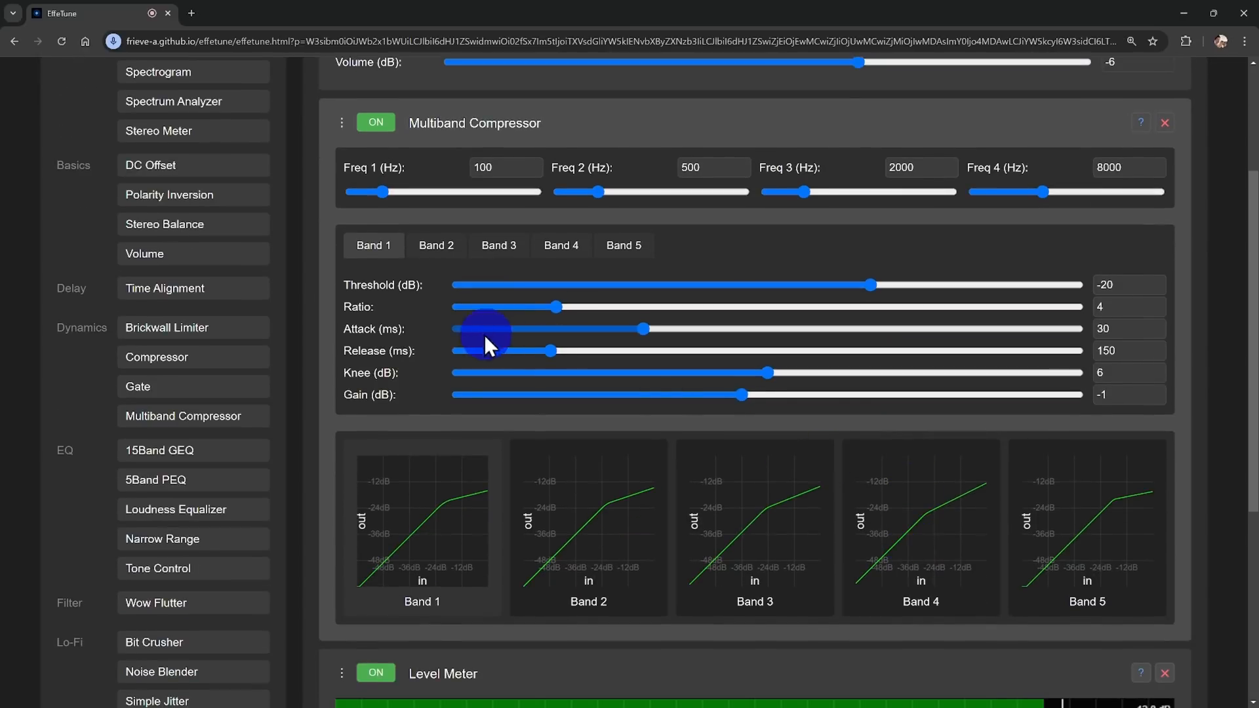
mouse_move(964, 468)
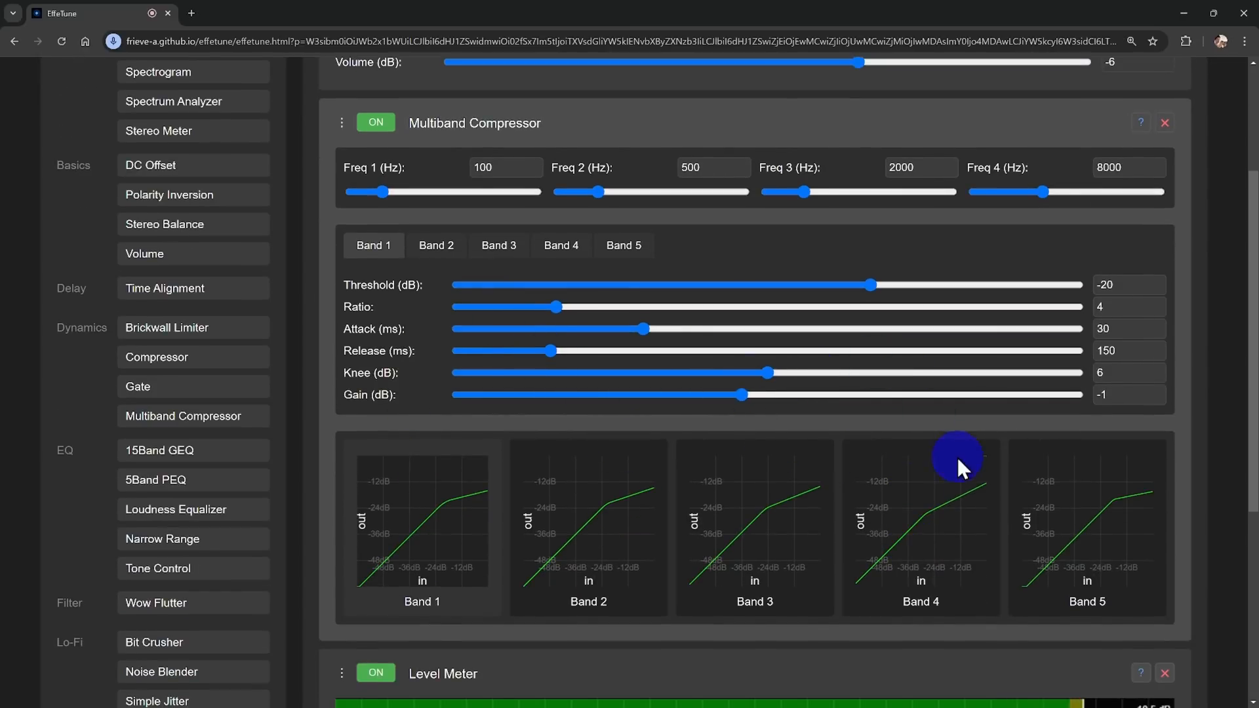
mouse_move(1221, 362)
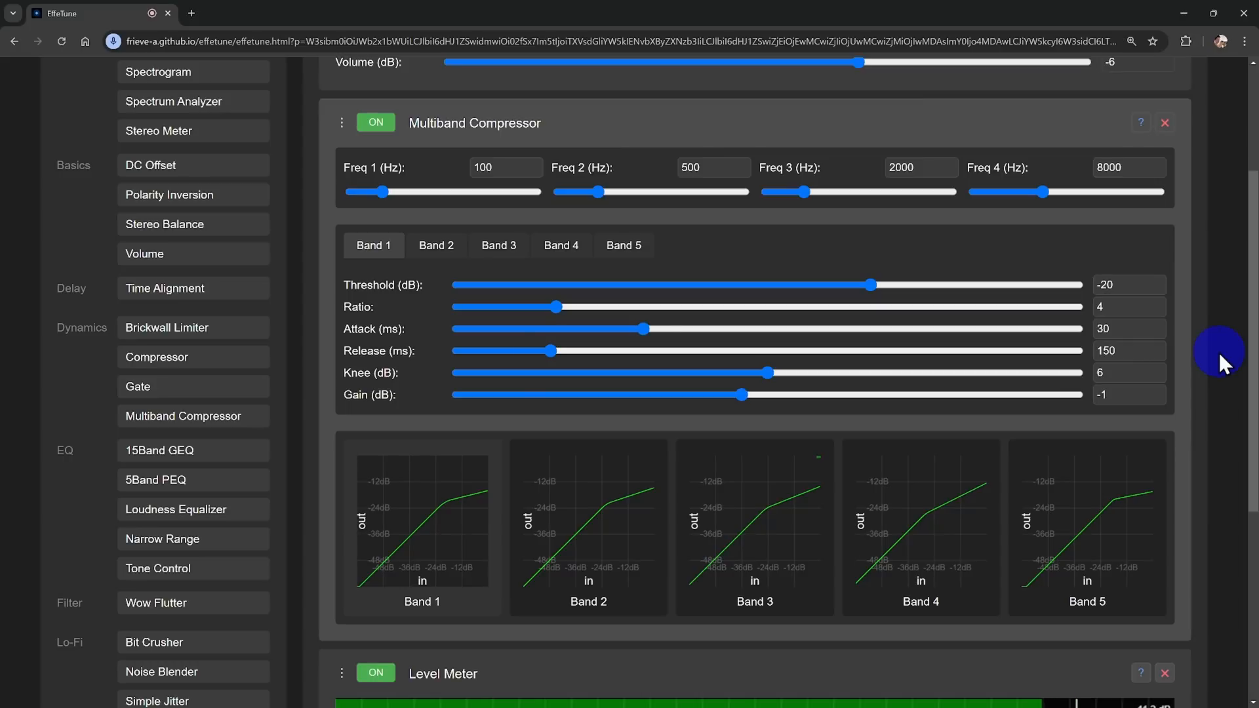
scroll(down, 3)
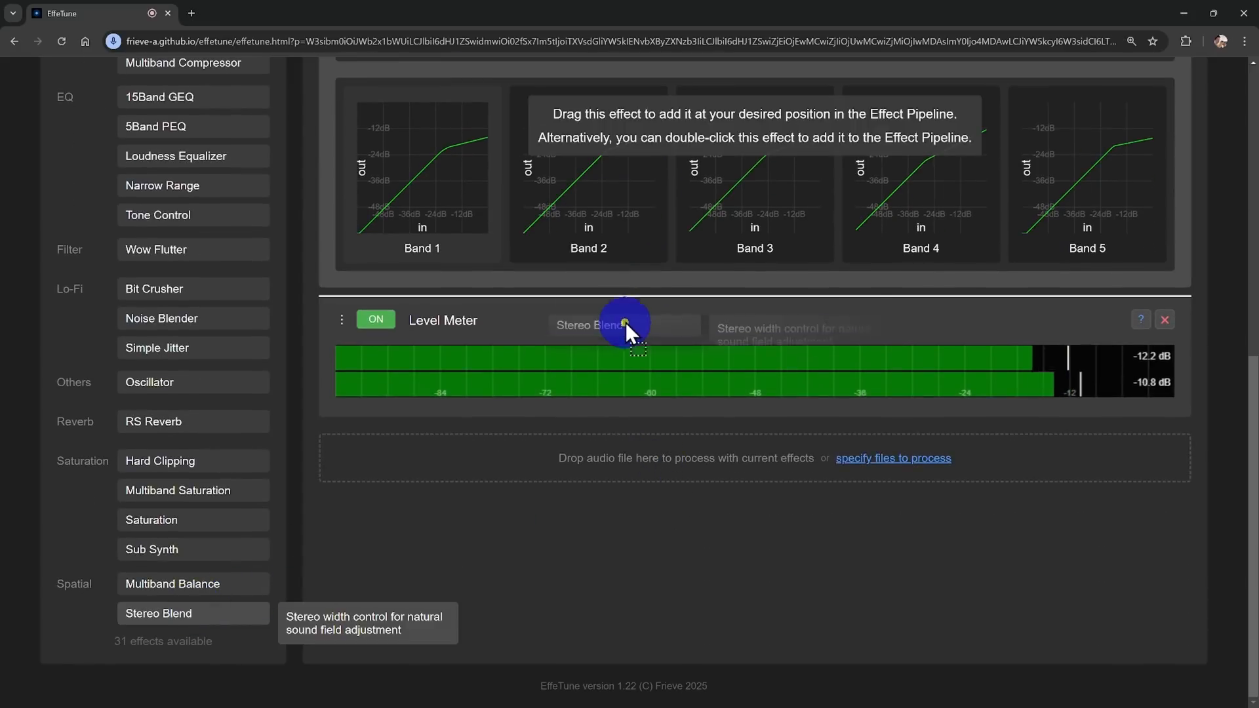
Step: Add a Stereo Blend at 100% stereo between the Multiband Compressor and Level Meter
double_click(158, 612)
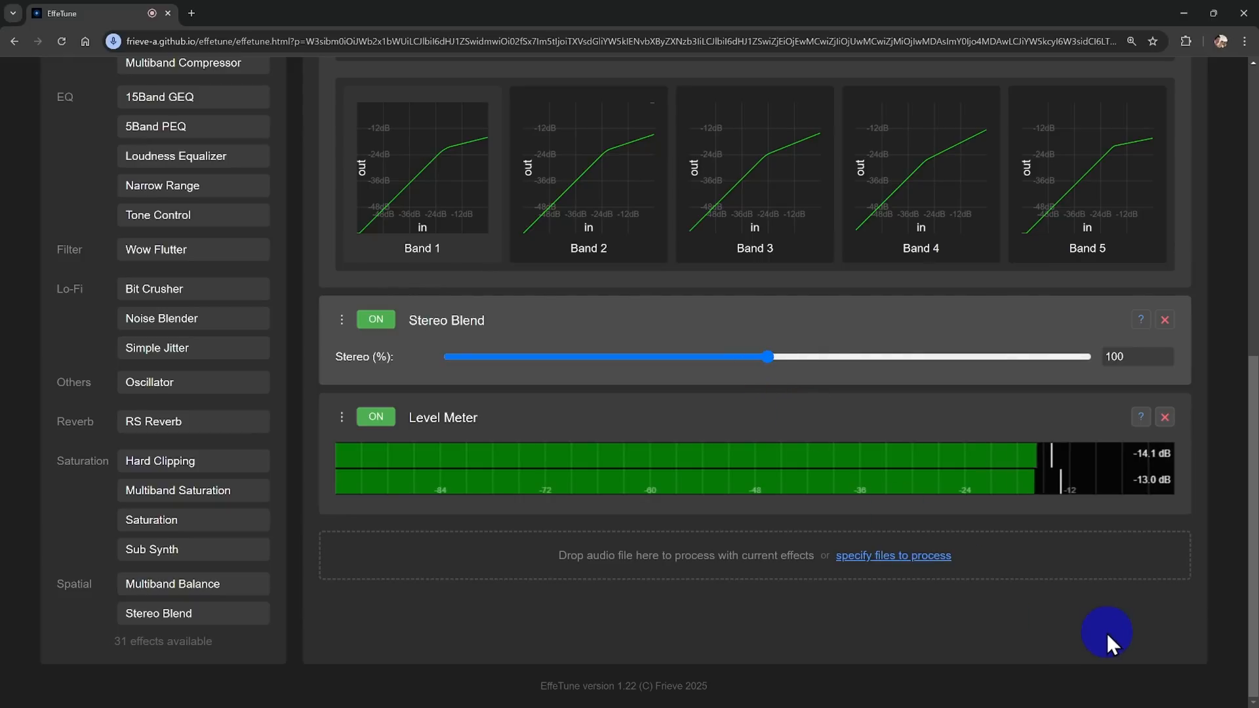
mouse_move(896, 526)
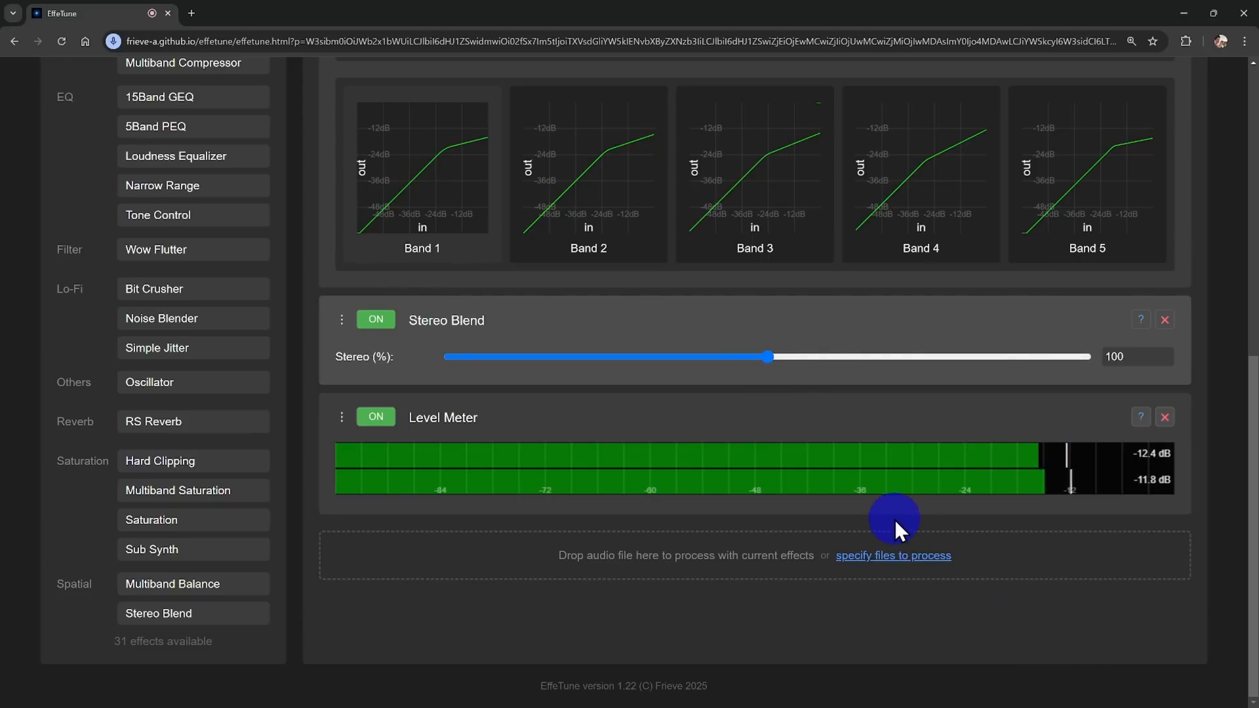
Step: Name the pipeline 'my preset' and save it as a preset
scroll(up, 3)
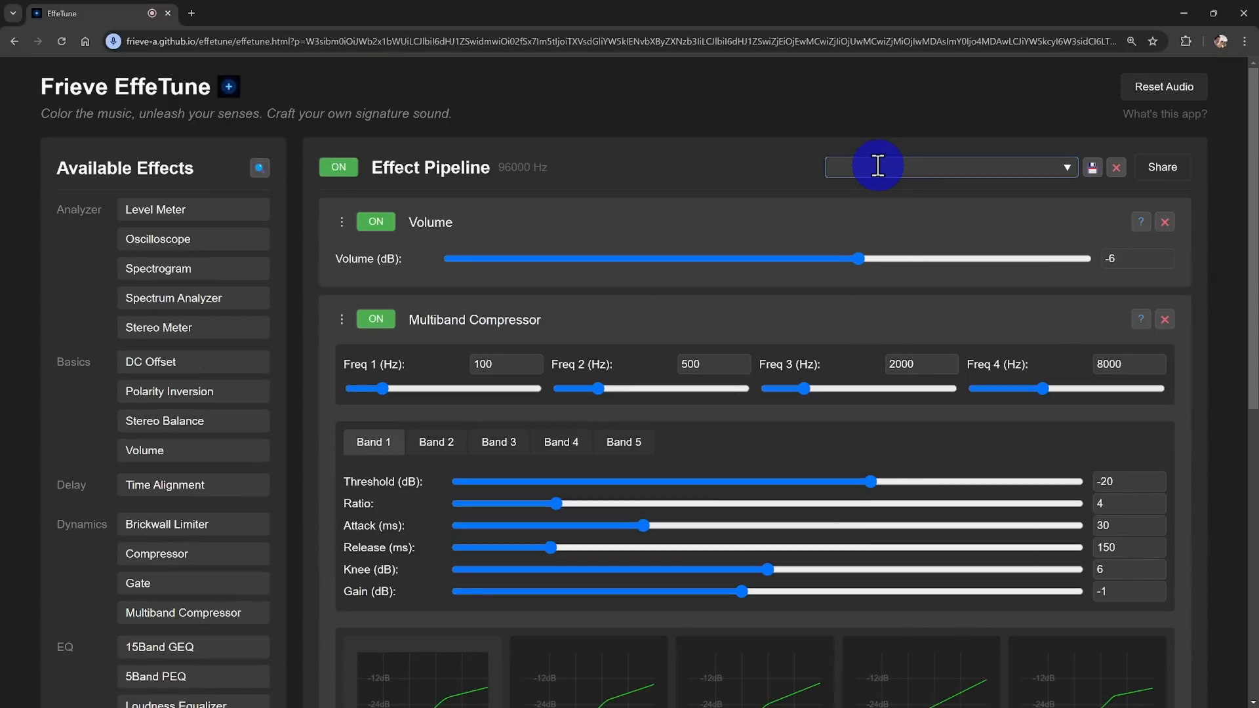
text(my)
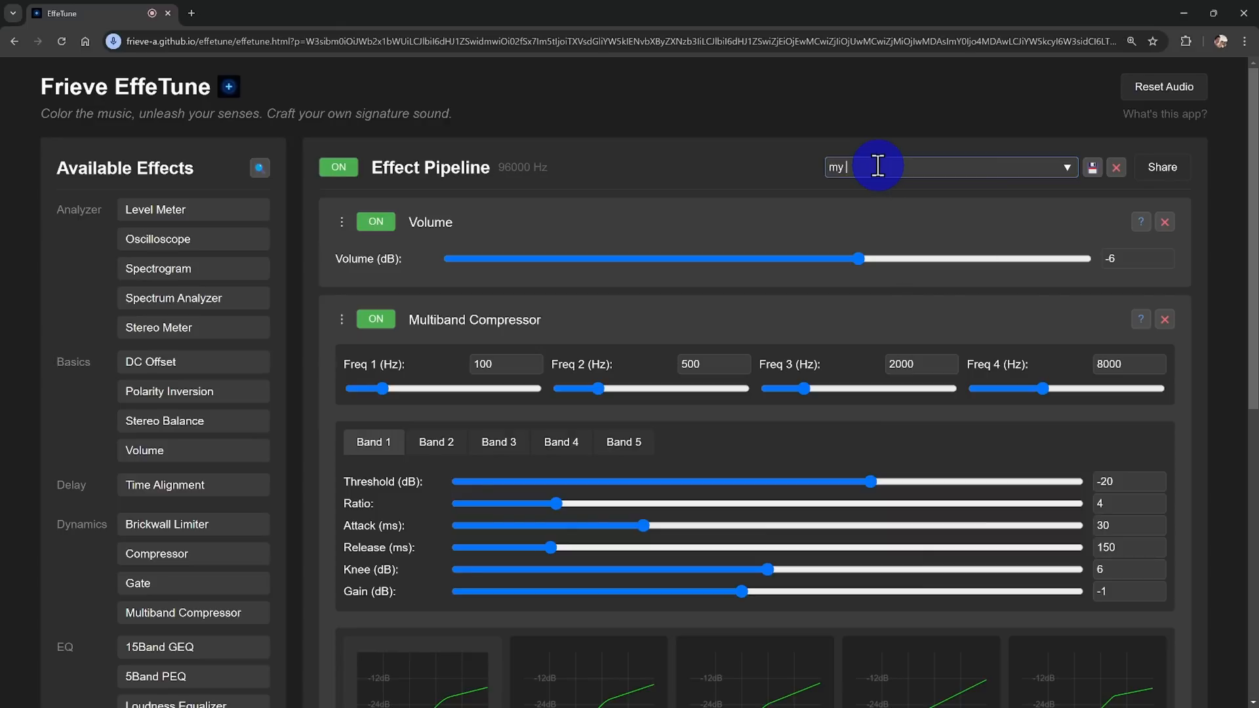
text(preset)
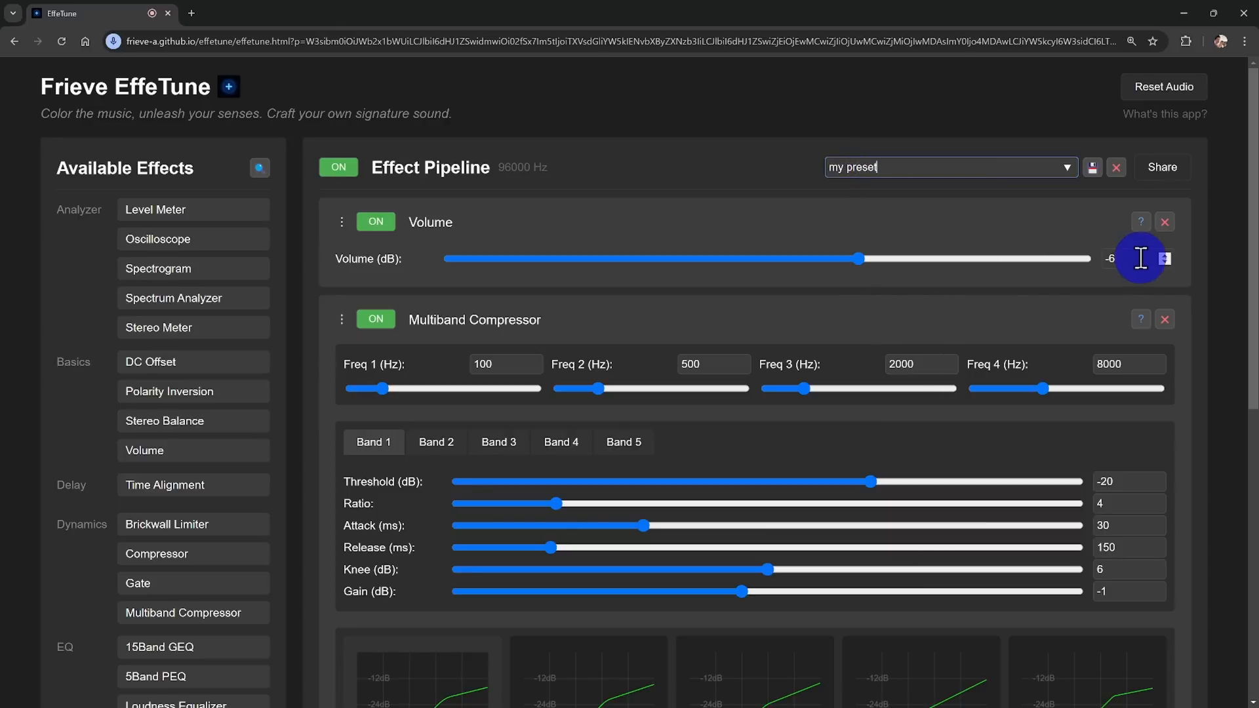
click(1091, 167)
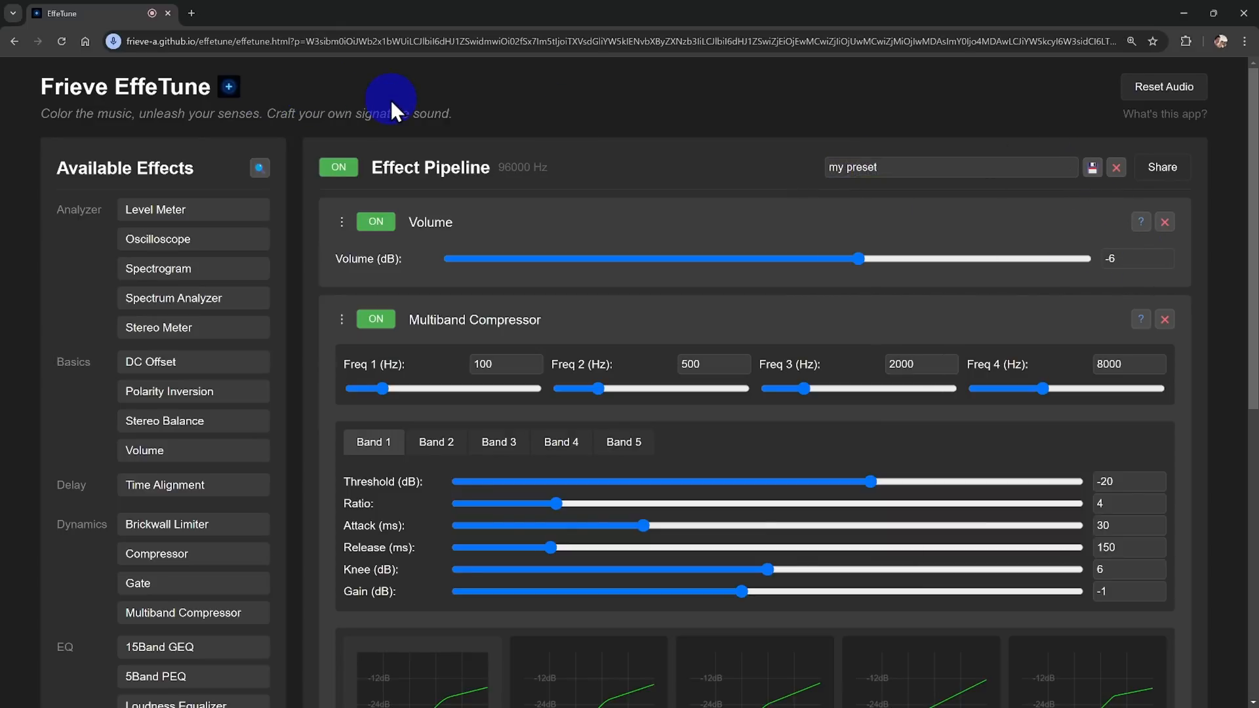
Step: Inspect the pipeline URL in the address bar and copy the share link to the clipboard
click(563, 41)
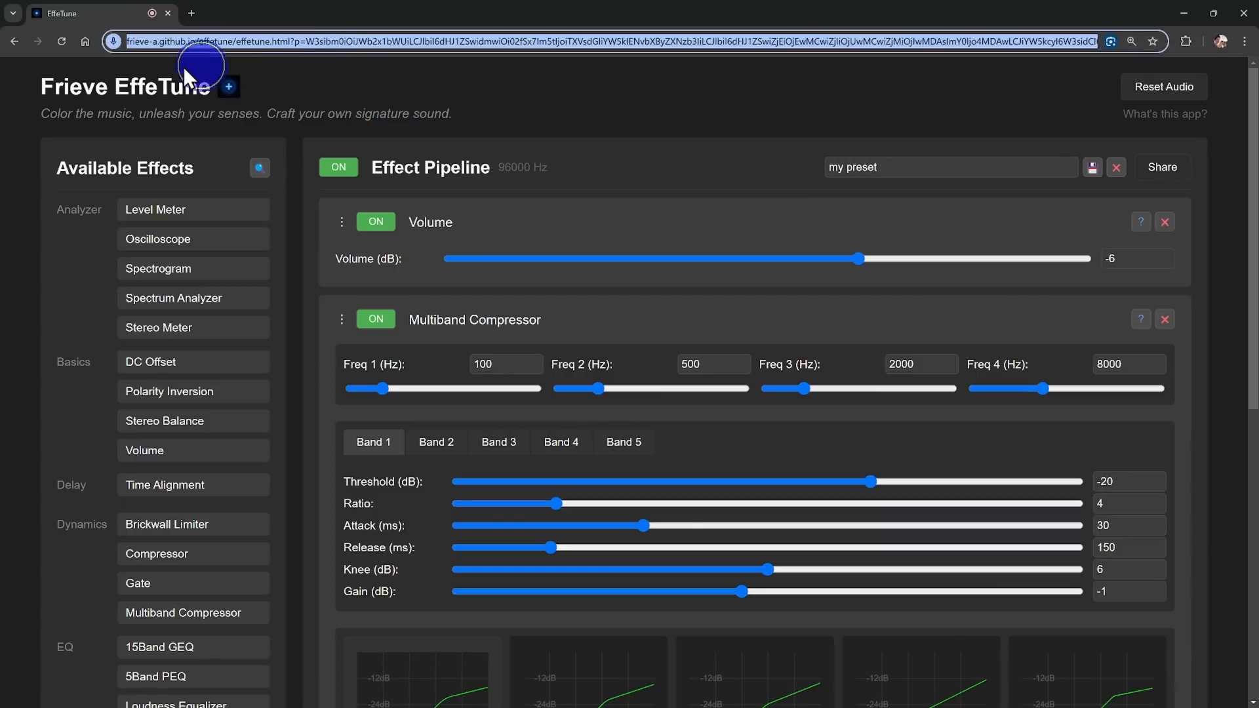
mouse_move(993, 91)
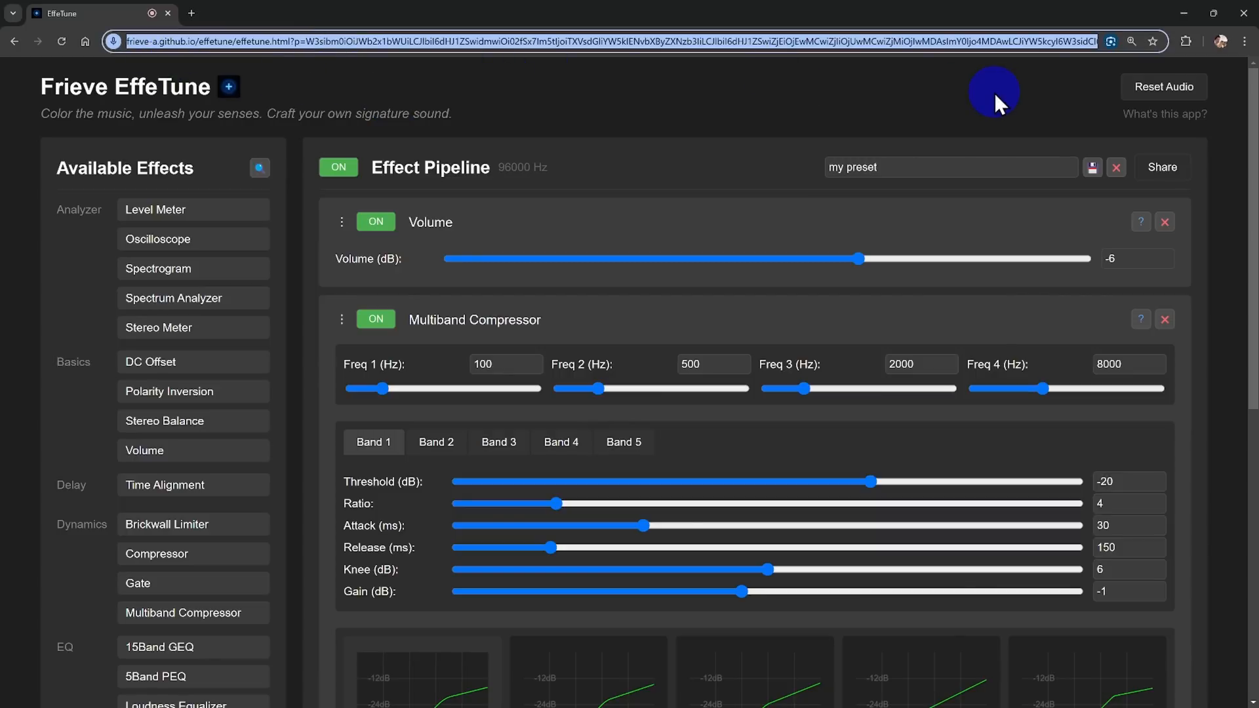
mouse_move(596, 98)
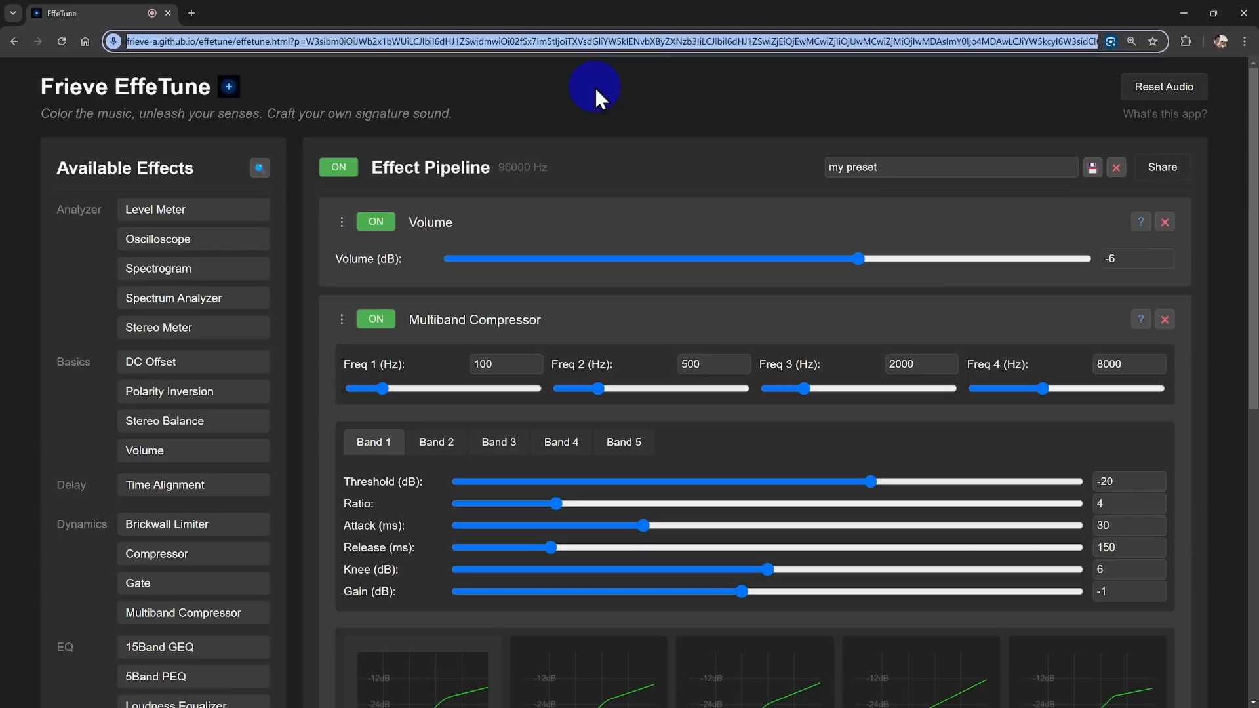
click(1160, 166)
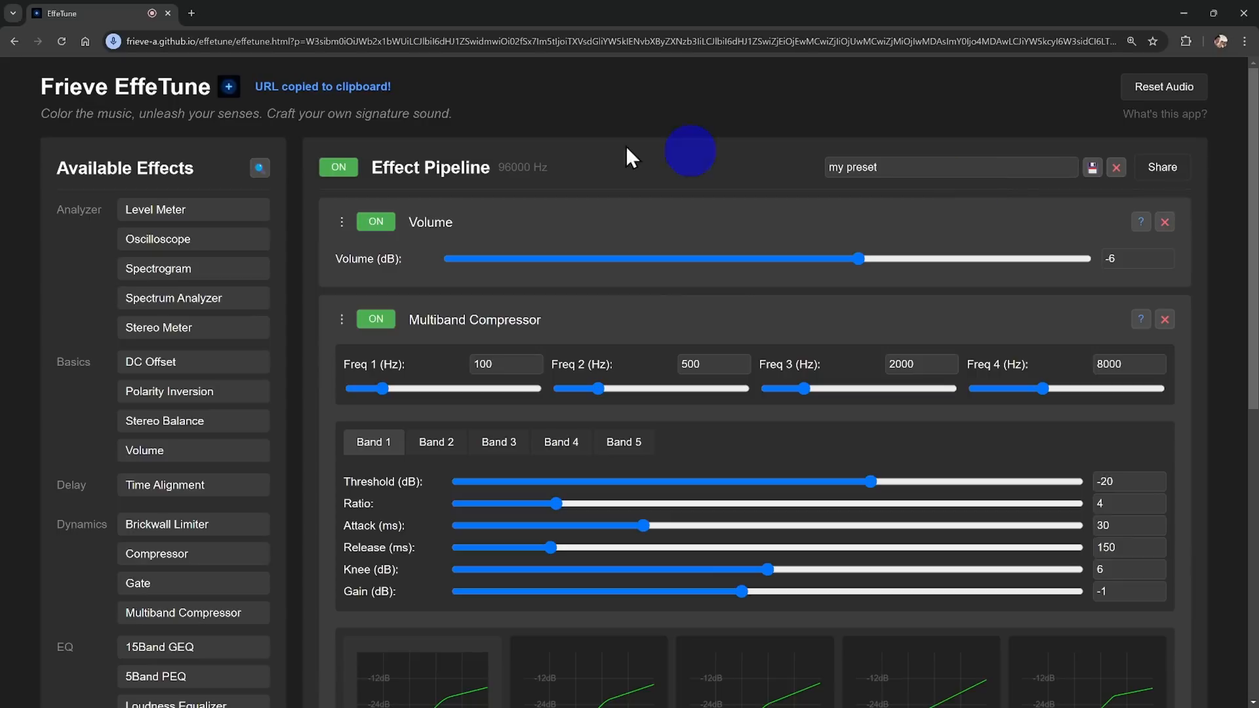
mouse_move(405, 109)
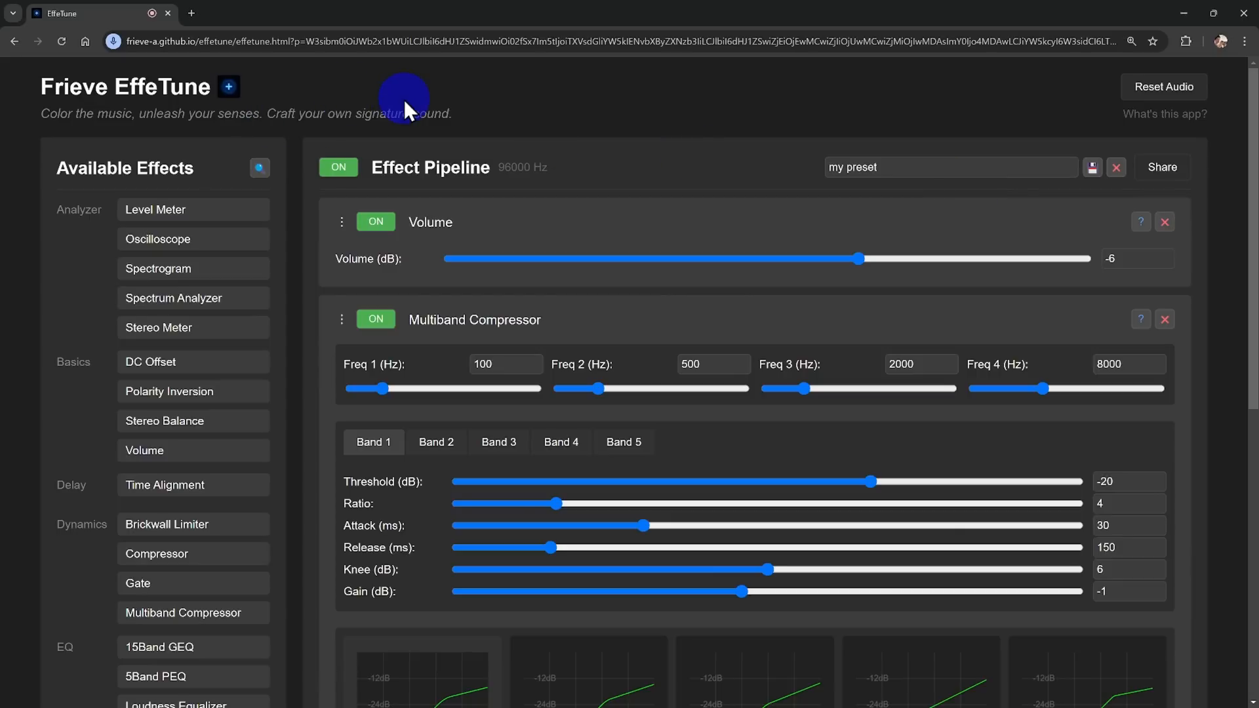
mouse_move(1253, 480)
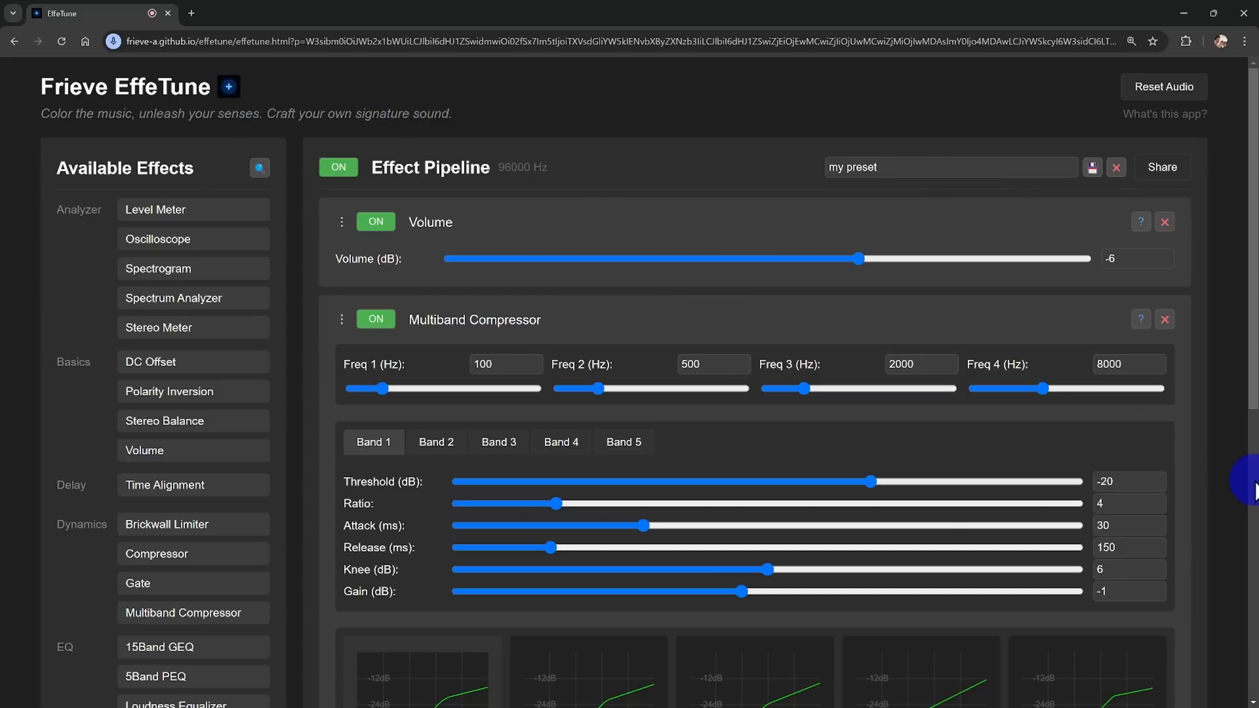
mouse_move(1222, 488)
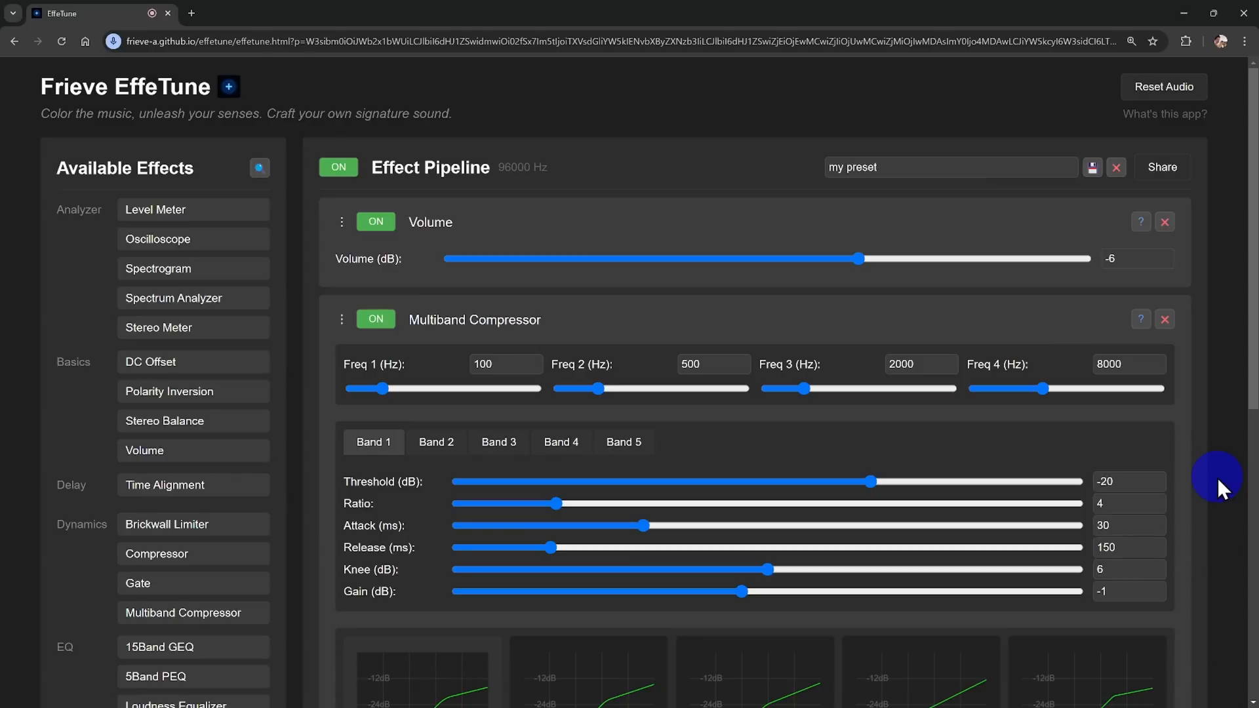
mouse_move(1196, 472)
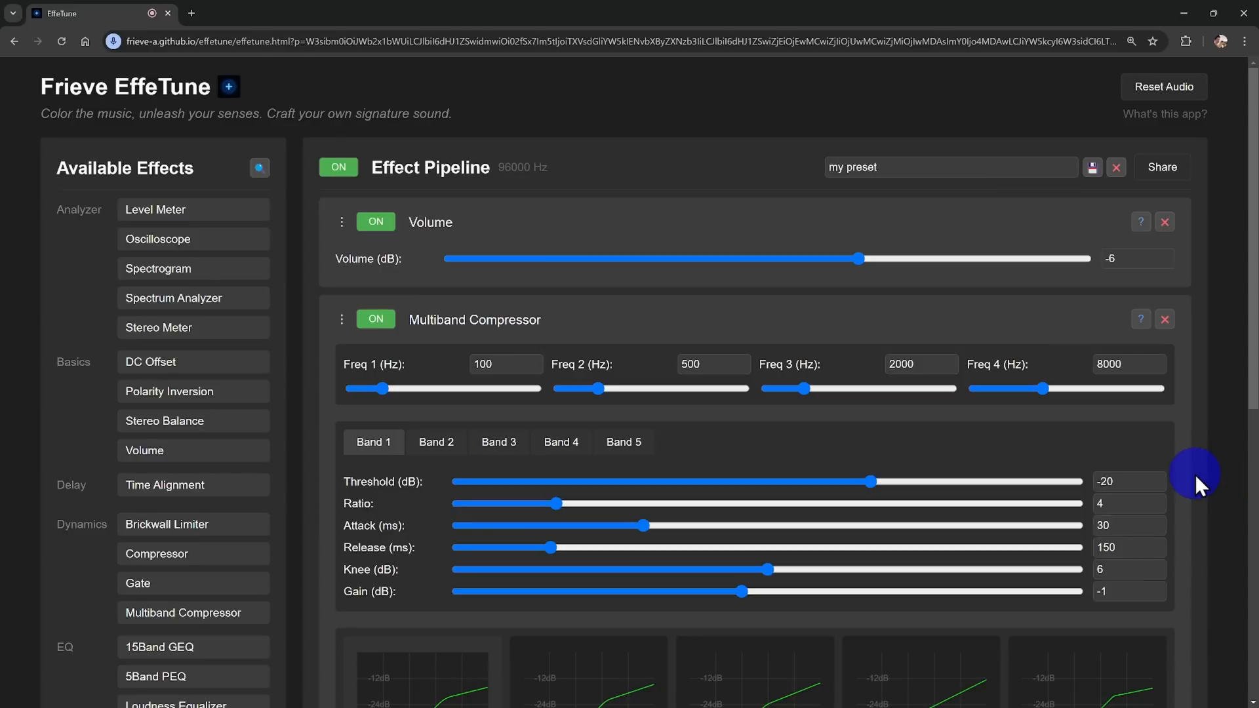
Step: Add a Level Meter from the effect list so it follows the Multiband Compressor
scroll(down, 3)
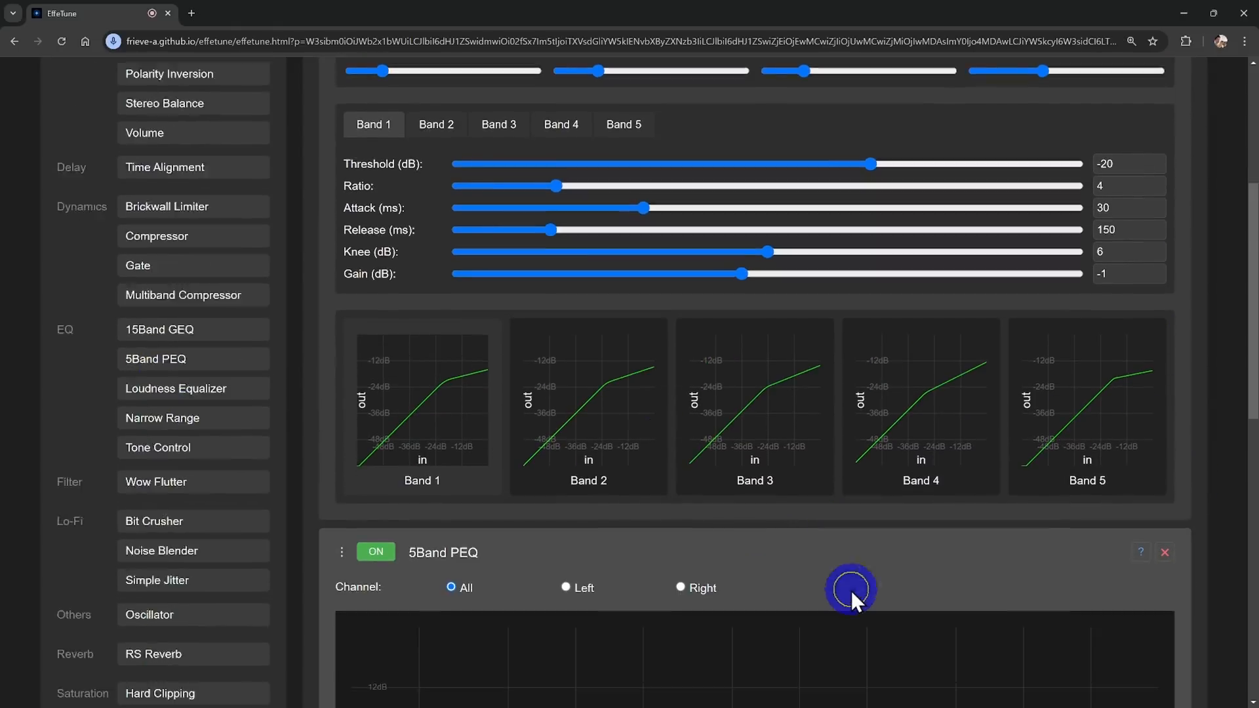
scroll(down, 3)
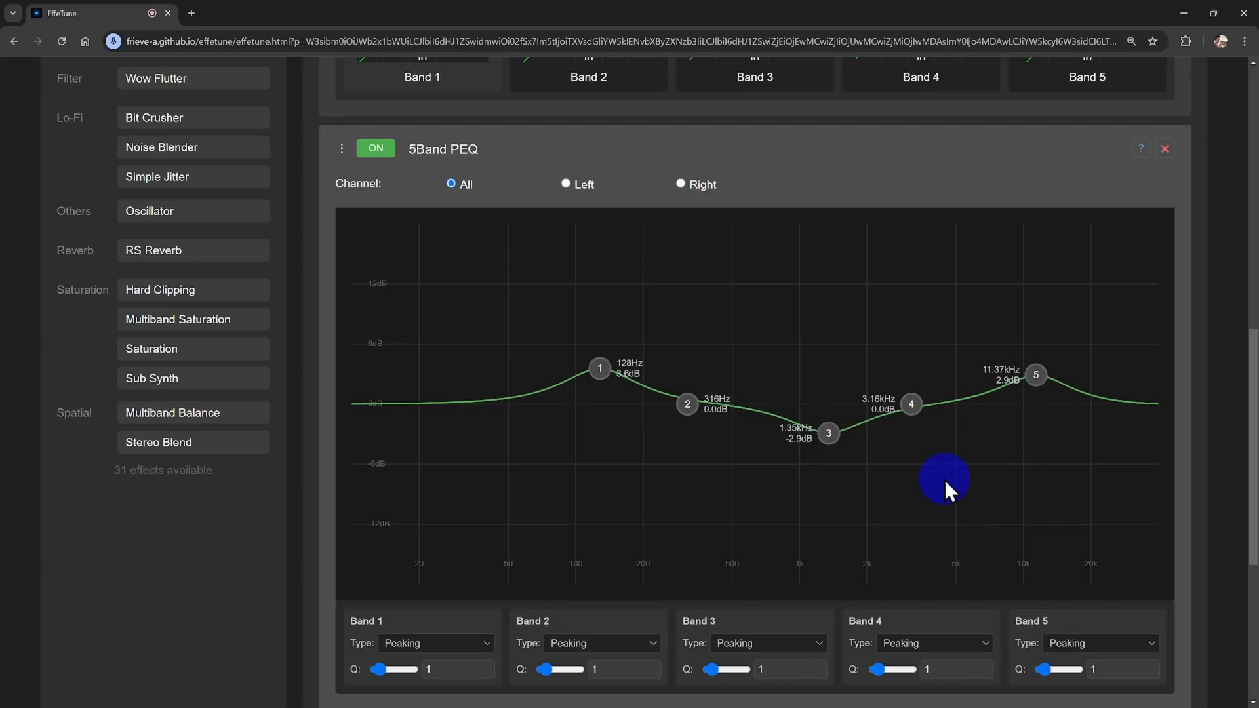
mouse_move(646, 442)
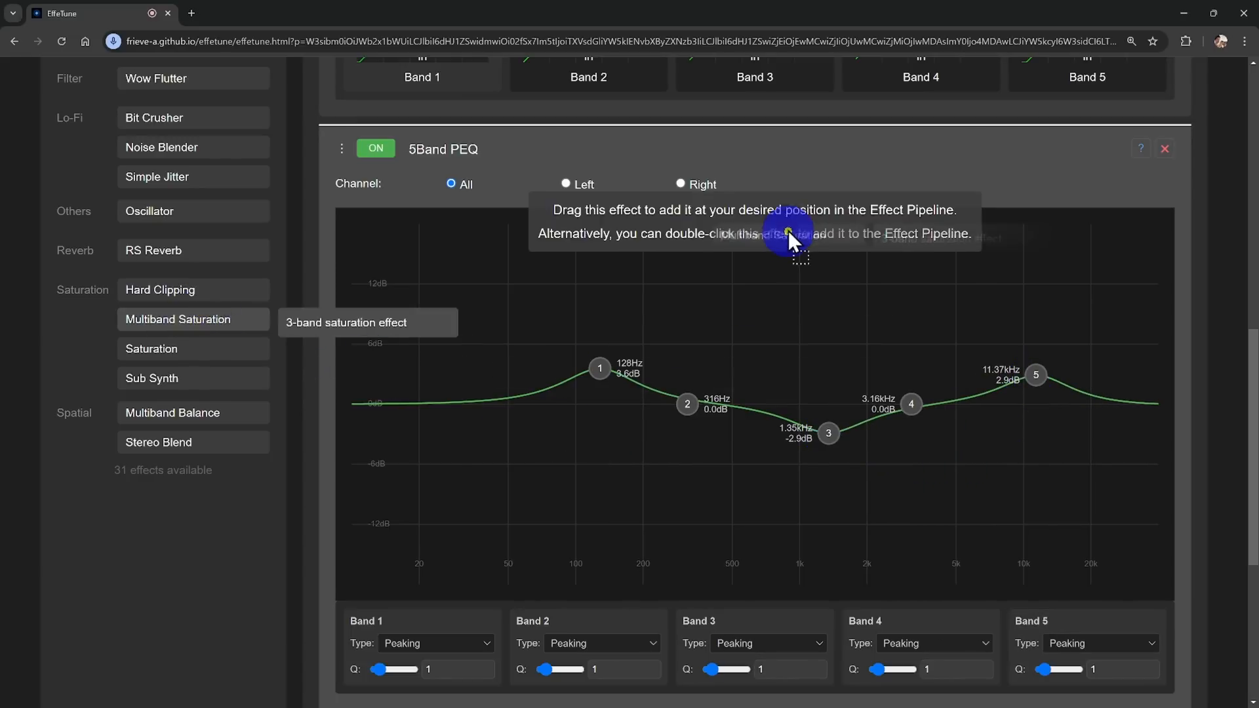
double_click(177, 319)
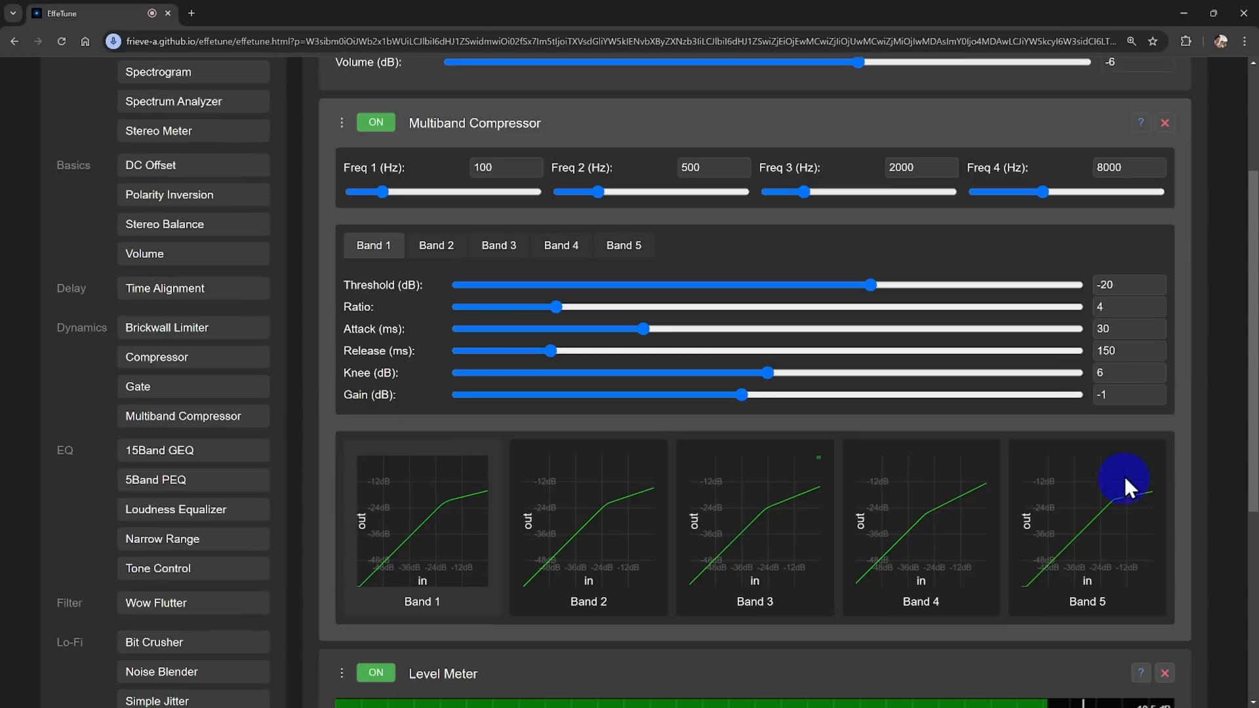
mouse_move(1220, 357)
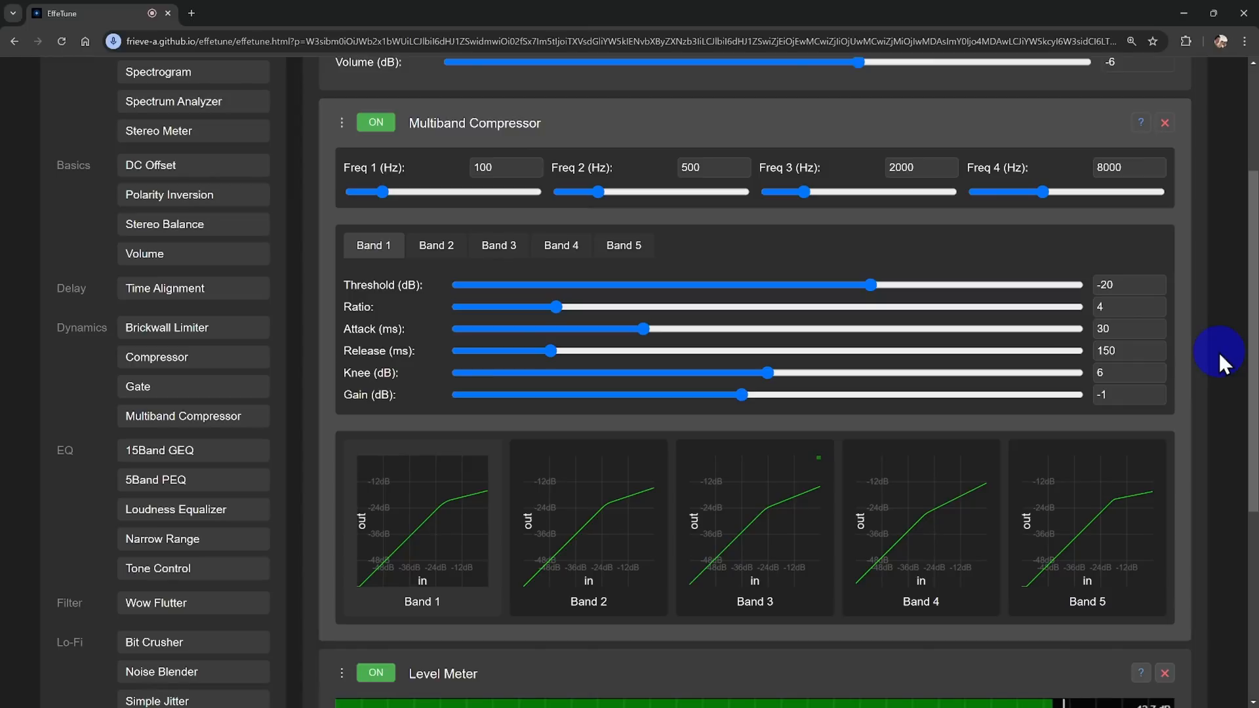
scroll(up, 3)
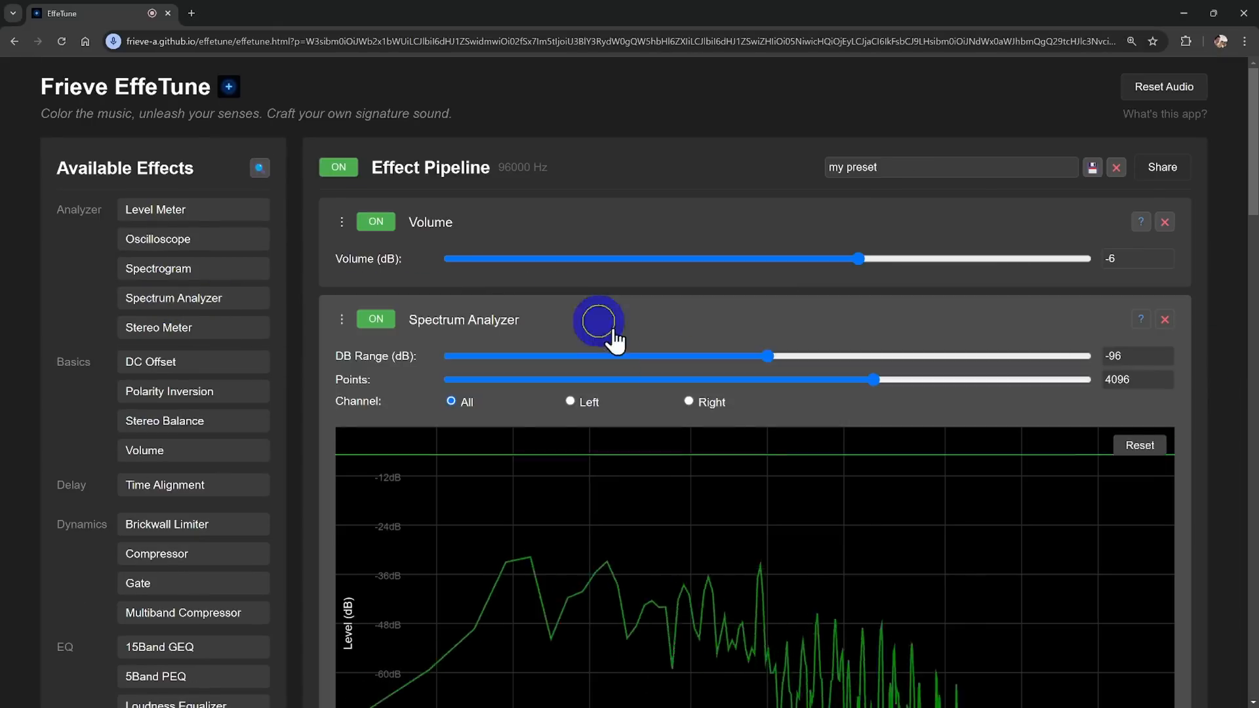
Step: Scroll the pipeline to review the Spectrogram and Spectrum Analyzer placed after Volume
scroll(down, 3)
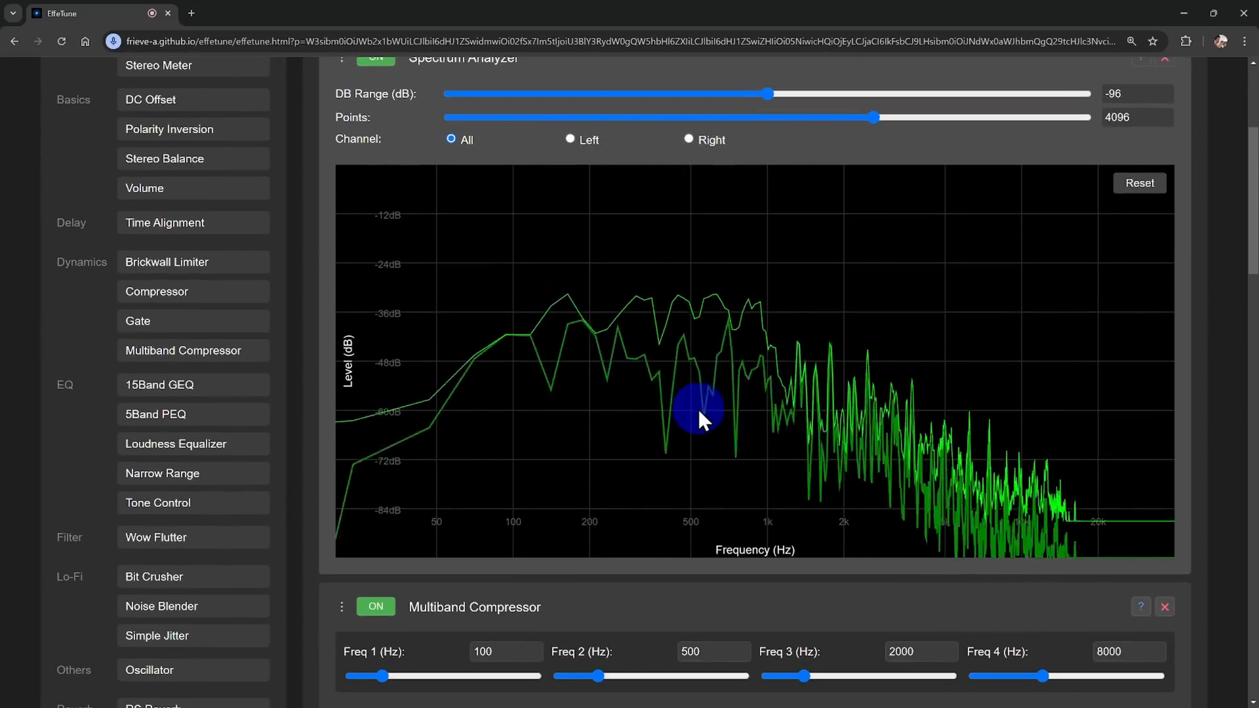
mouse_move(298, 352)
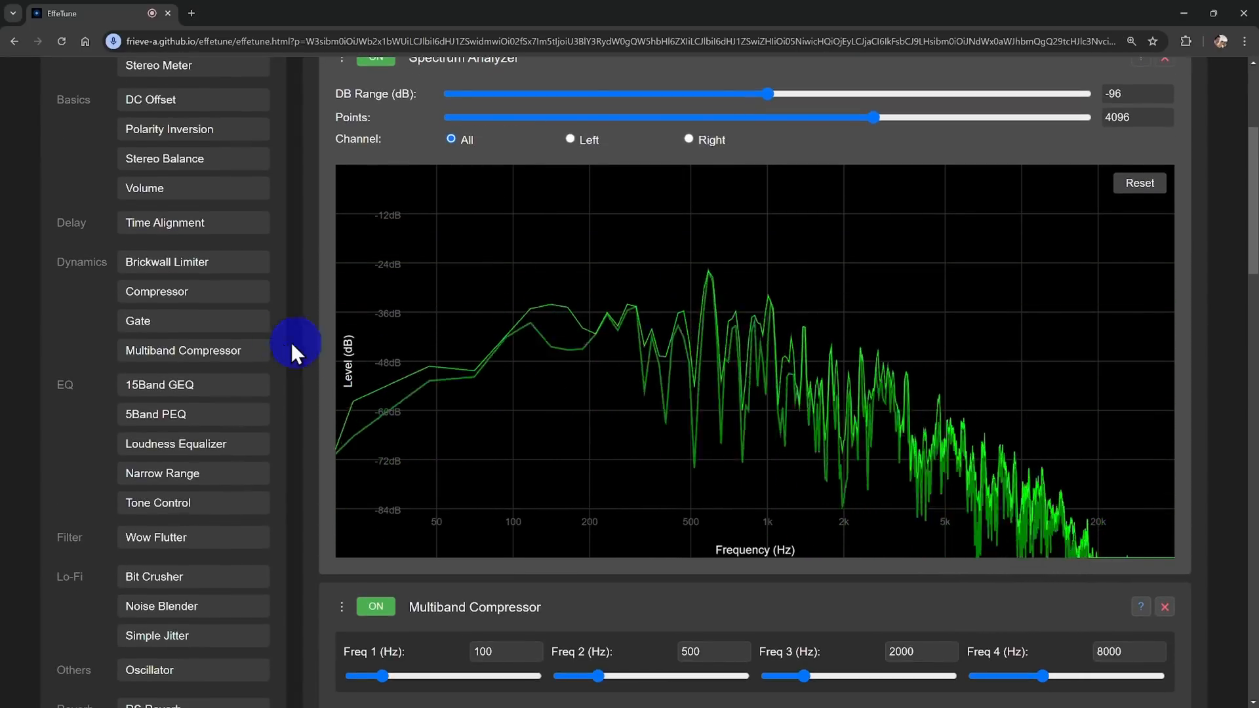
scroll(up, 3)
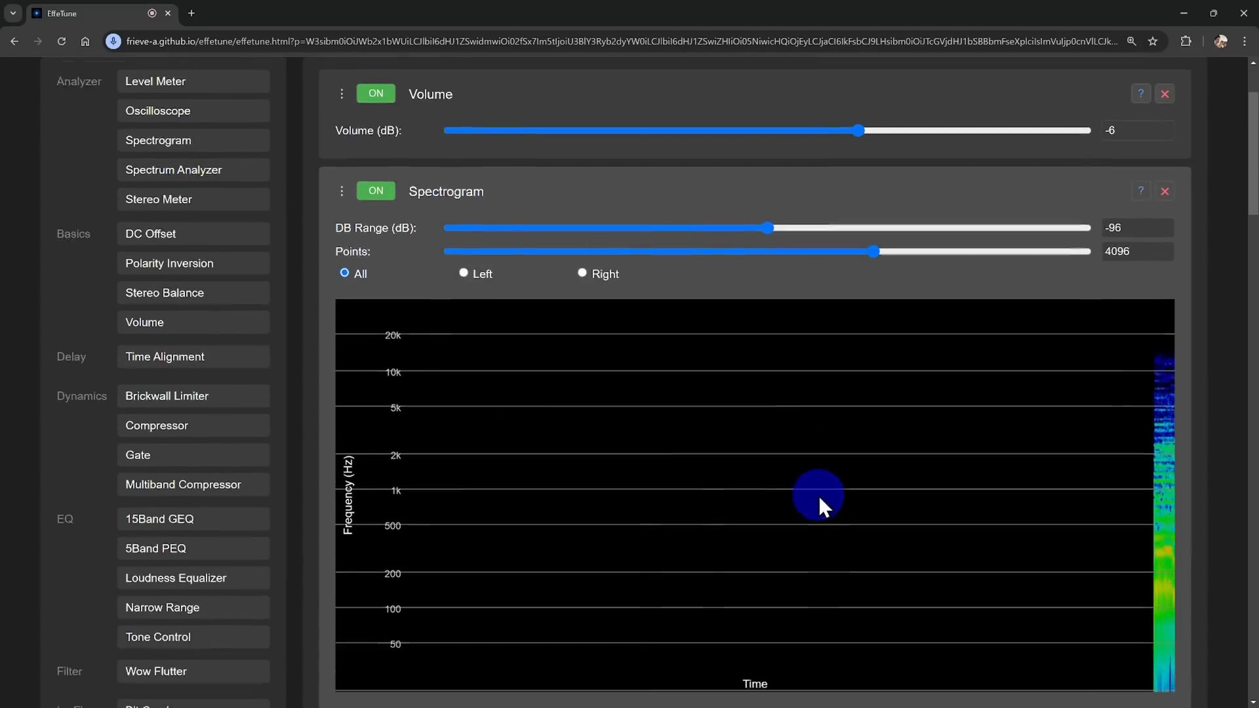
scroll(down, 3)
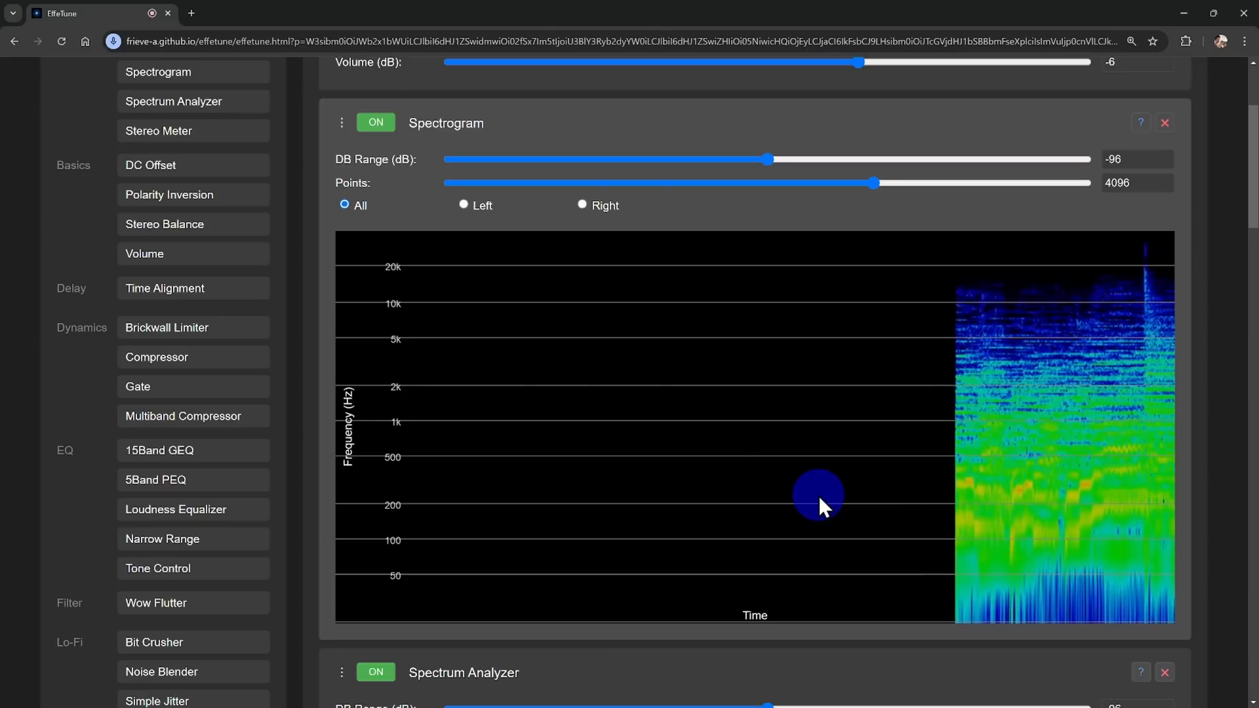
scroll(up, 3)
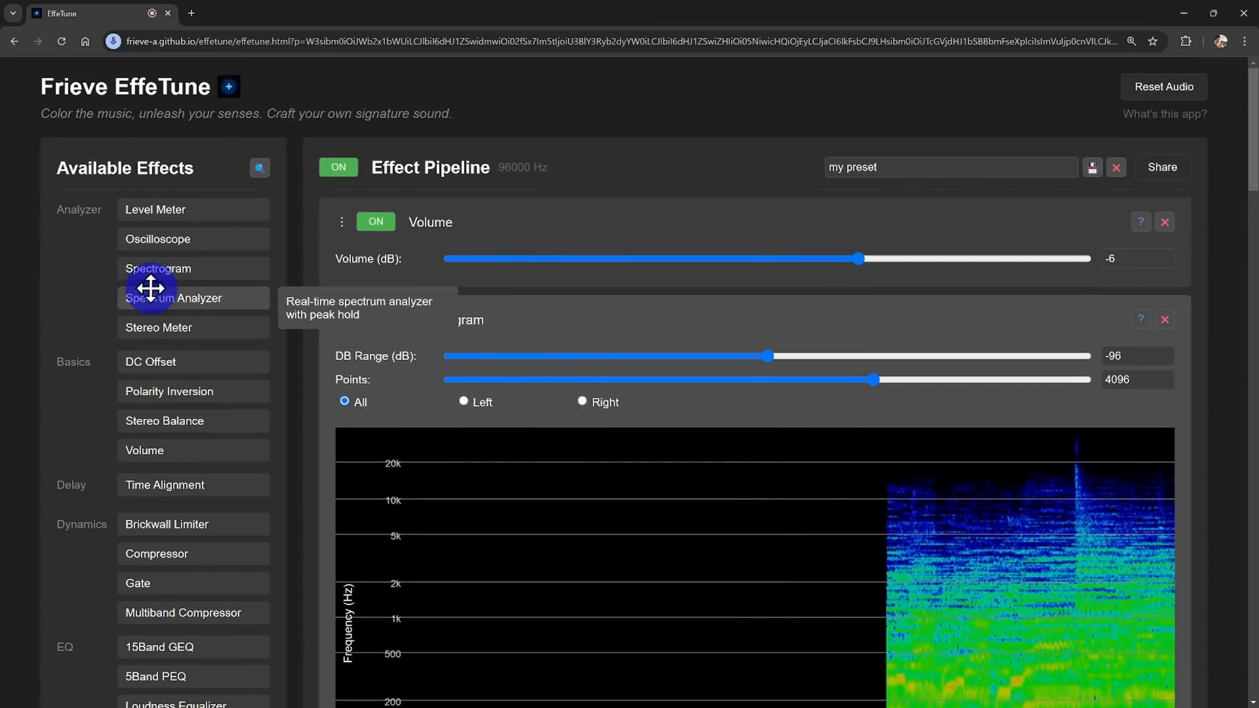